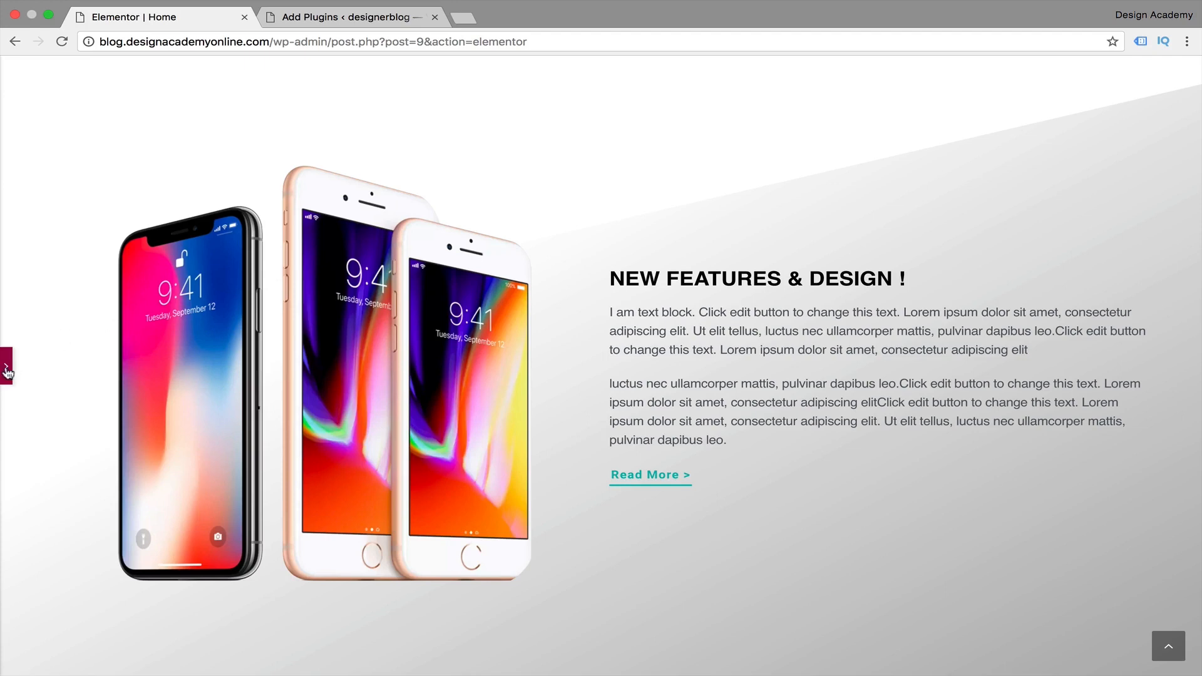
# - Show the Elementor widget panel again and bring the empty section below the phones into view
pyautogui.click(8, 367)
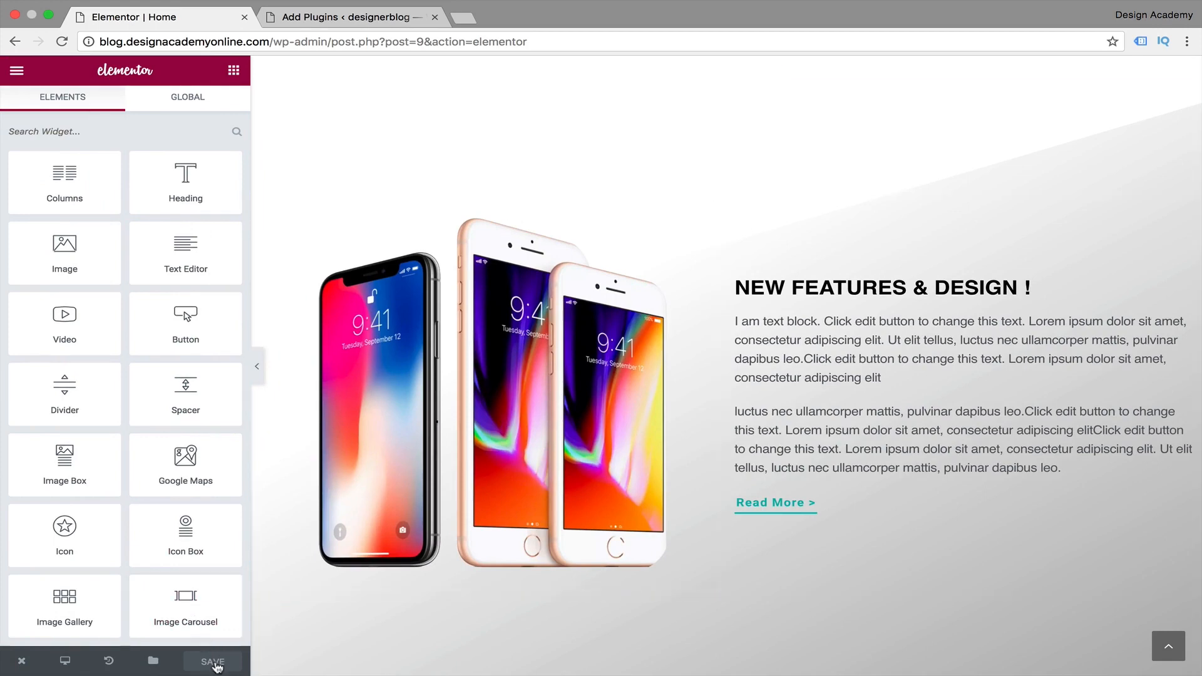
pyautogui.click(394, 397)
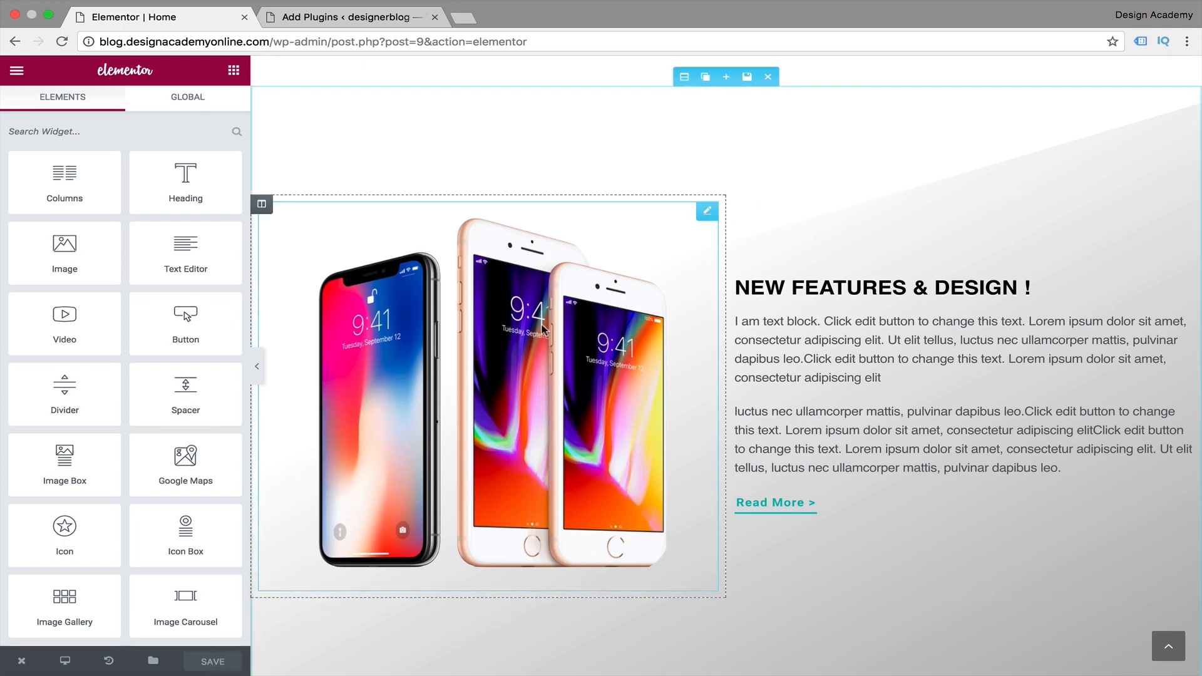
pyautogui.scroll(-3)
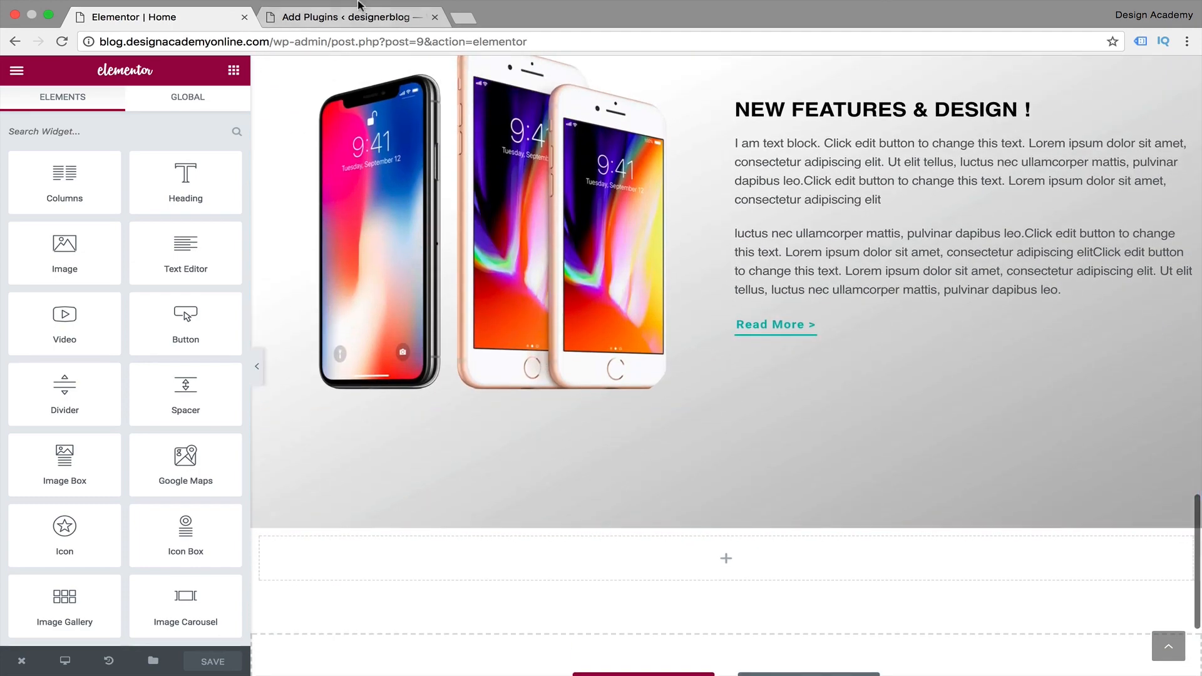
# - Install and activate the MailPoet 3 (new) plugin from the Add Plugins results
pyautogui.click(345, 17)
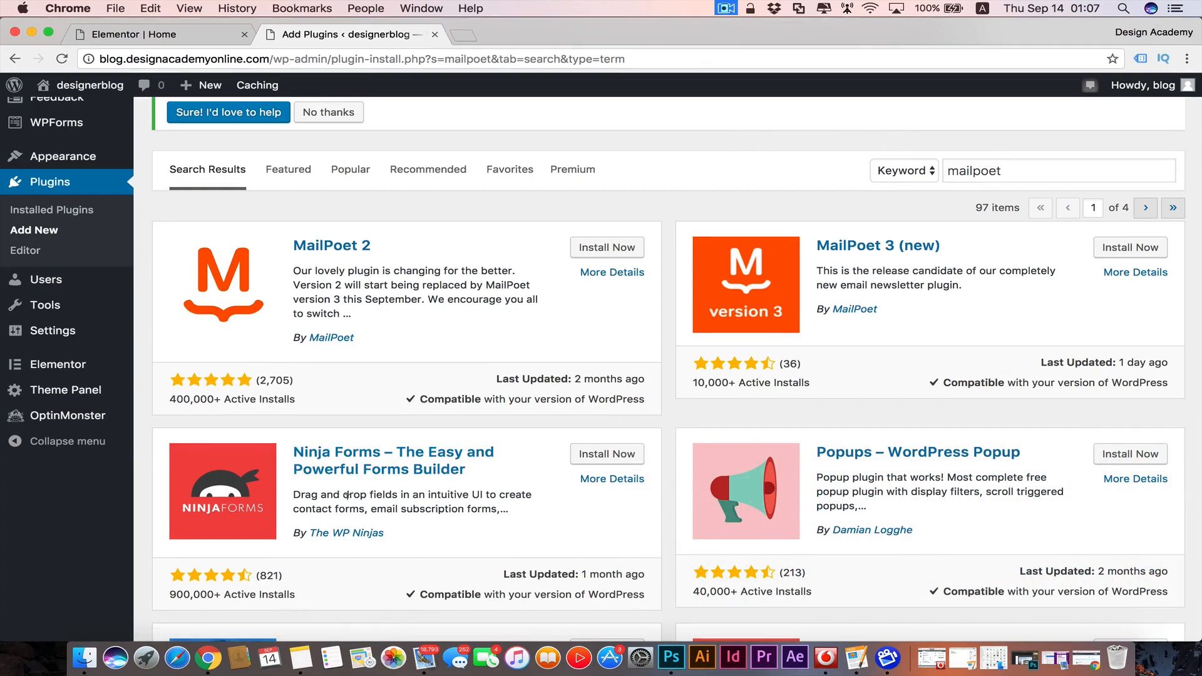
pyautogui.moveTo(247, 439)
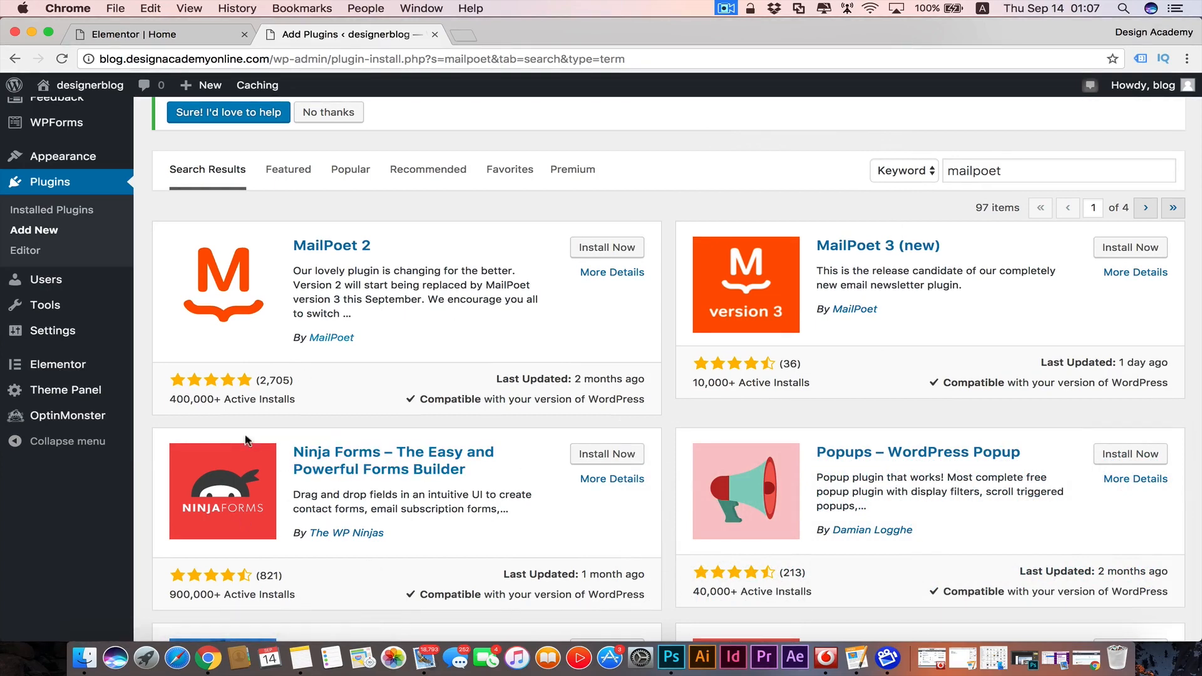
pyautogui.moveTo(559, 467)
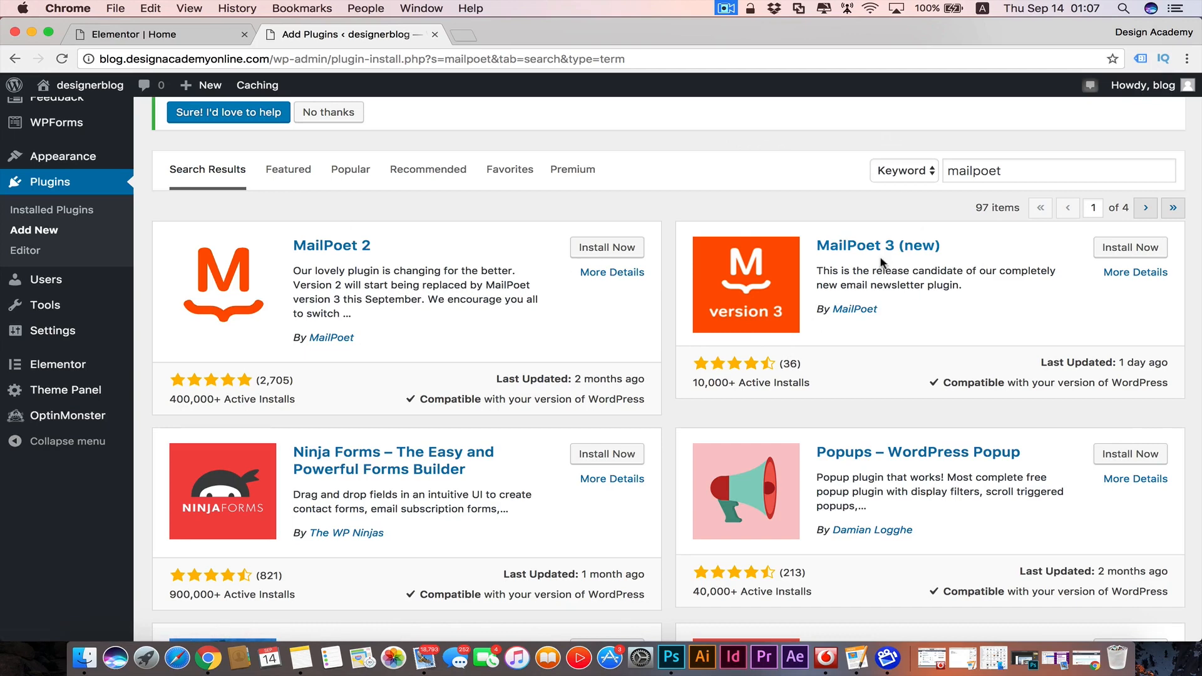
pyautogui.click(1129, 246)
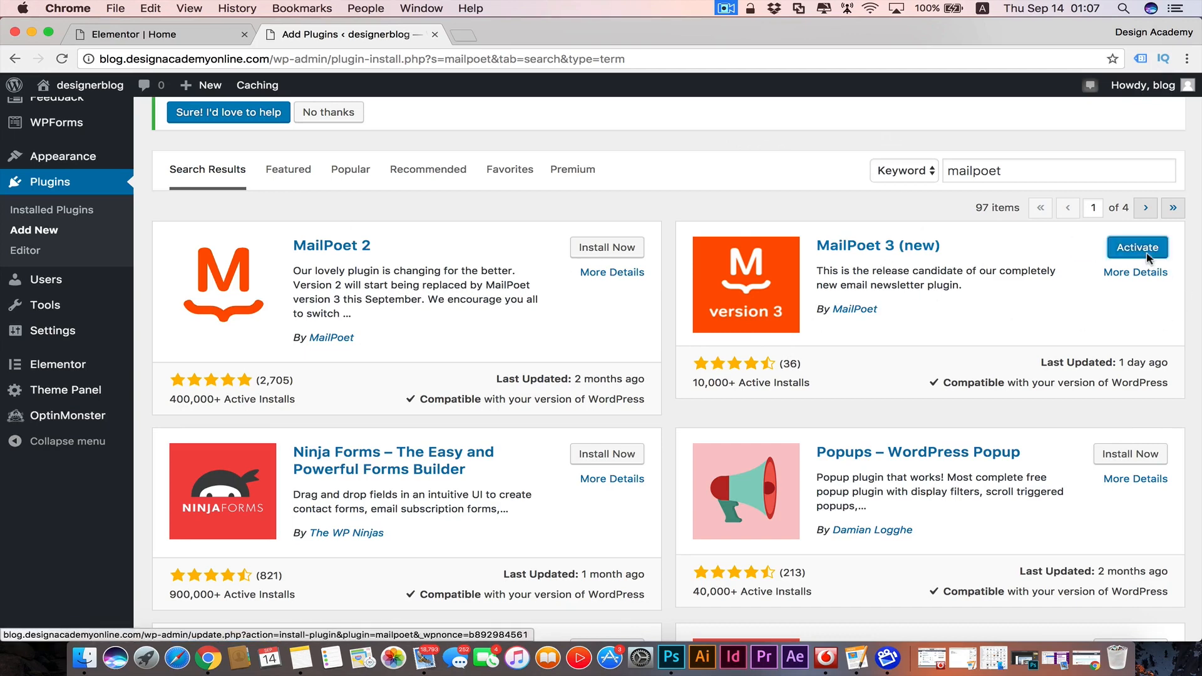
pyautogui.click(1136, 247)
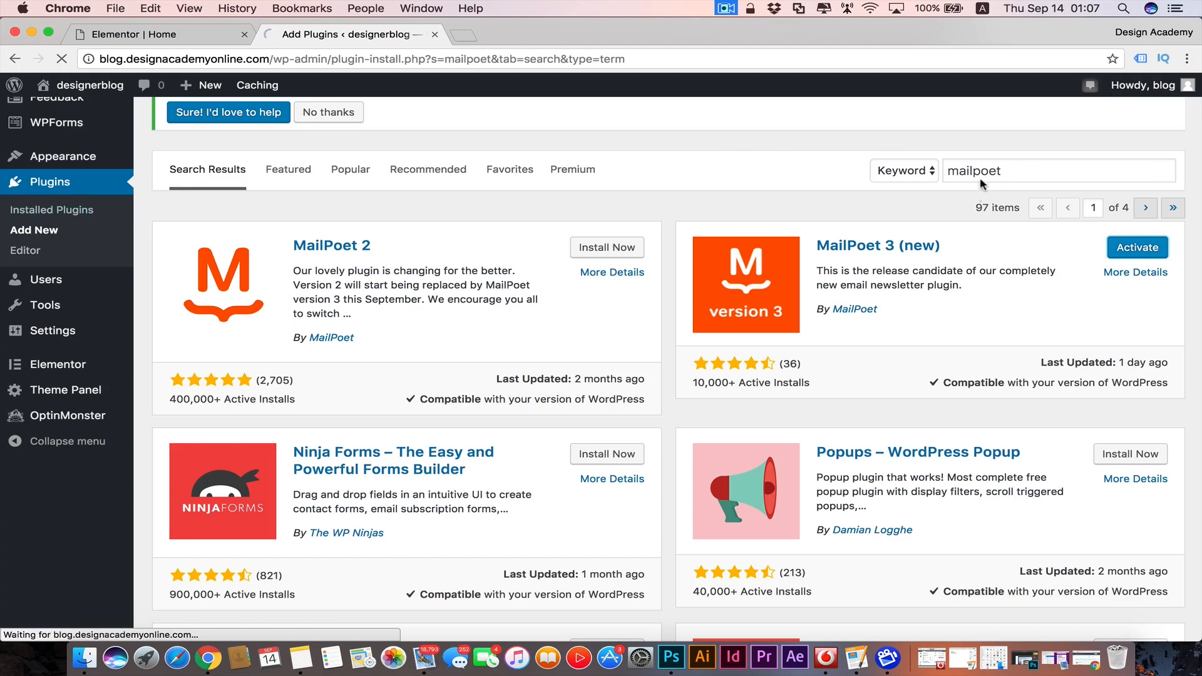
pyautogui.click(1136, 246)
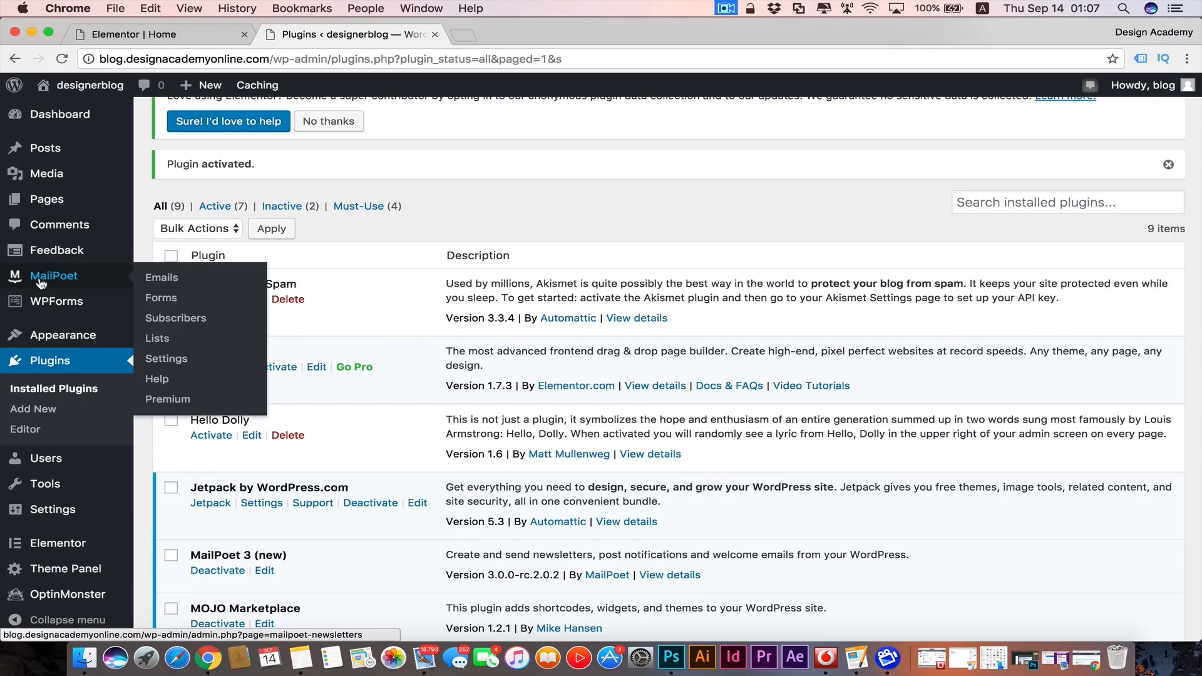
# - View MailPoet's welcome page and its introductory video
pyautogui.click(54, 275)
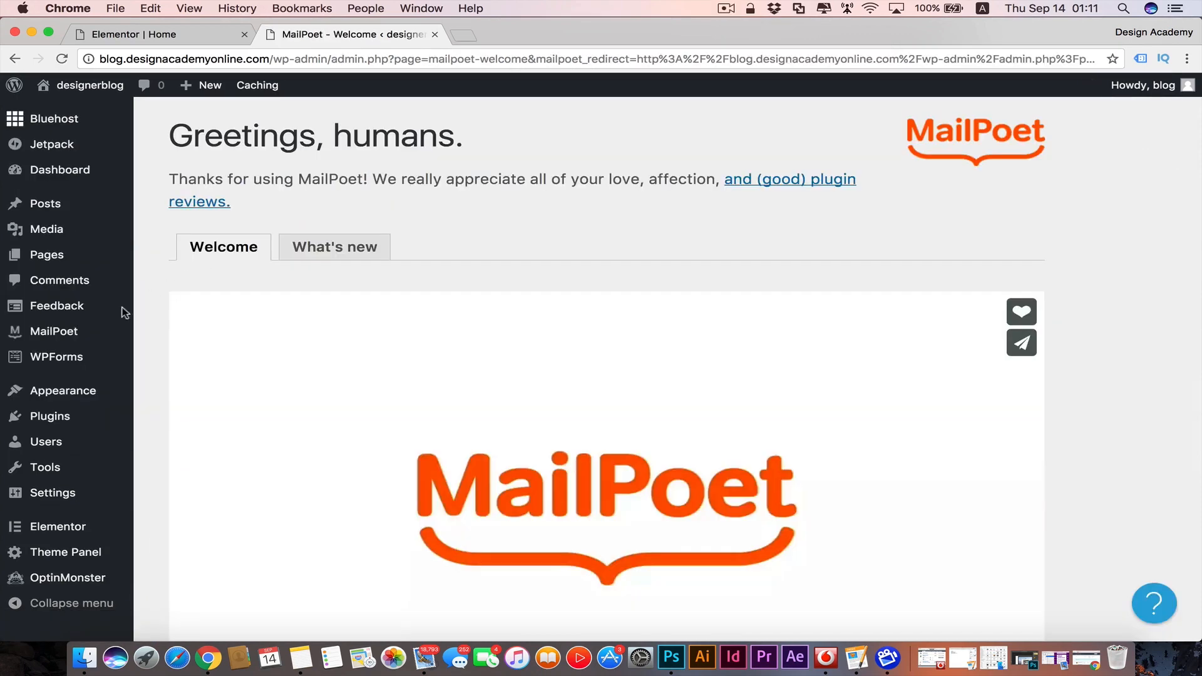
pyautogui.moveTo(54, 330)
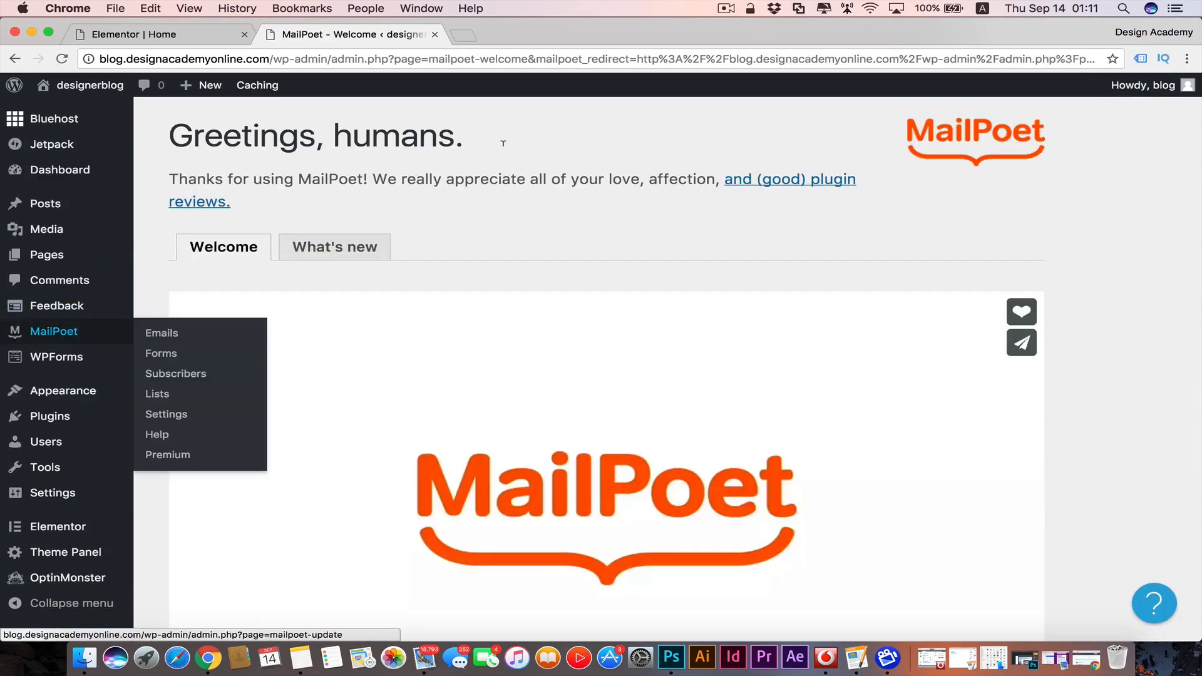
pyautogui.scroll(-3)
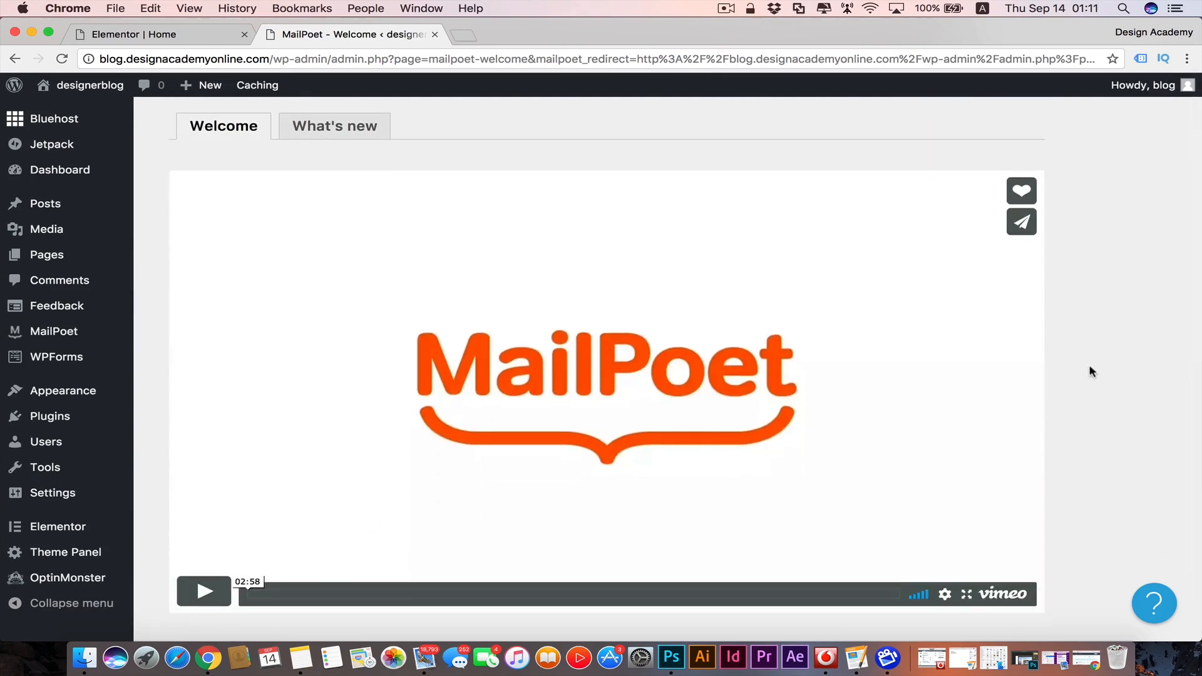
pyautogui.moveTo(1133, 354)
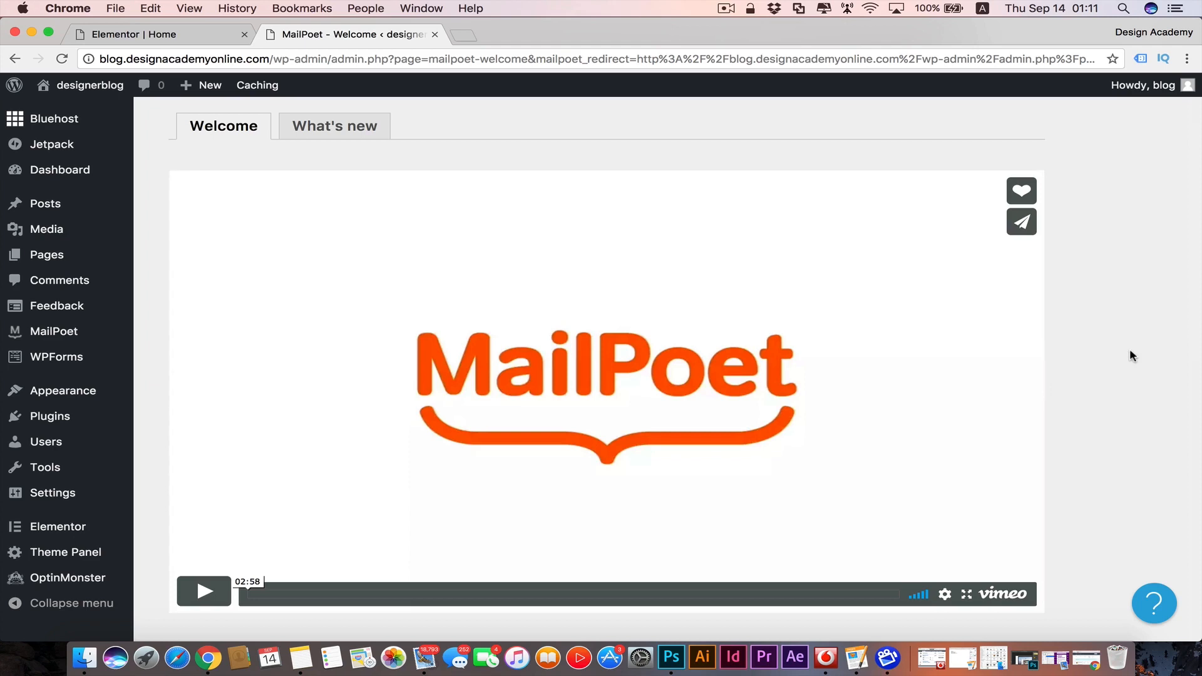
pyautogui.scroll(-3)
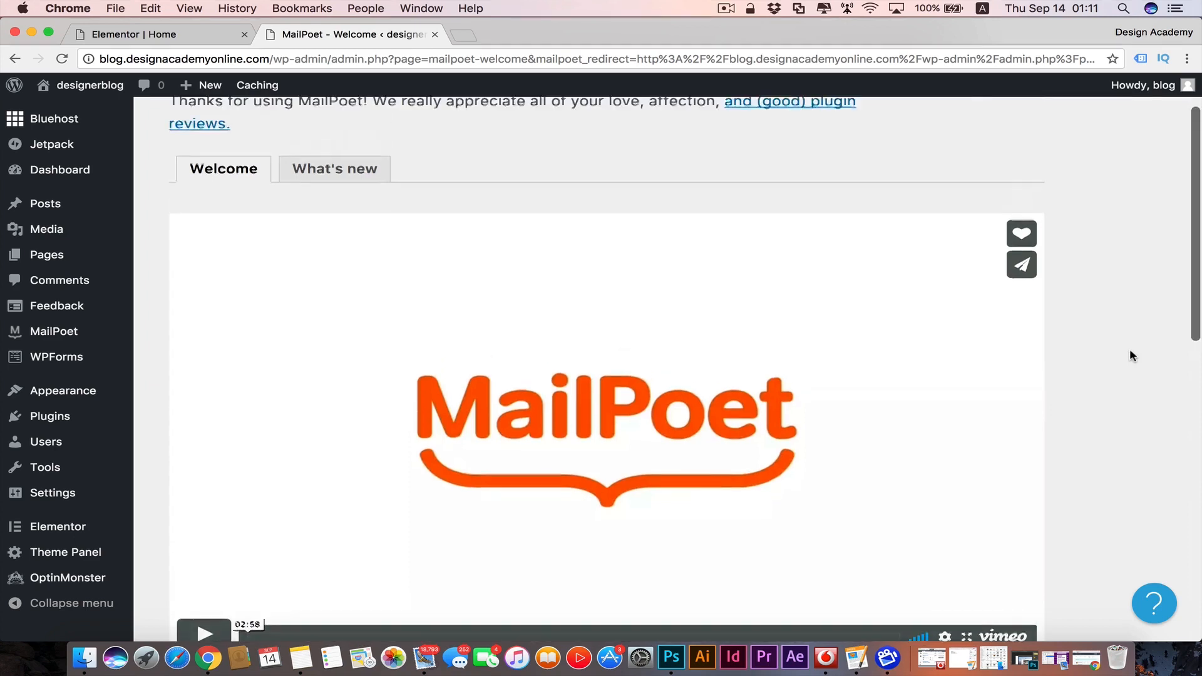
pyautogui.moveTo(53, 330)
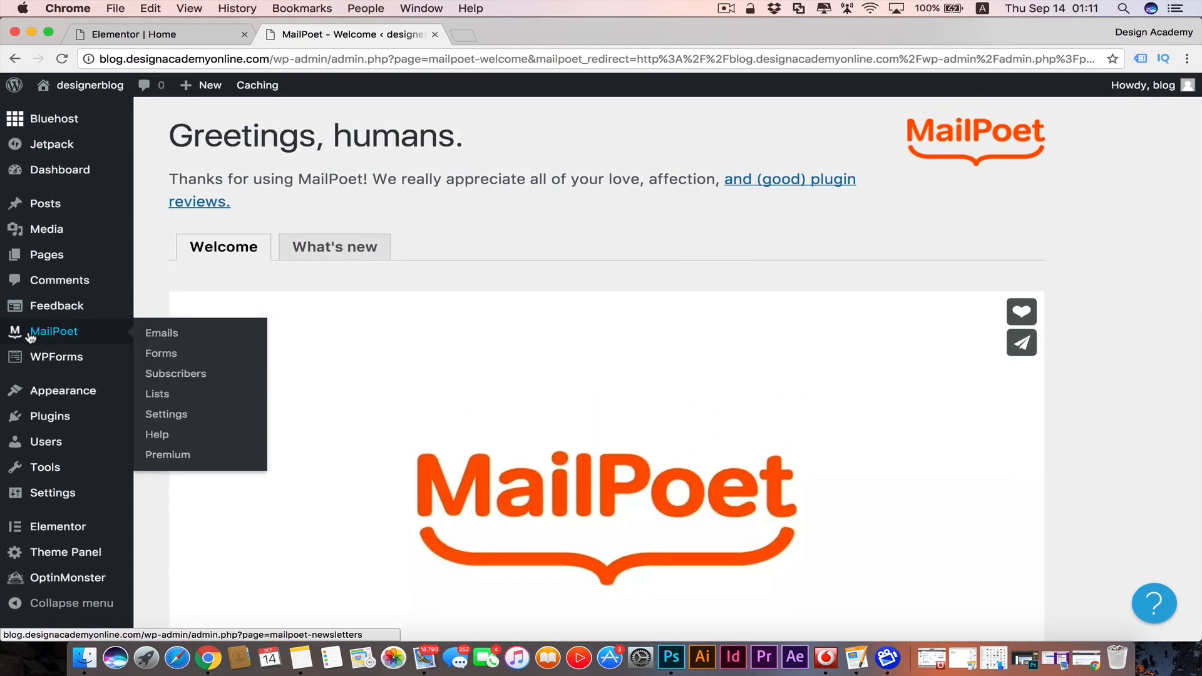
# - Review MailPoet's Basics sender settings and the Sign-up Confirmation options
pyautogui.click(165, 414)
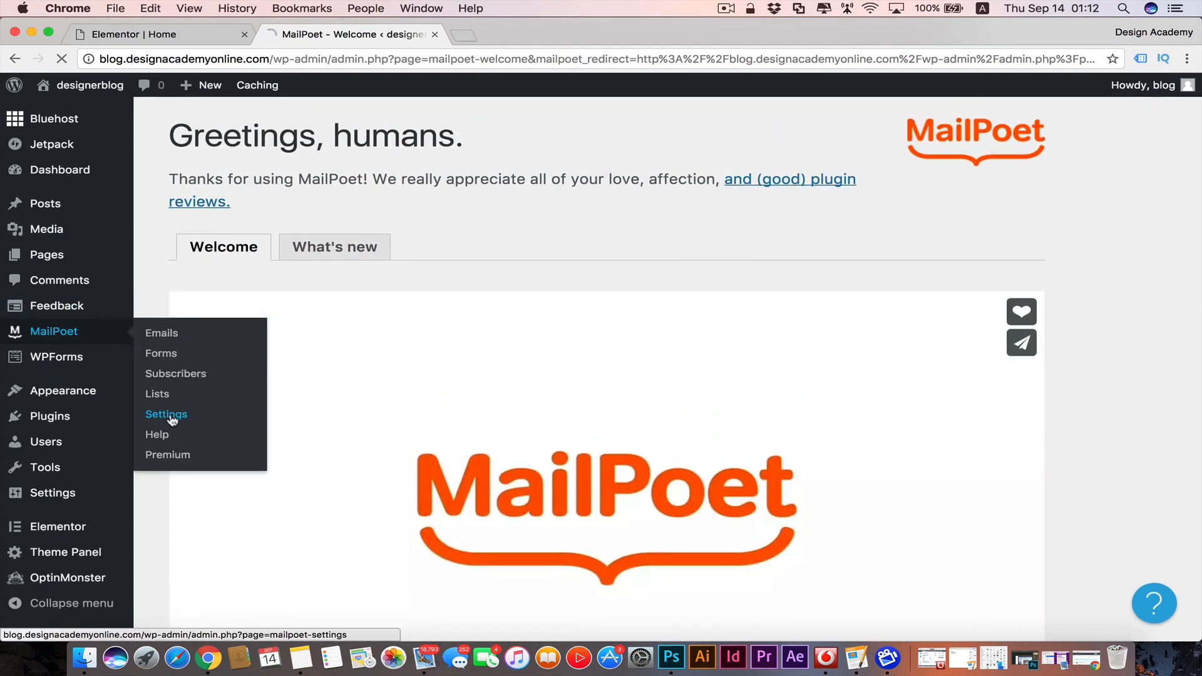
pyautogui.click(165, 414)
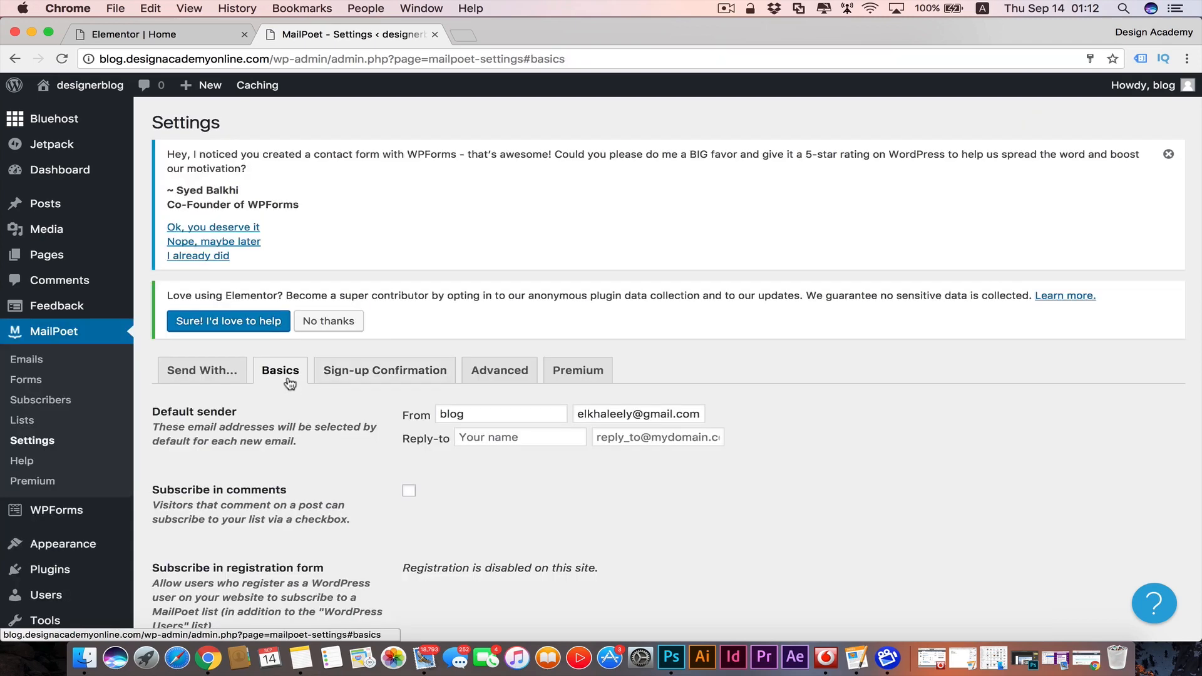
pyautogui.scroll(-3)
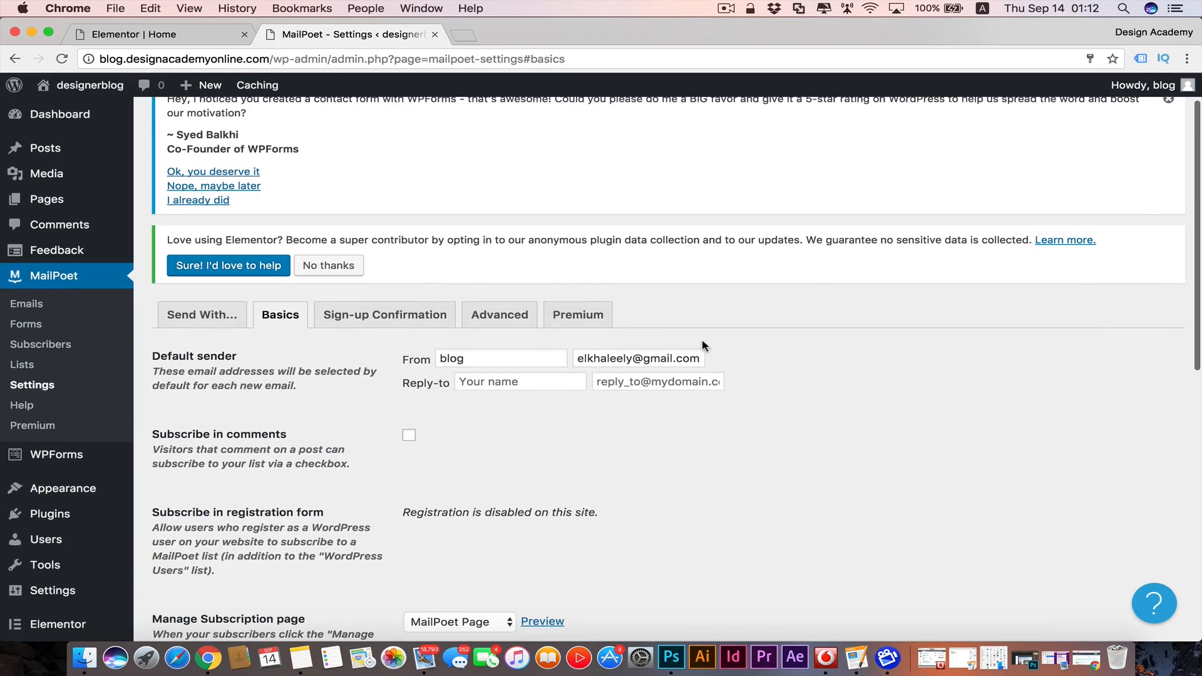
pyautogui.scroll(-3)
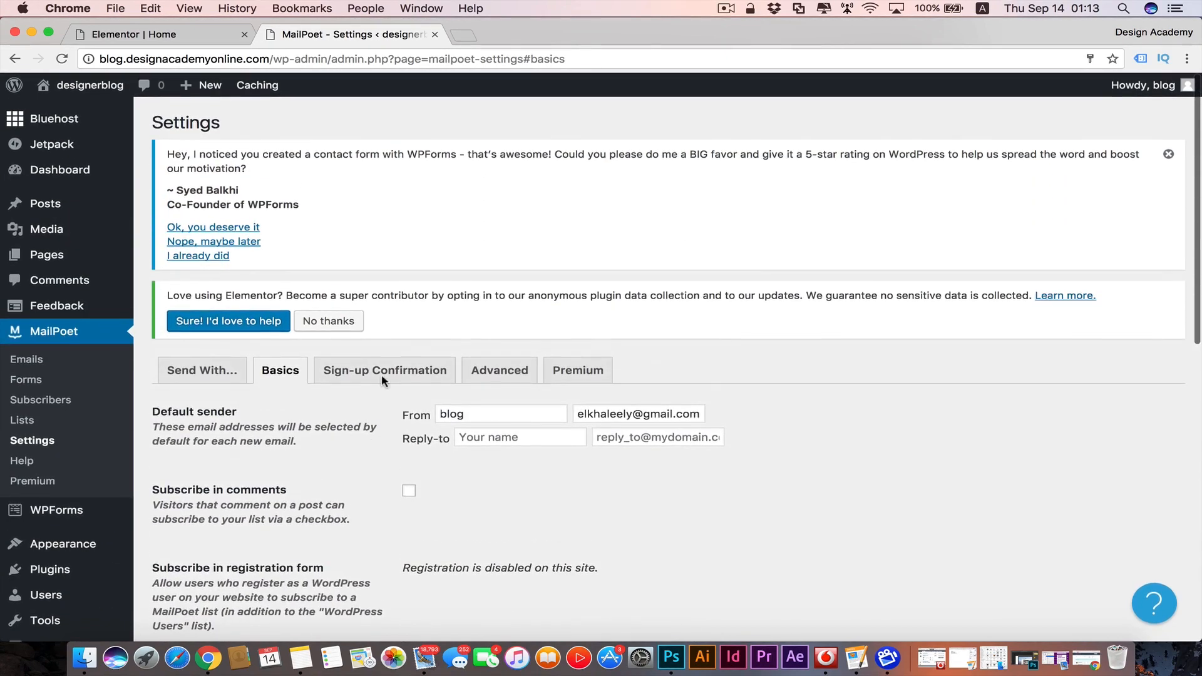
pyautogui.click(384, 370)
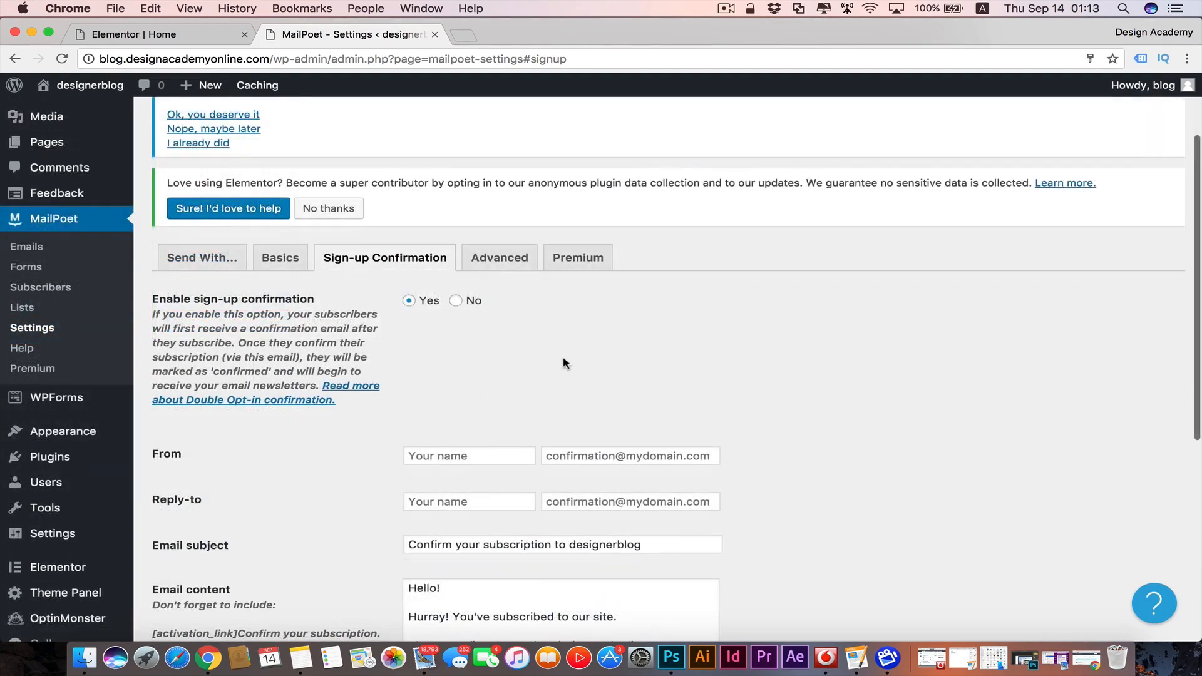
pyautogui.scroll(-3)
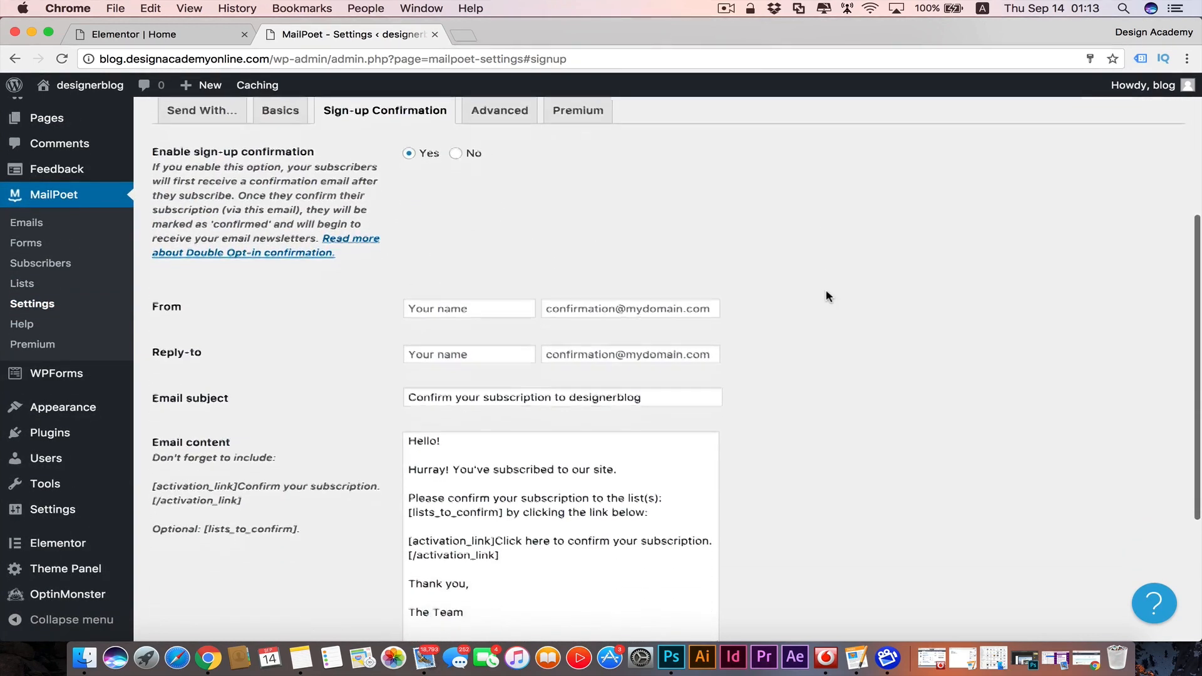
pyautogui.scroll(-3)
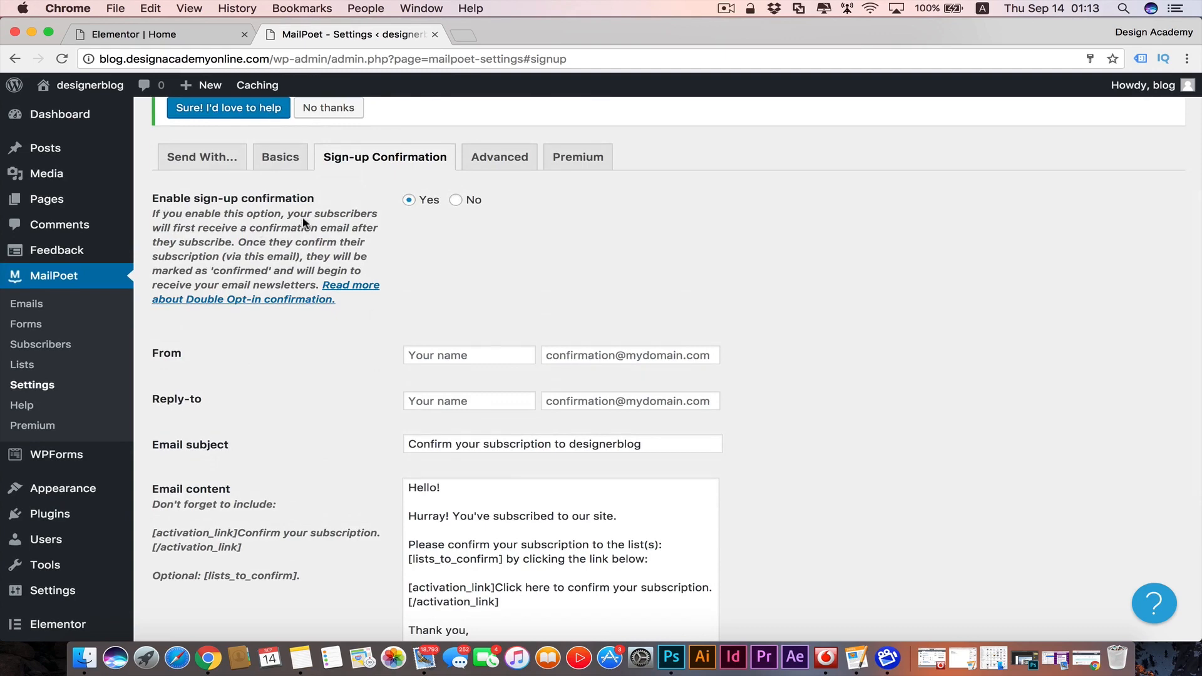
# - Review the Advanced settings: bounce address, task scheduler, tracking and data sharing
pyautogui.click(499, 156)
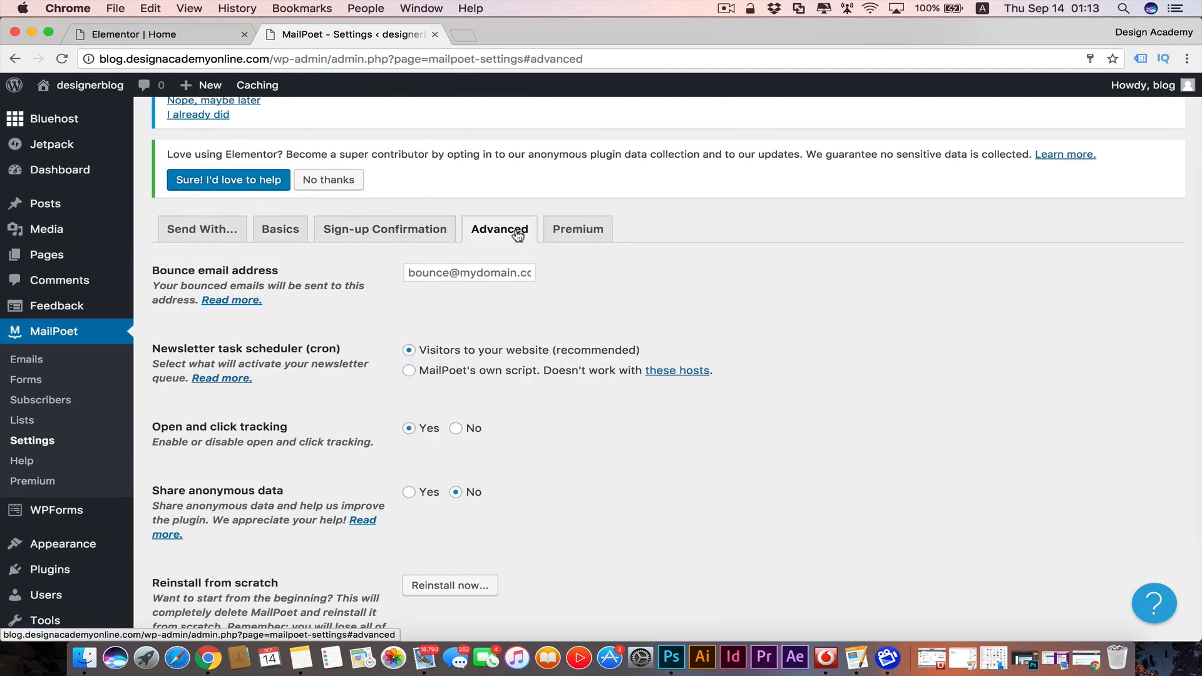
pyautogui.scroll(-3)
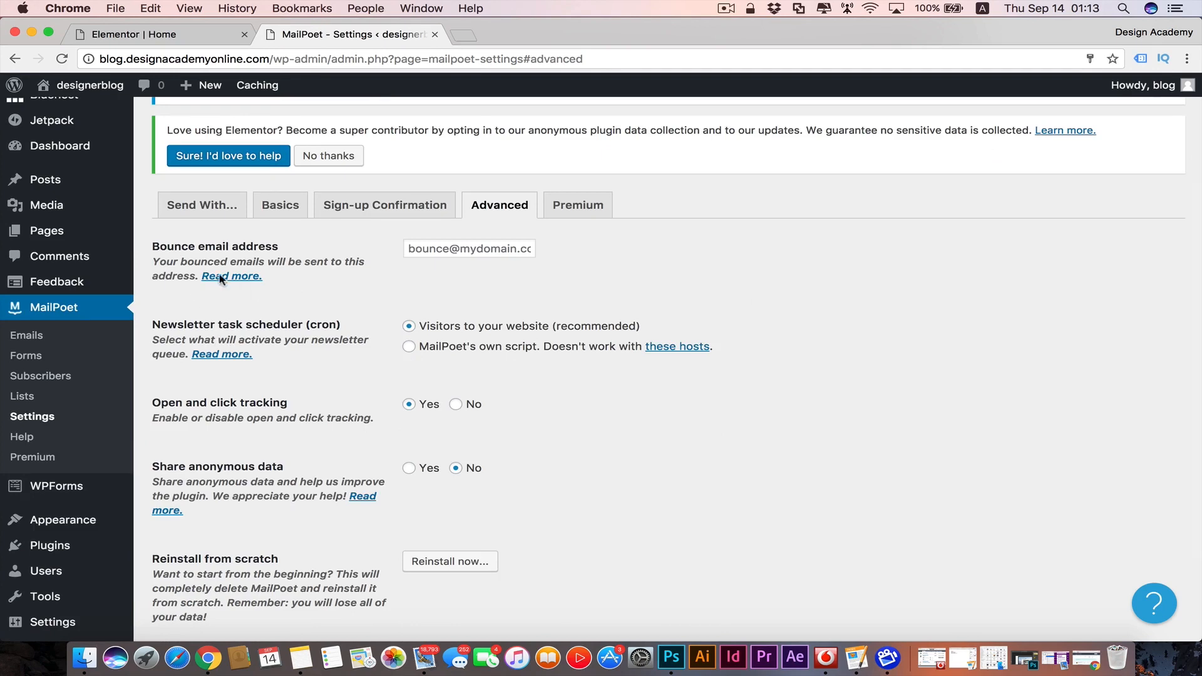
pyautogui.moveTo(639, 256)
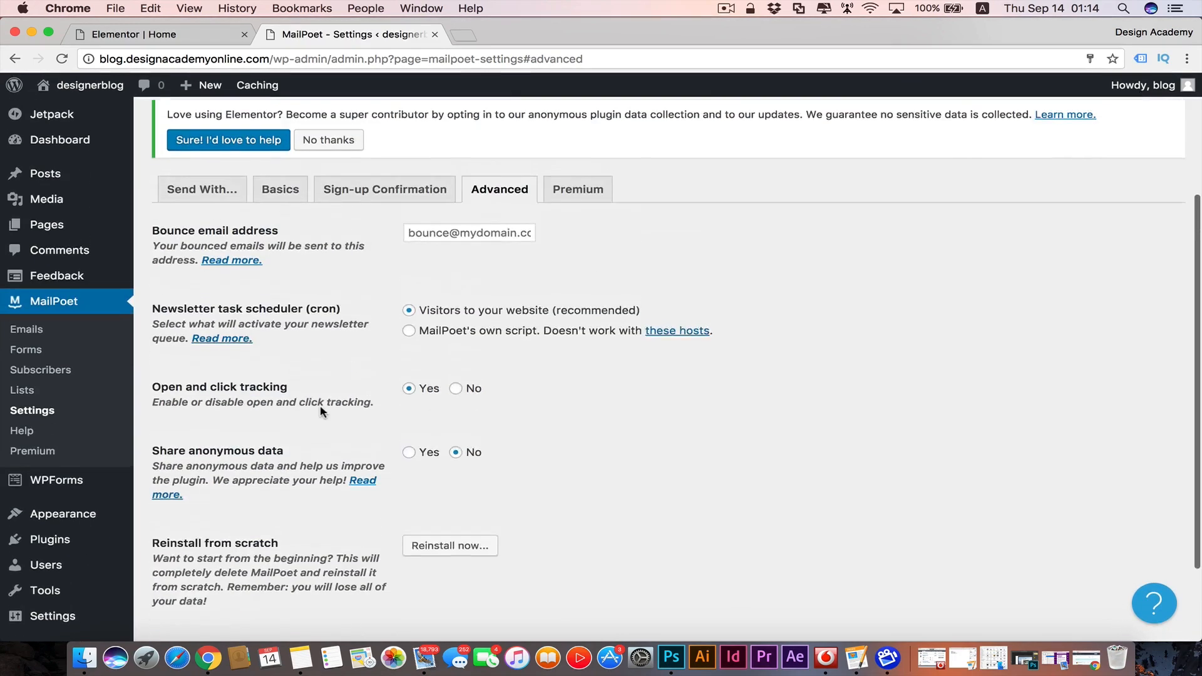
pyautogui.scroll(-3)
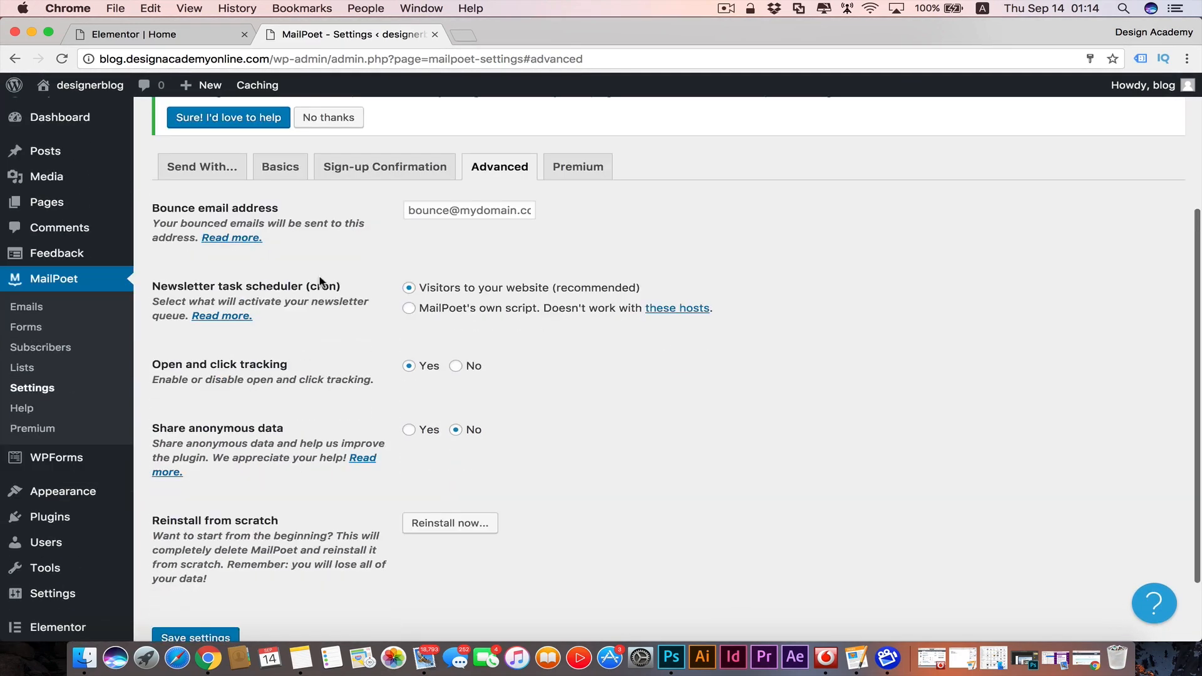
pyautogui.moveTo(269, 276)
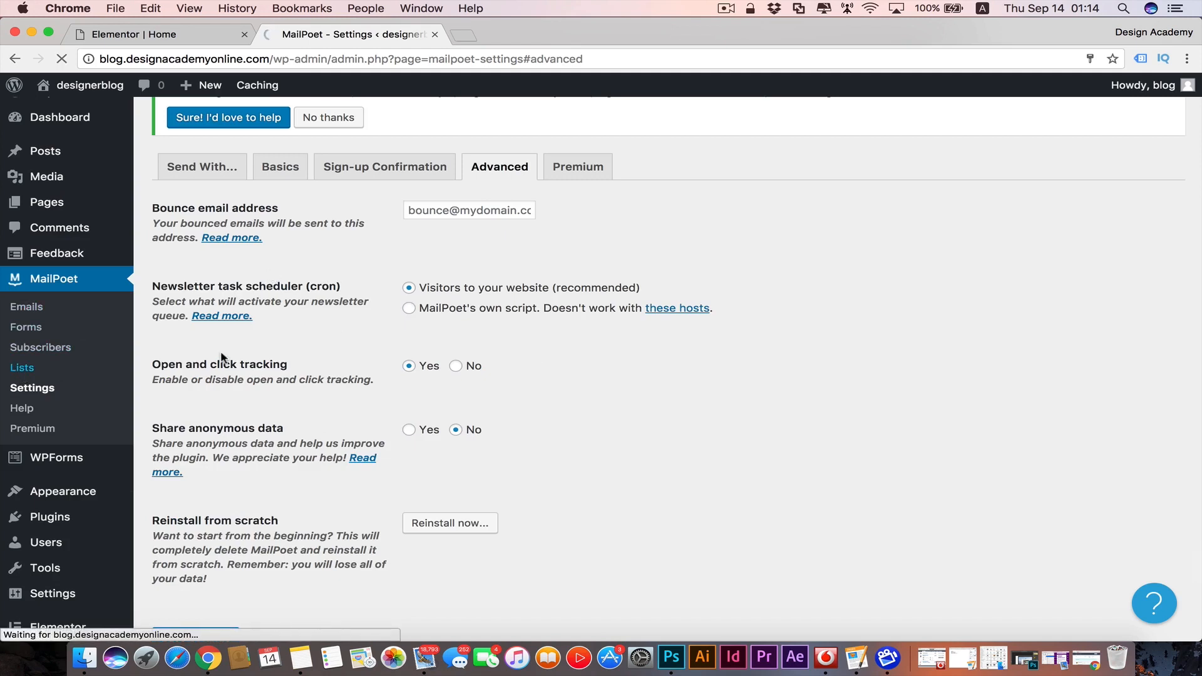
# - Create a MailPoet list named Elemtor with description trail list, save it, and view Subscribers
pyautogui.click(21, 367)
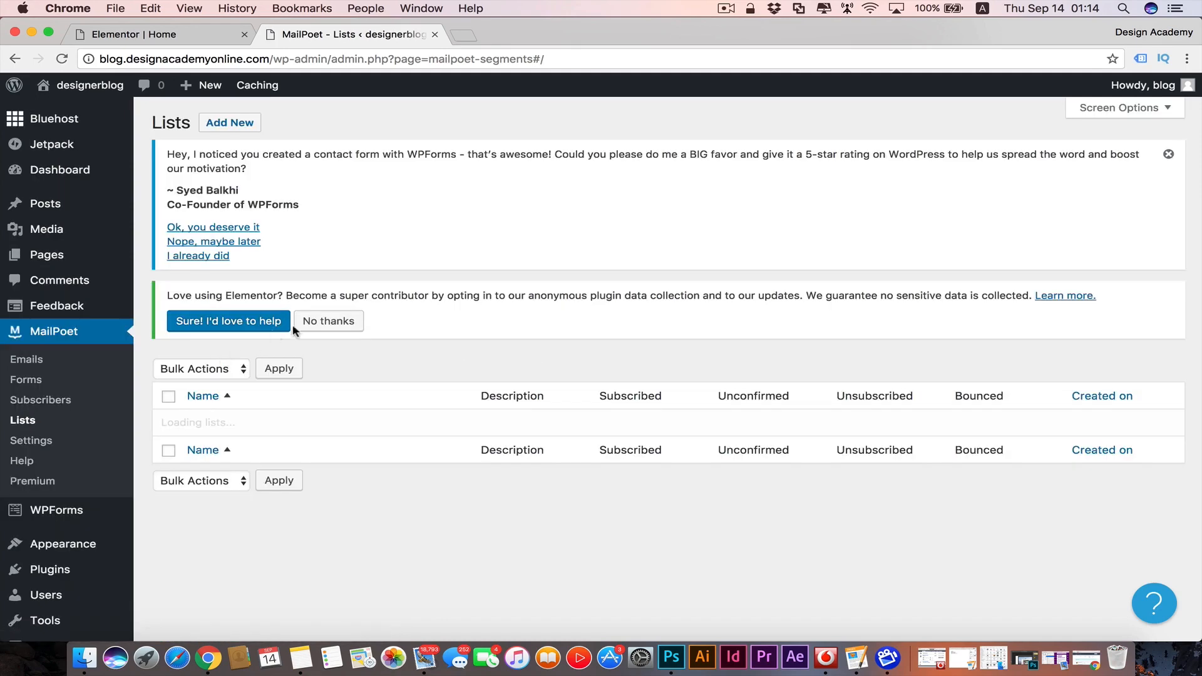
pyautogui.scroll(-3)
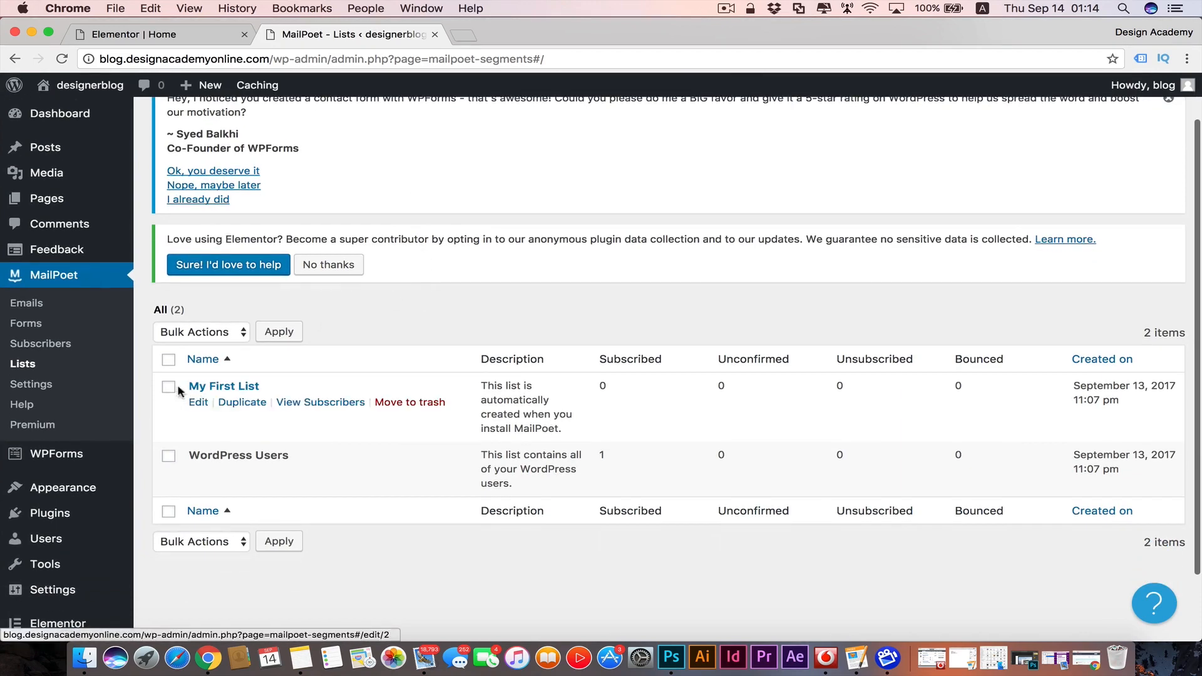
pyautogui.moveTo(281, 390)
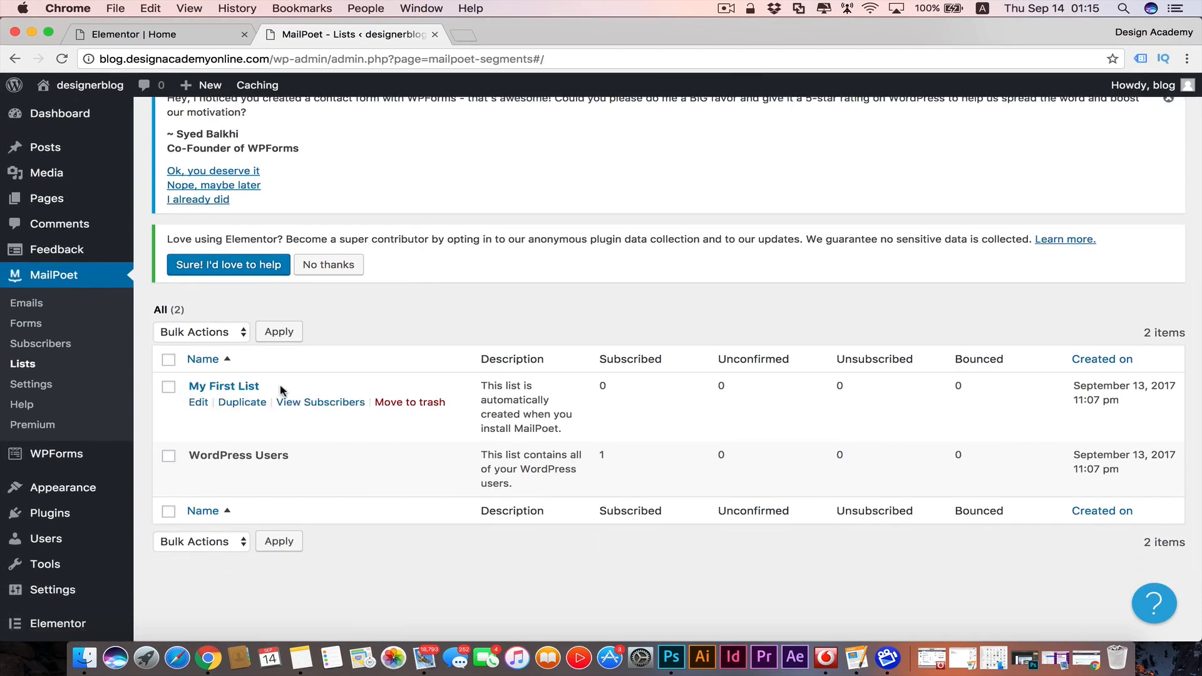
pyautogui.moveTo(453, 370)
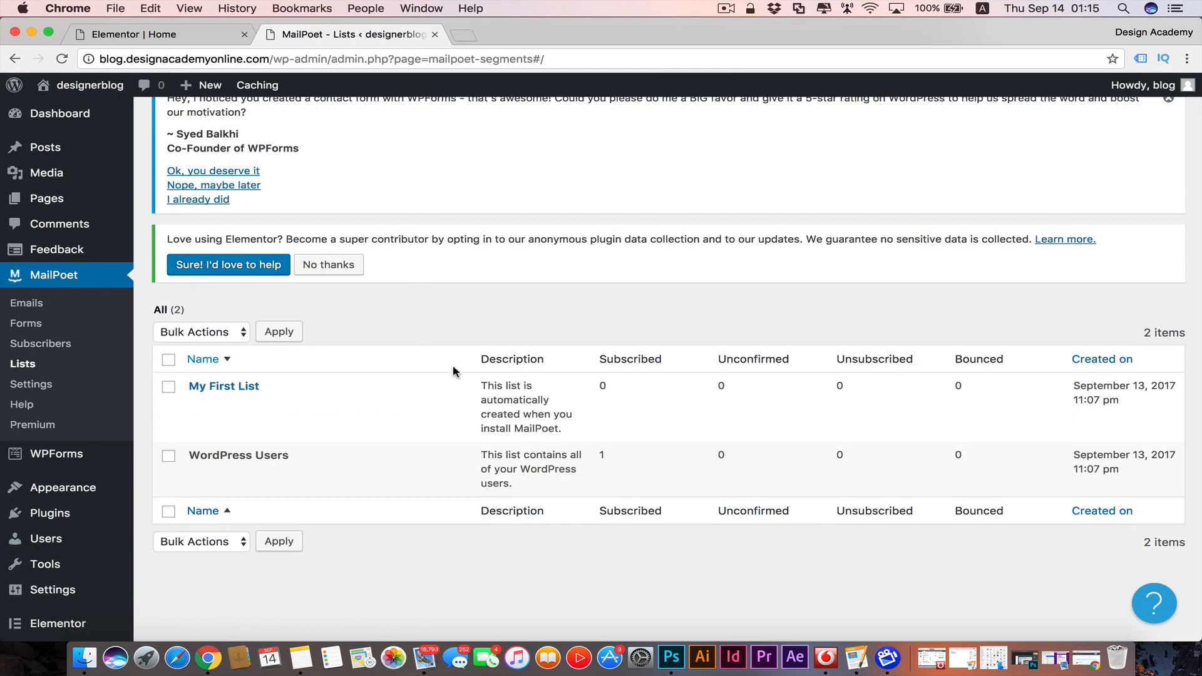
pyautogui.click(203, 359)
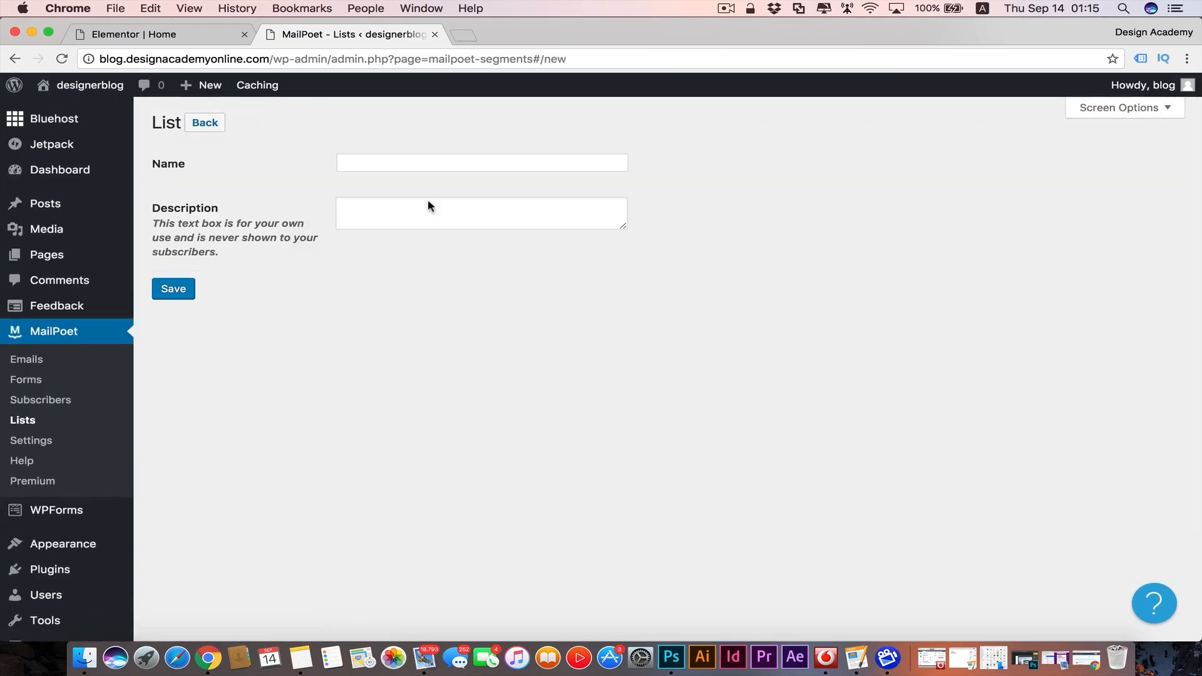
pyautogui.write('E')
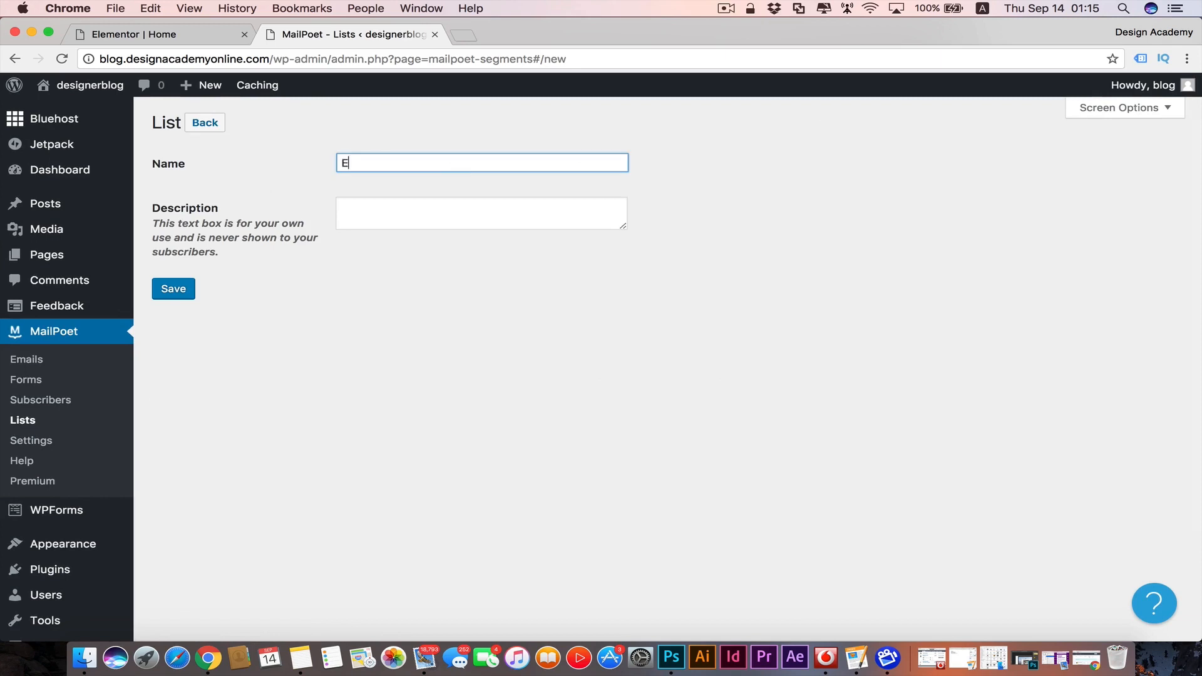
pyautogui.write('lemtor')
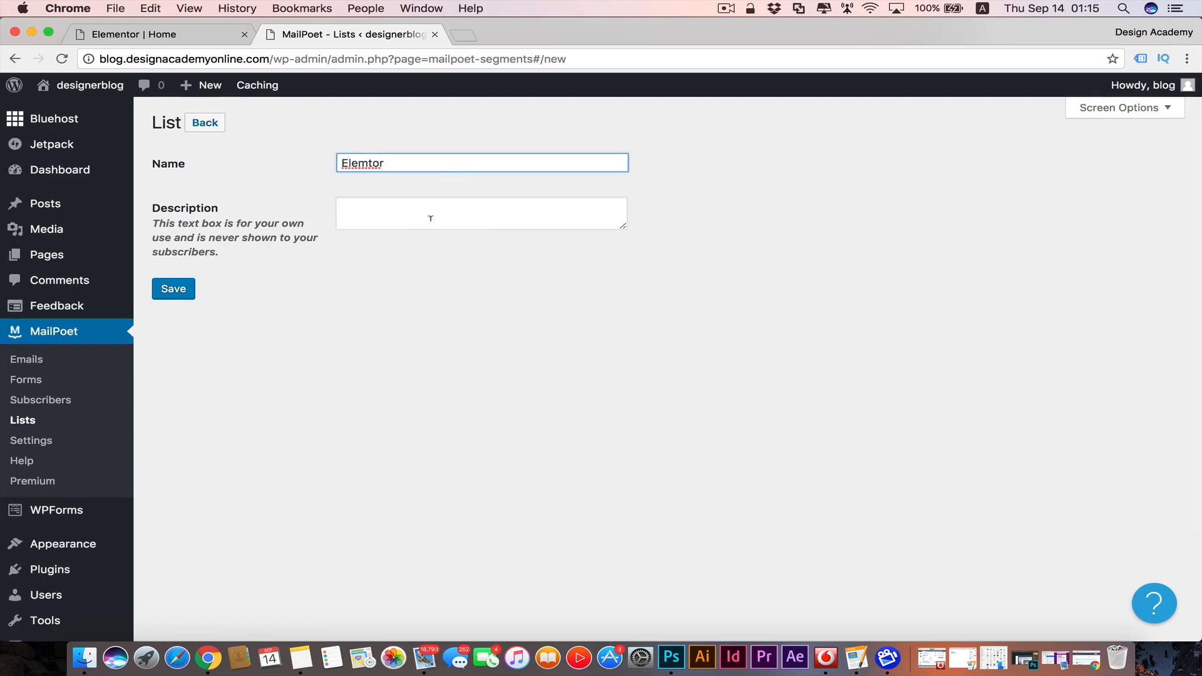
pyautogui.click(480, 213)
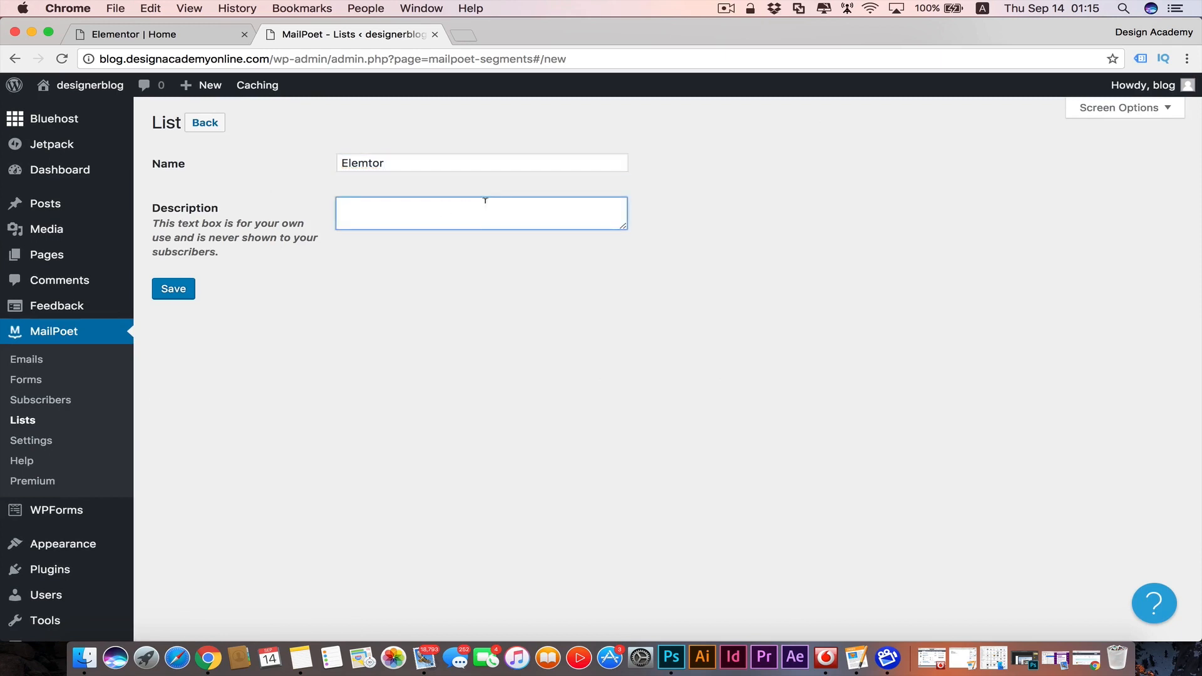
pyautogui.write('trail l')
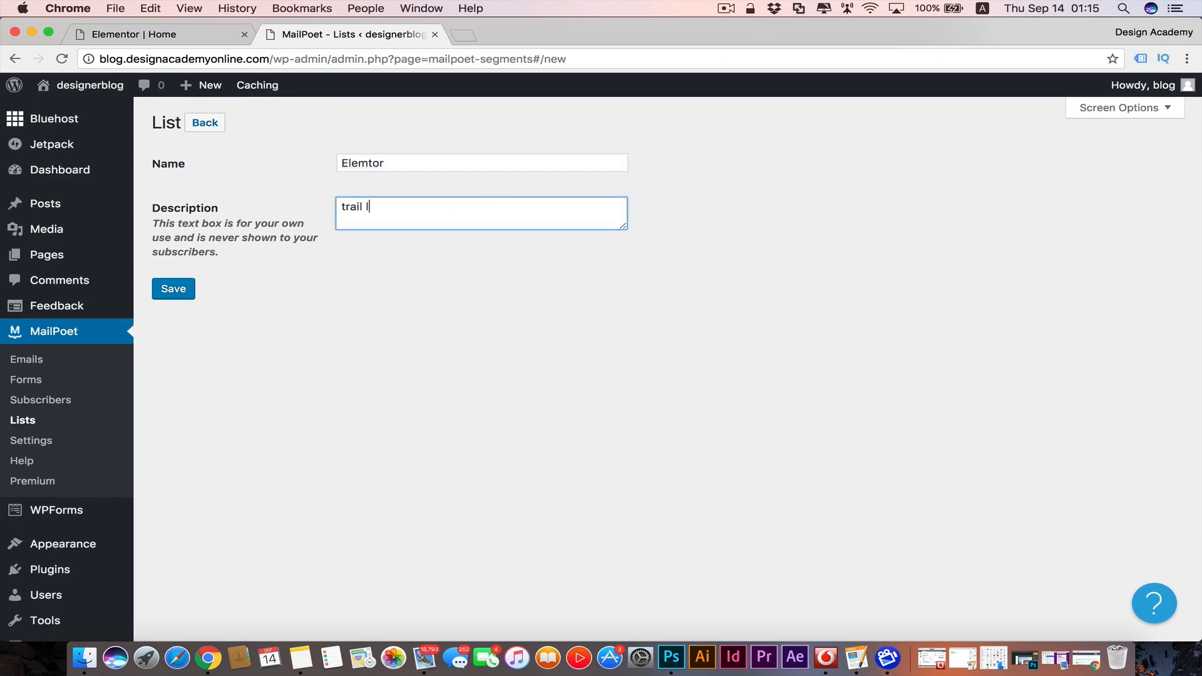
pyautogui.click(173, 289)
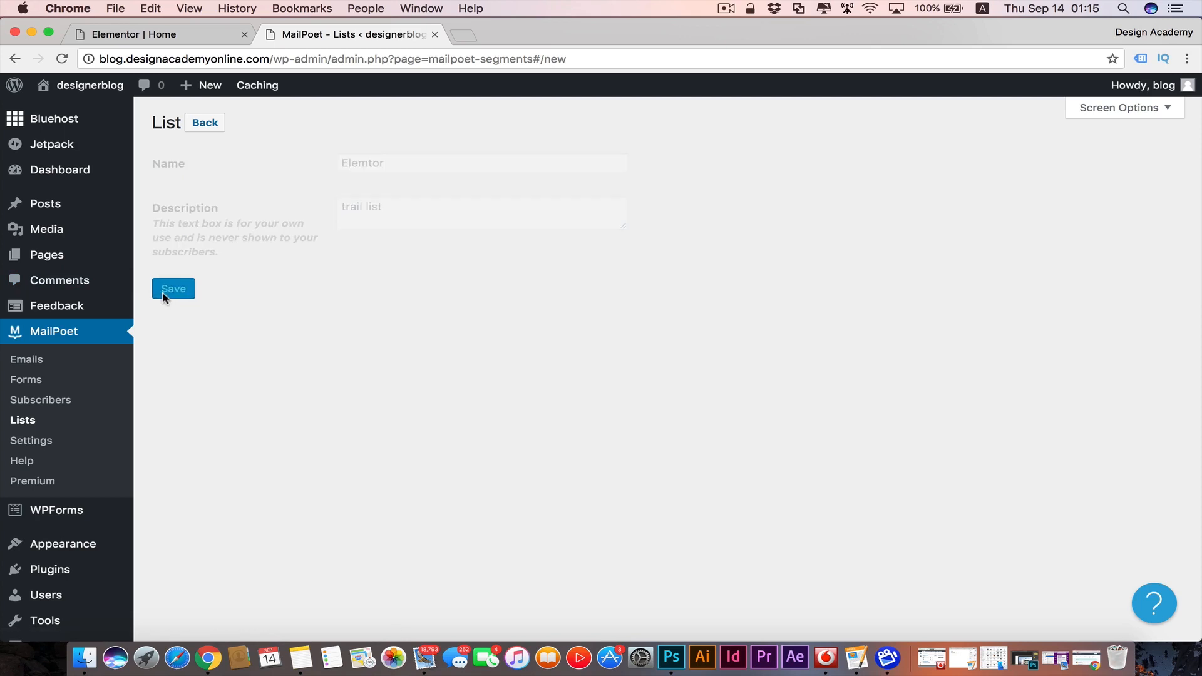
pyautogui.click(173, 289)
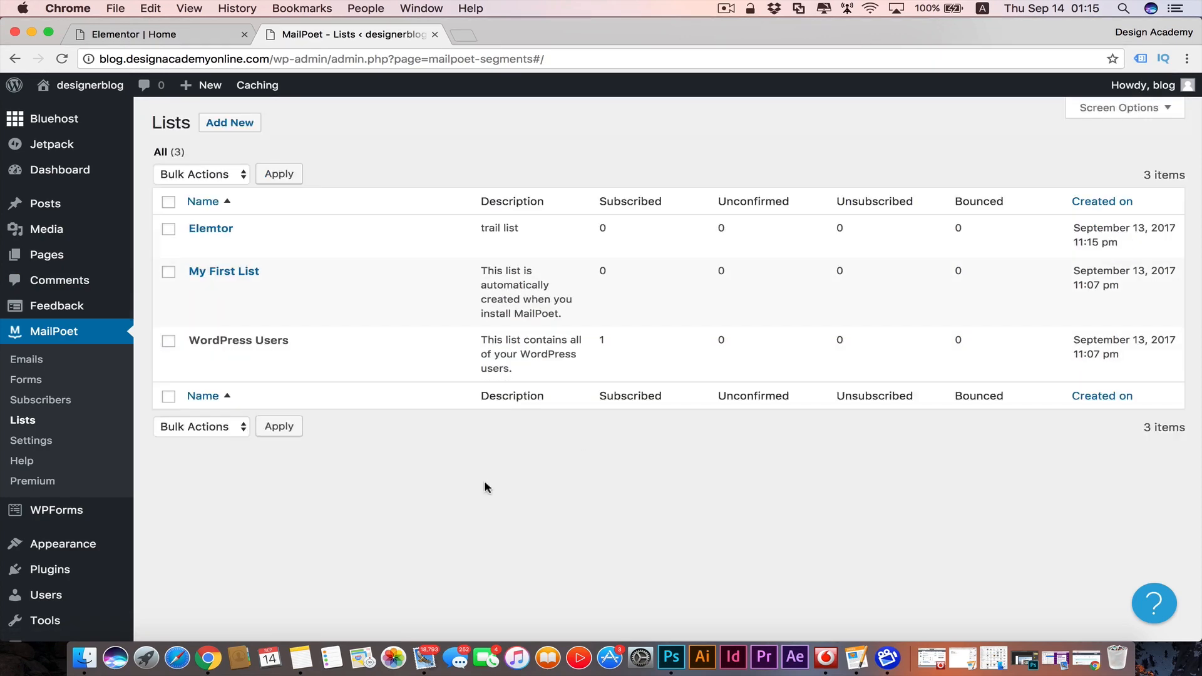
pyautogui.click(42, 399)
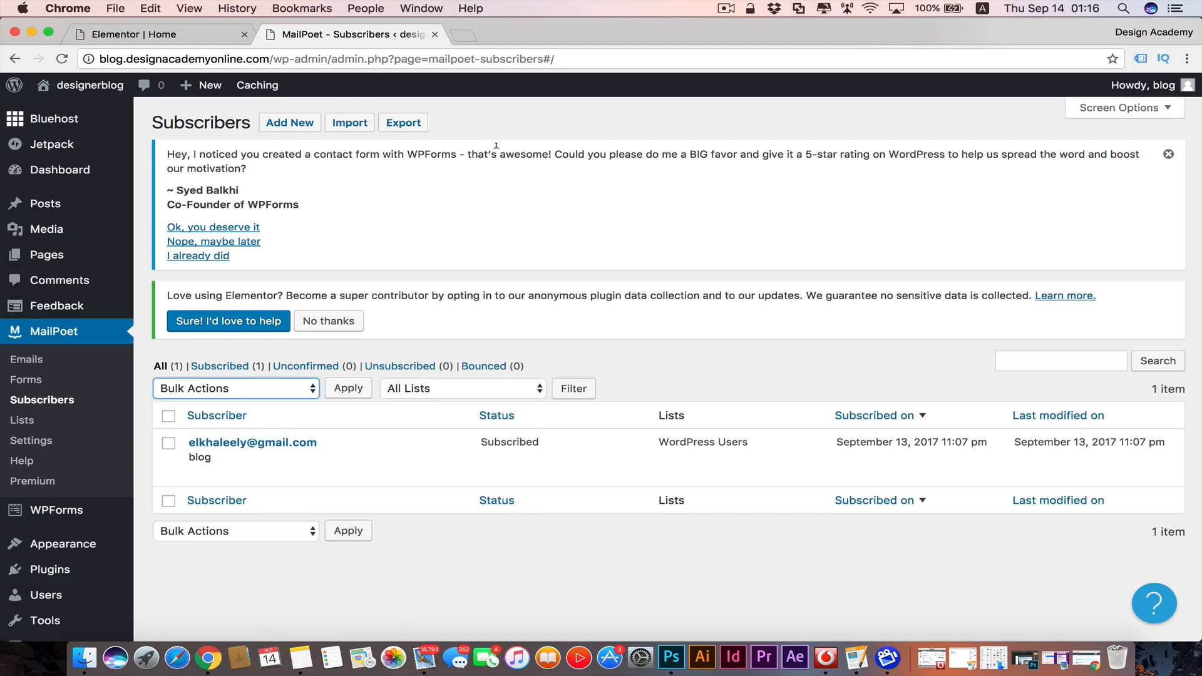
pyautogui.moveTo(461, 189)
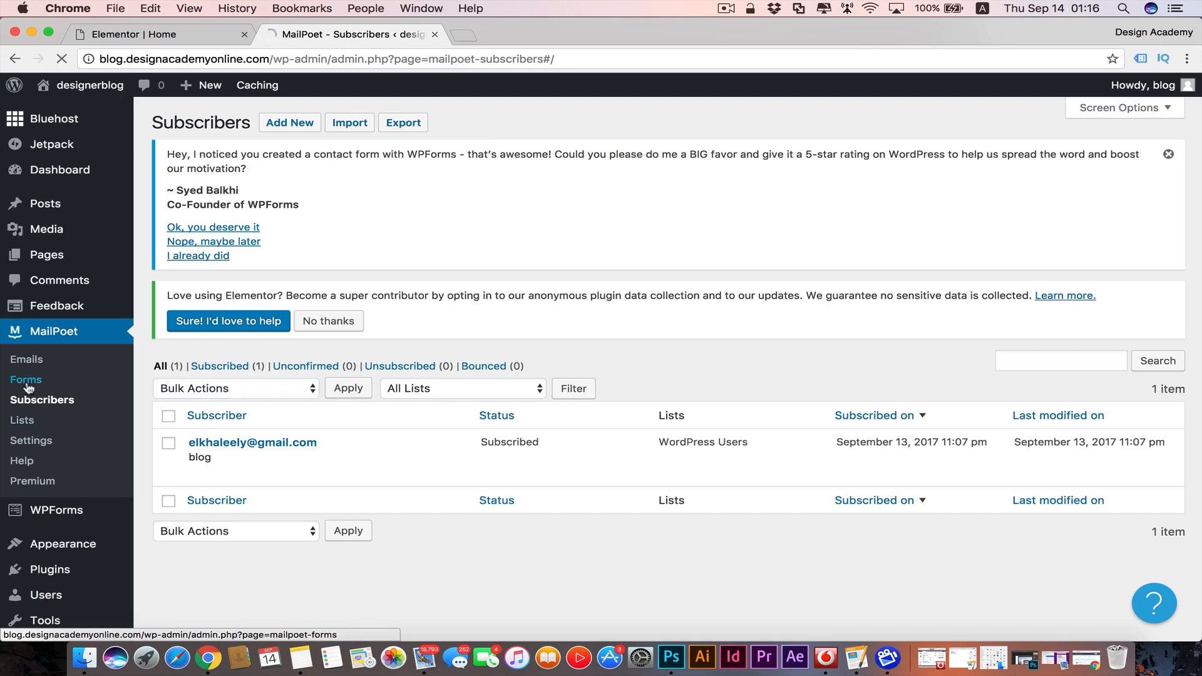
# - Go to MailPoet's Forms overview, which has no forms yet
pyautogui.click(25, 379)
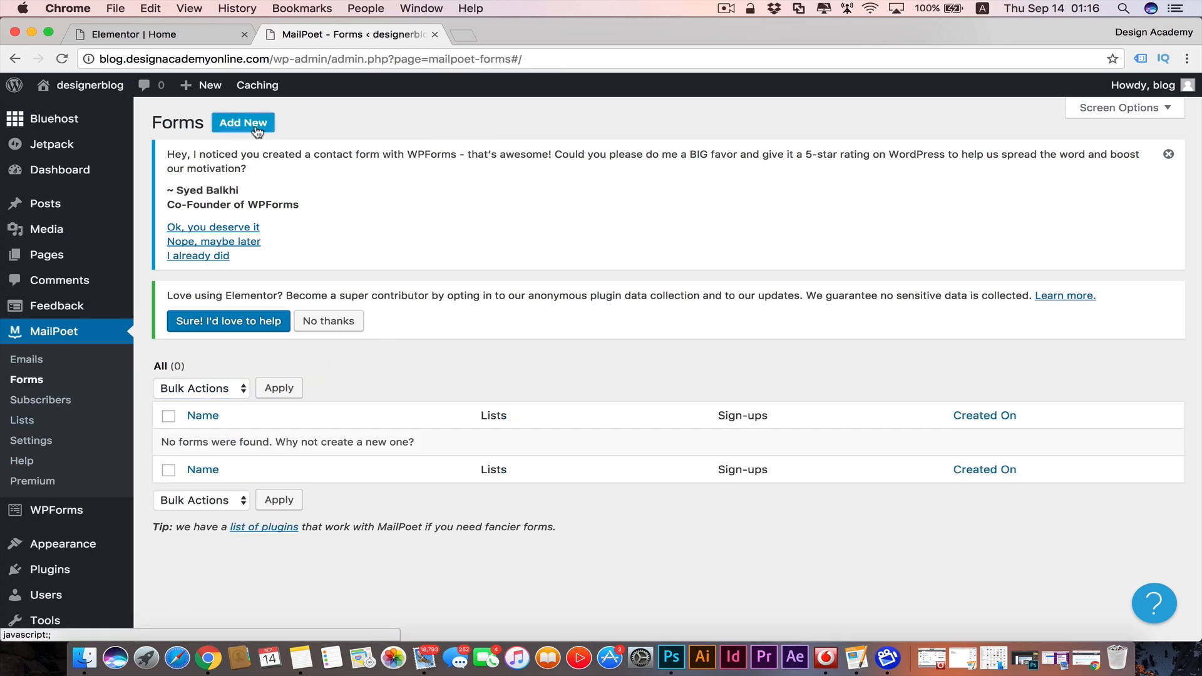
# - Create a new sign-up form subscribing people to My First List and edit its field display settings
pyautogui.click(241, 123)
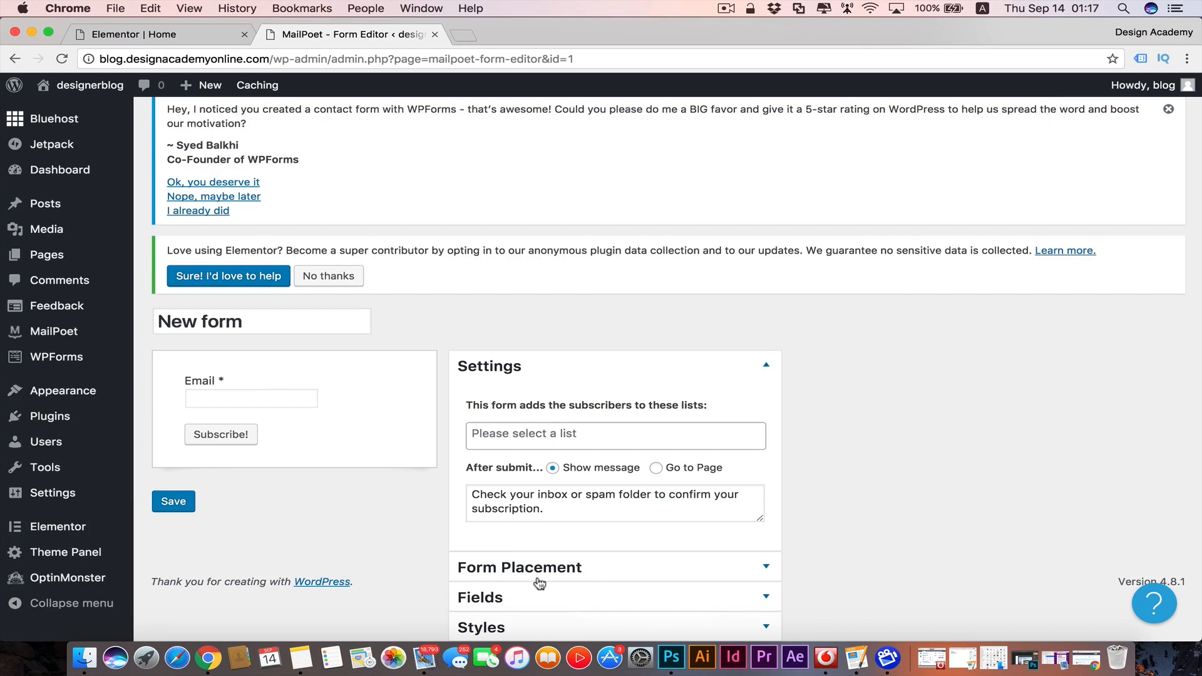
pyautogui.moveTo(633, 386)
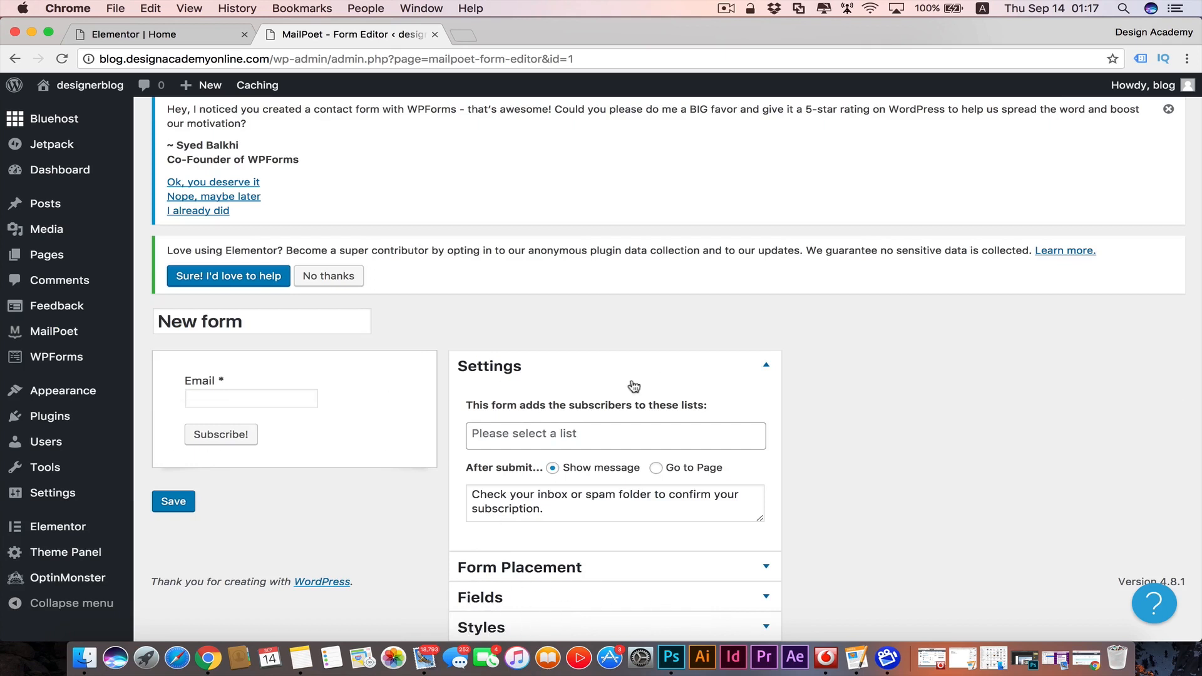
pyautogui.moveTo(589, 414)
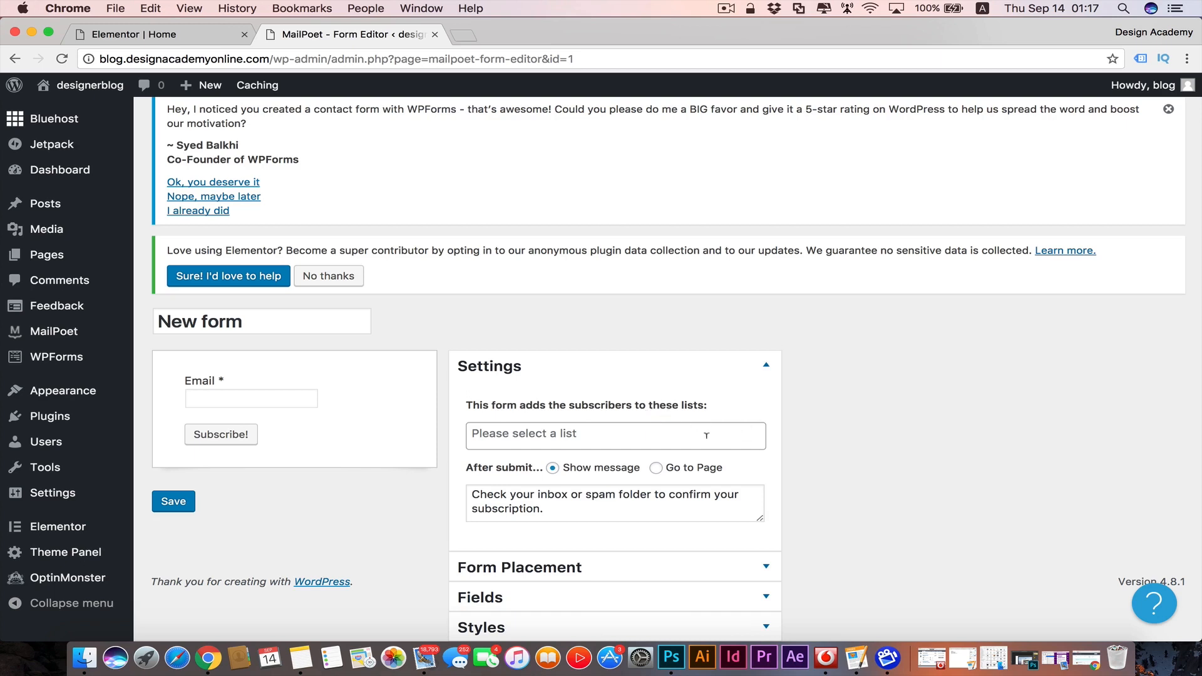
pyautogui.click(613, 433)
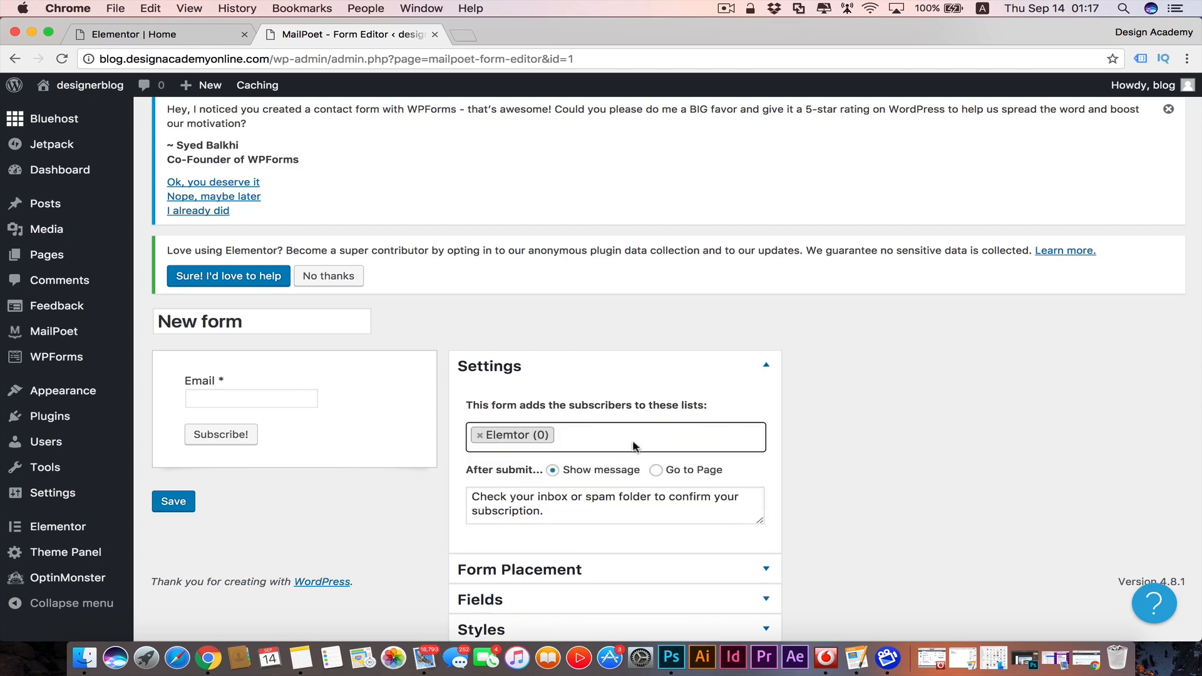
pyautogui.write('my')
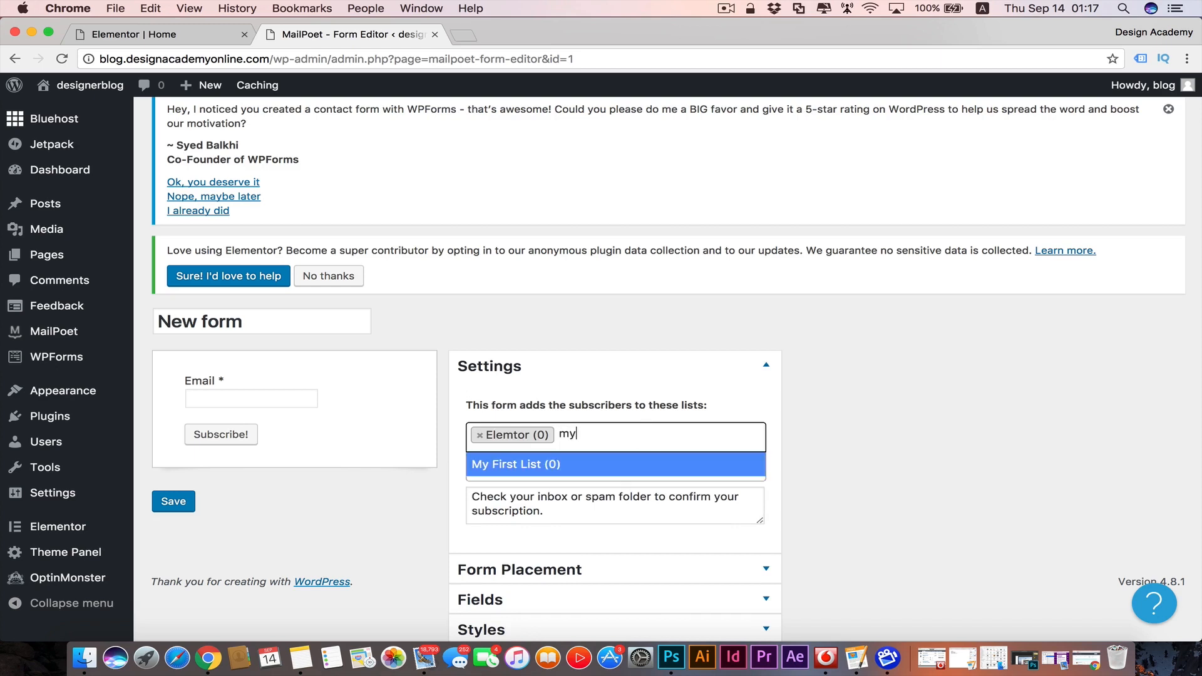
pyautogui.click(514, 463)
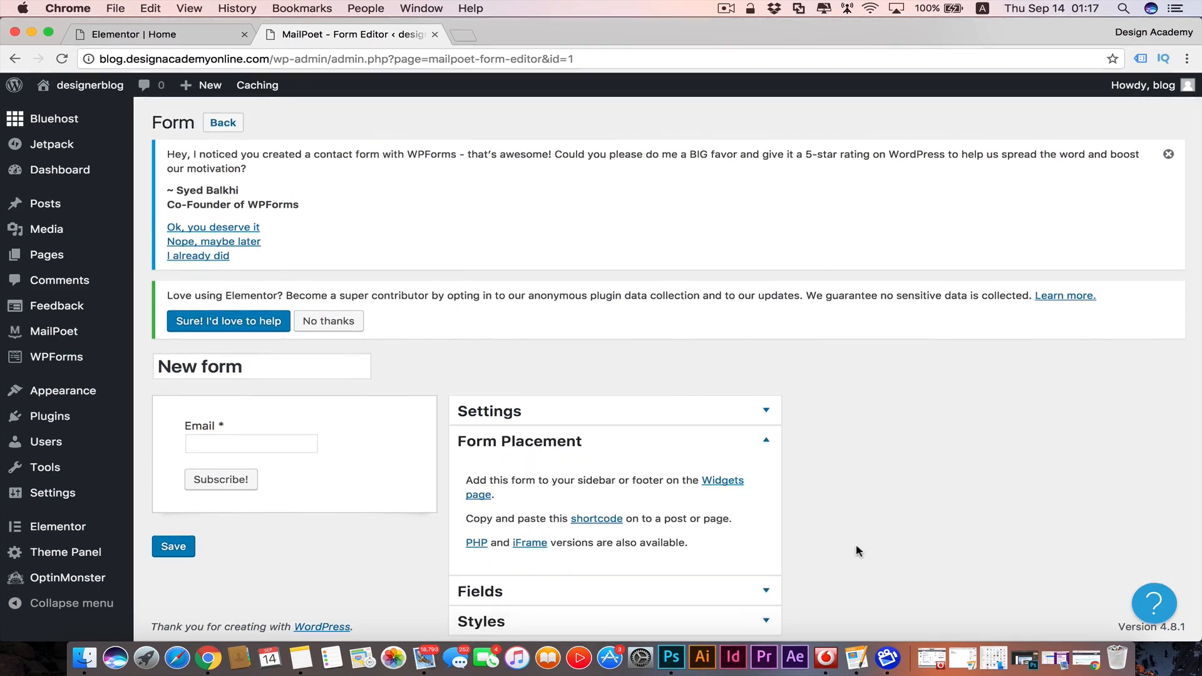
pyautogui.moveTo(519, 493)
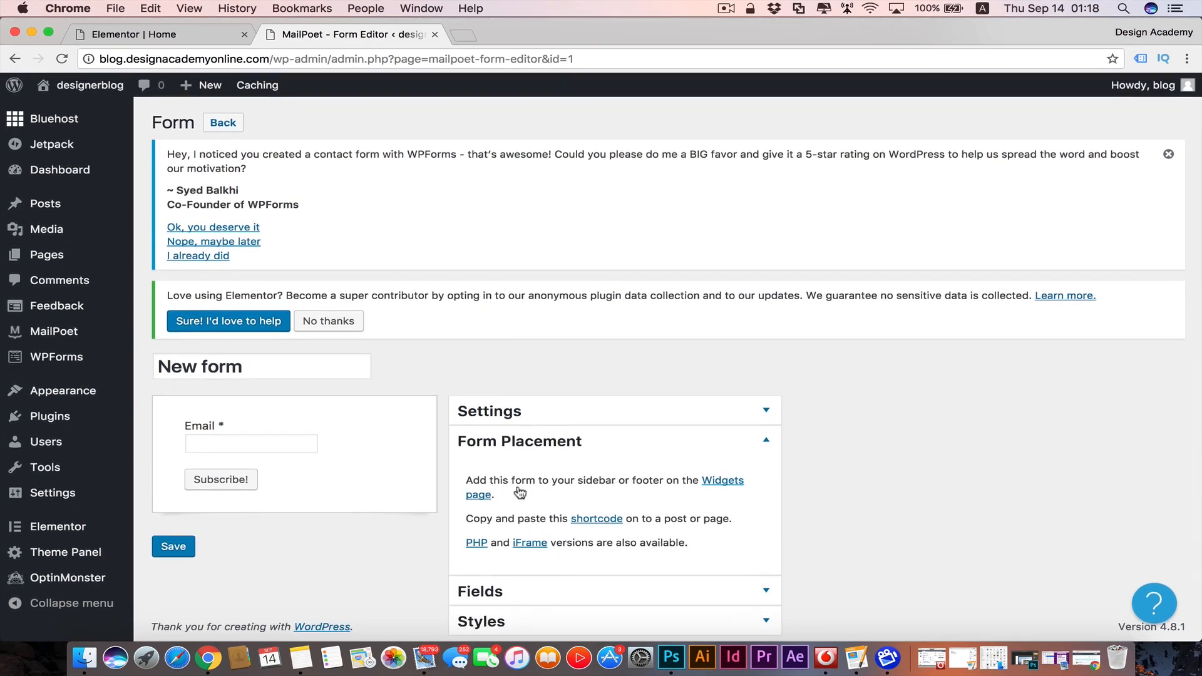
pyautogui.moveTo(622, 494)
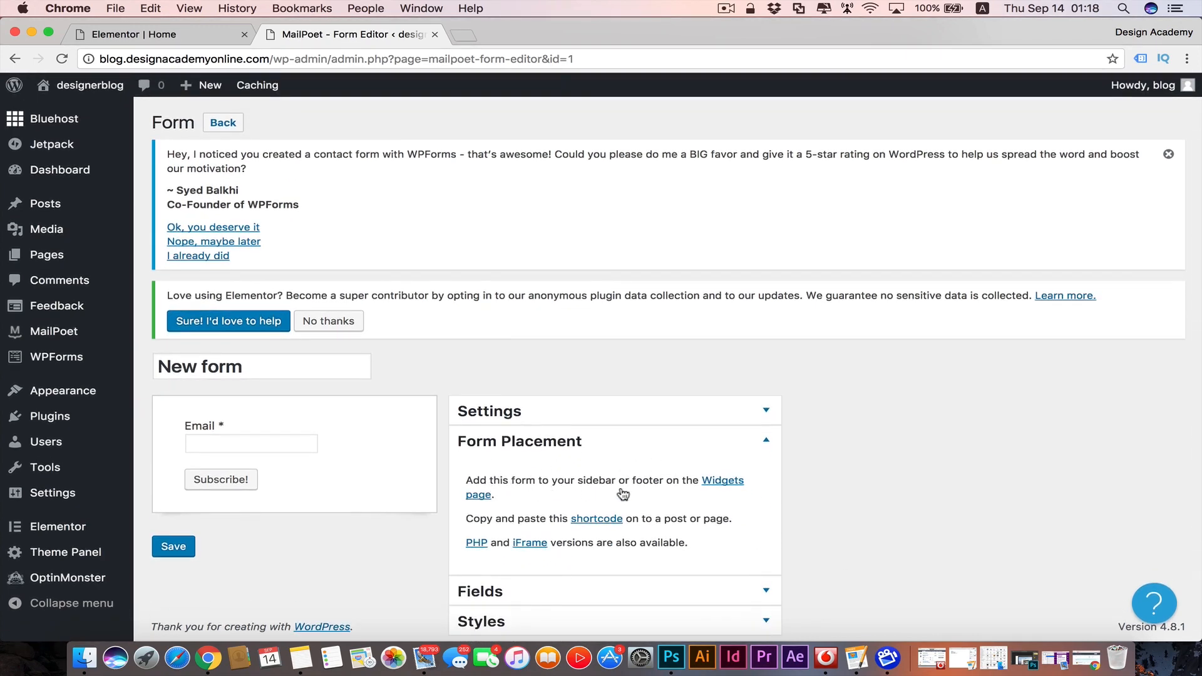
pyautogui.moveTo(673, 490)
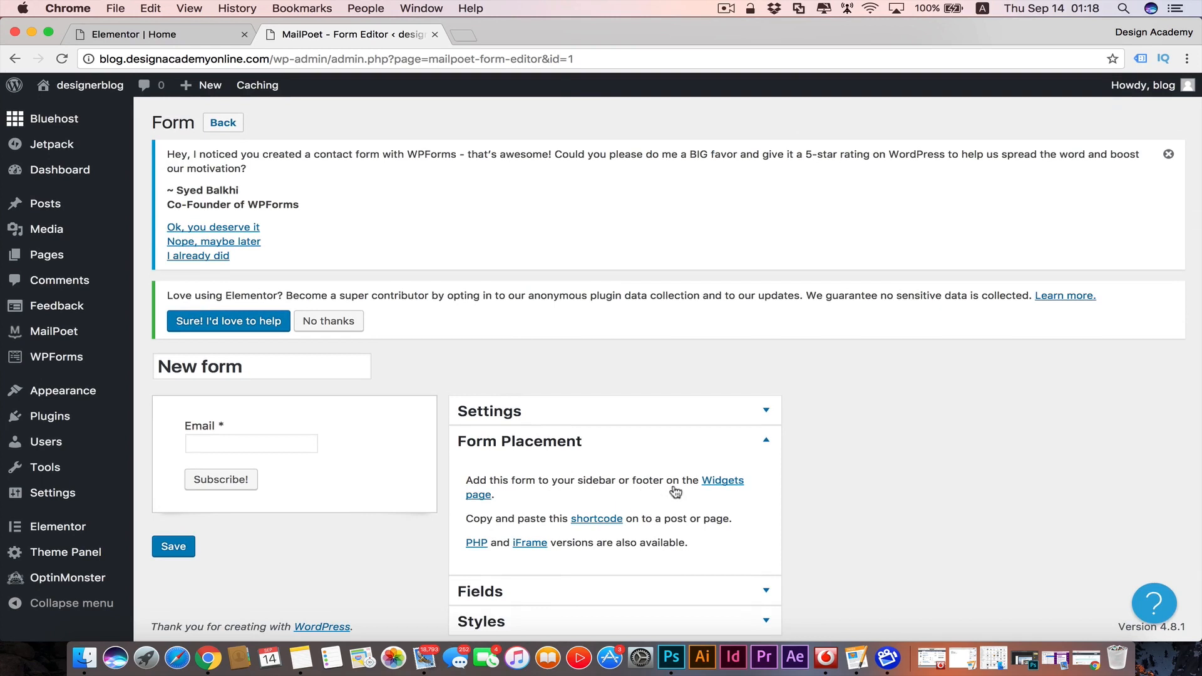
pyautogui.moveTo(490, 508)
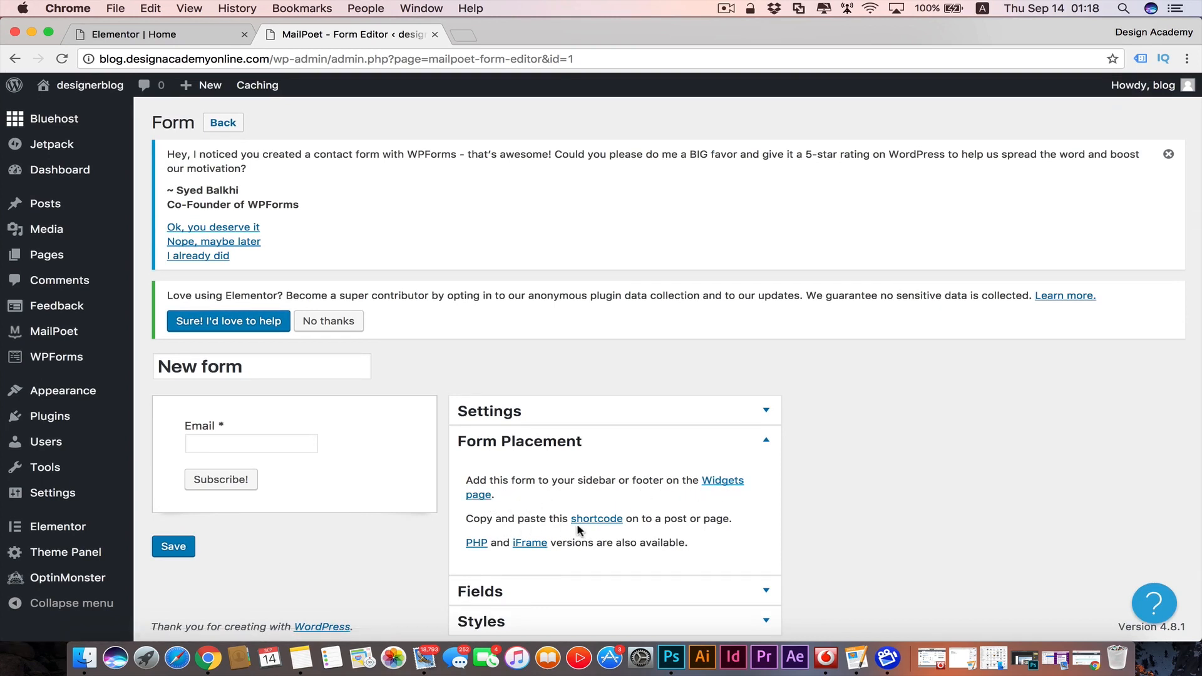
pyautogui.click(596, 518)
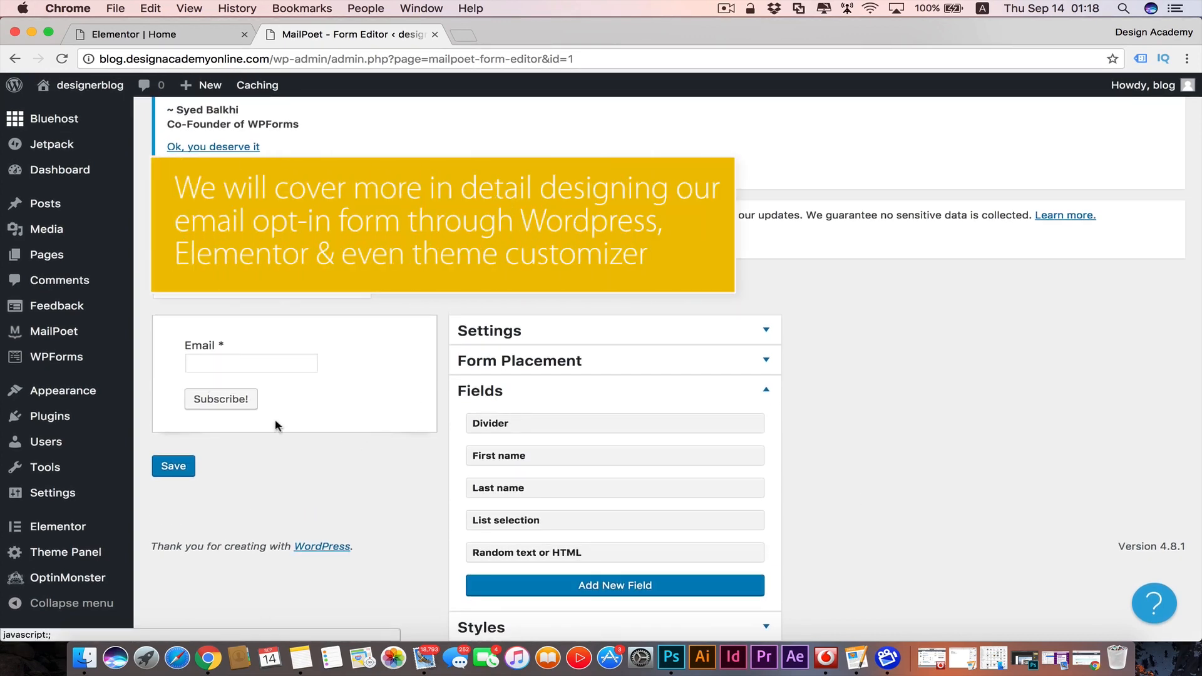
pyautogui.moveTo(512, 493)
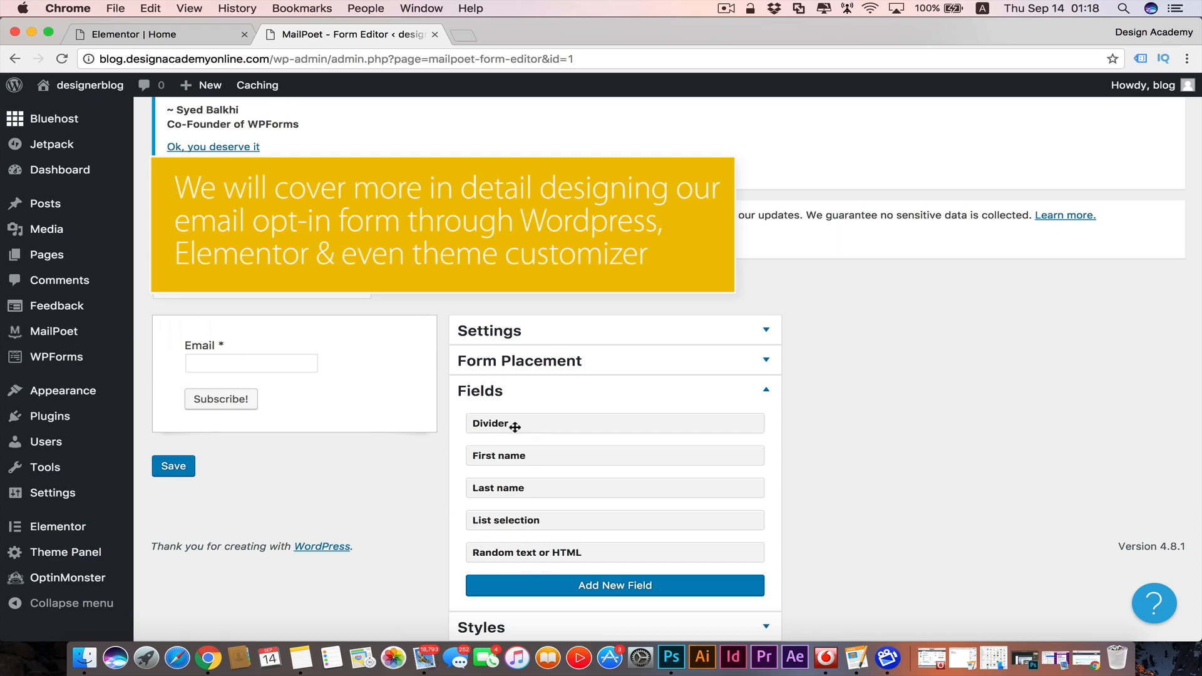
pyautogui.moveTo(533, 487)
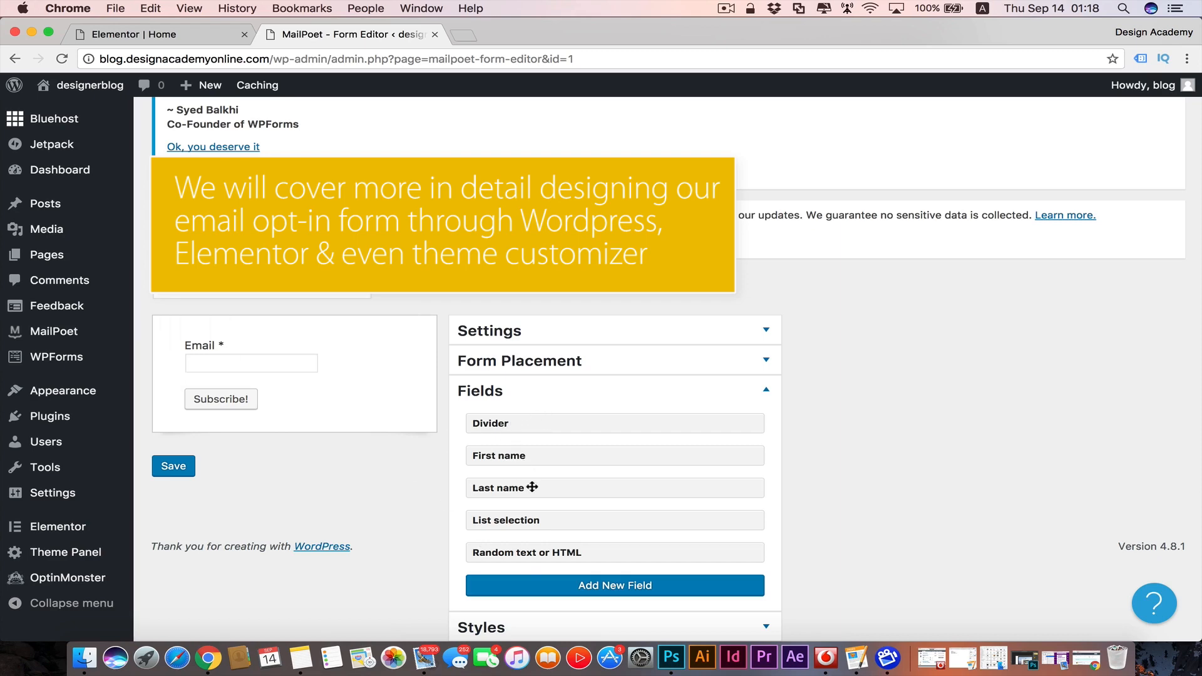
pyautogui.moveTo(579, 552)
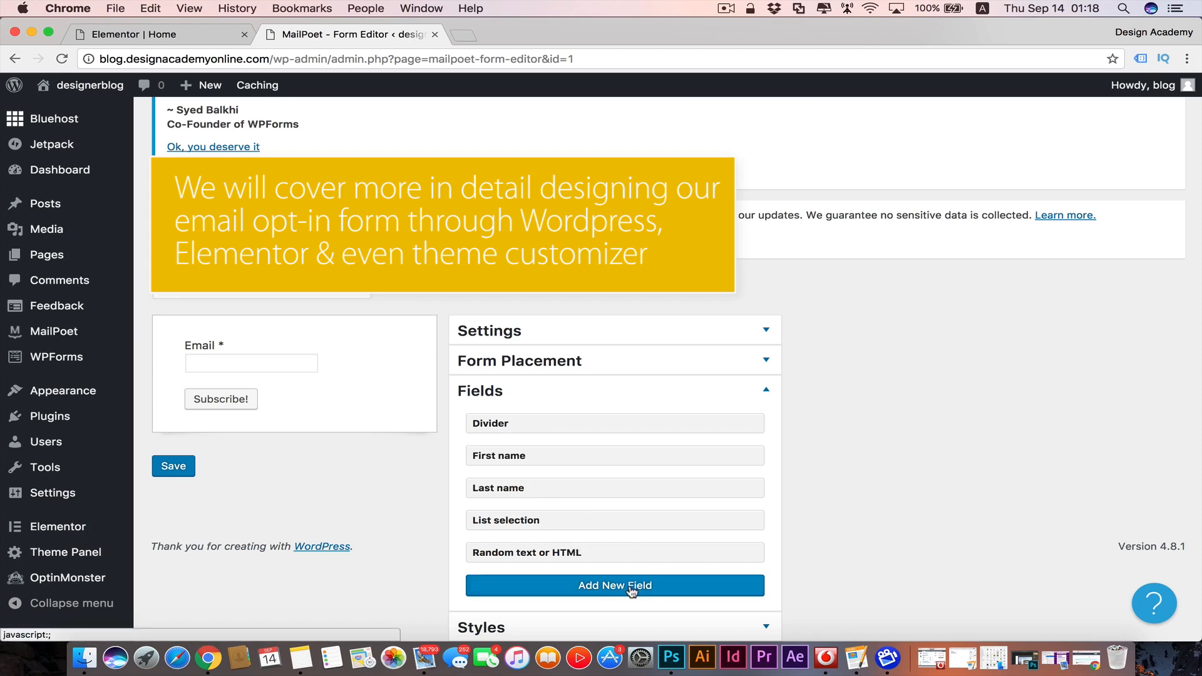
pyautogui.moveTo(817, 509)
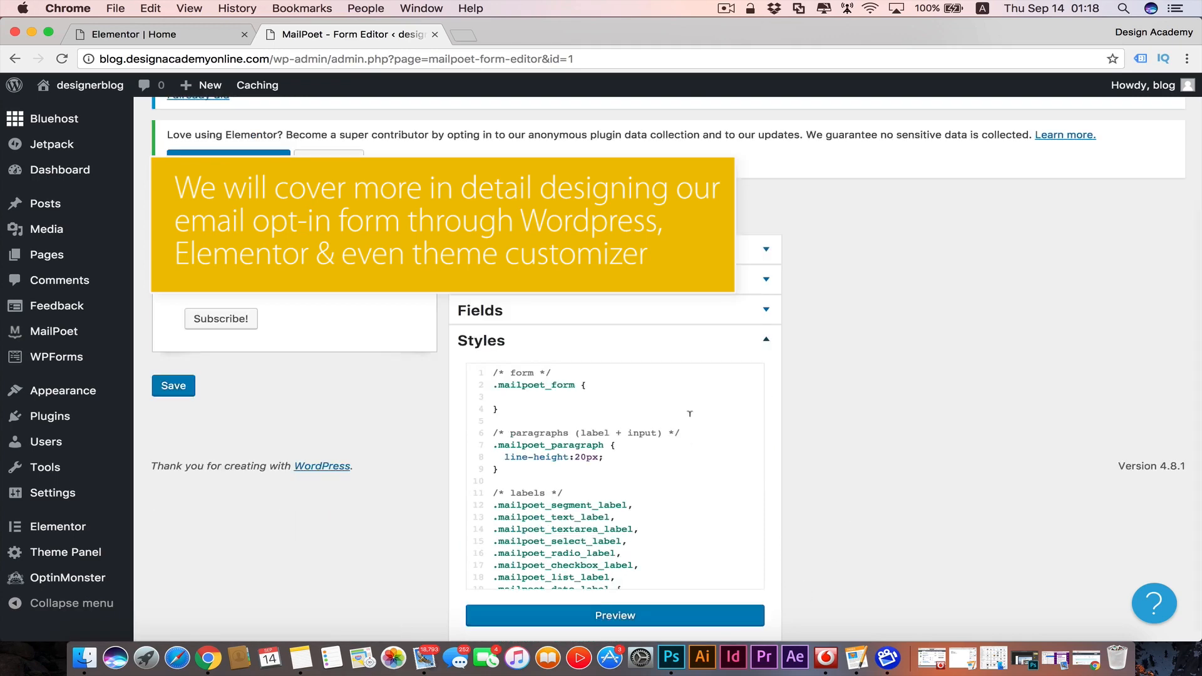
pyautogui.moveTo(768, 340)
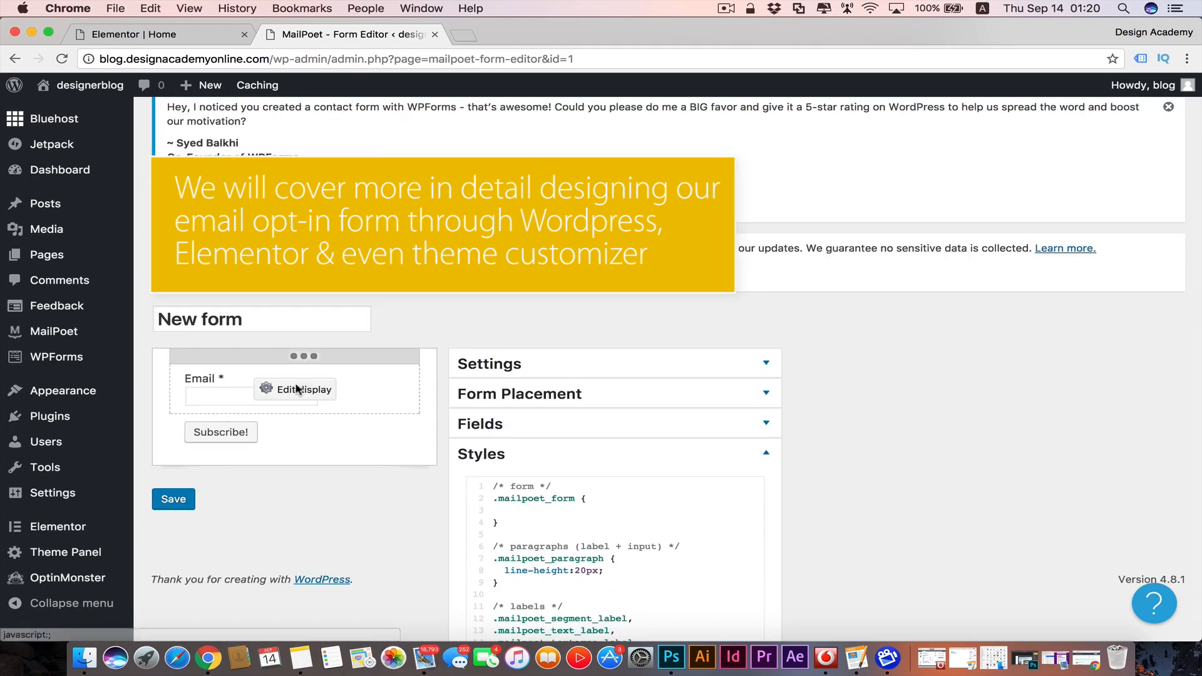
pyautogui.click(266, 388)
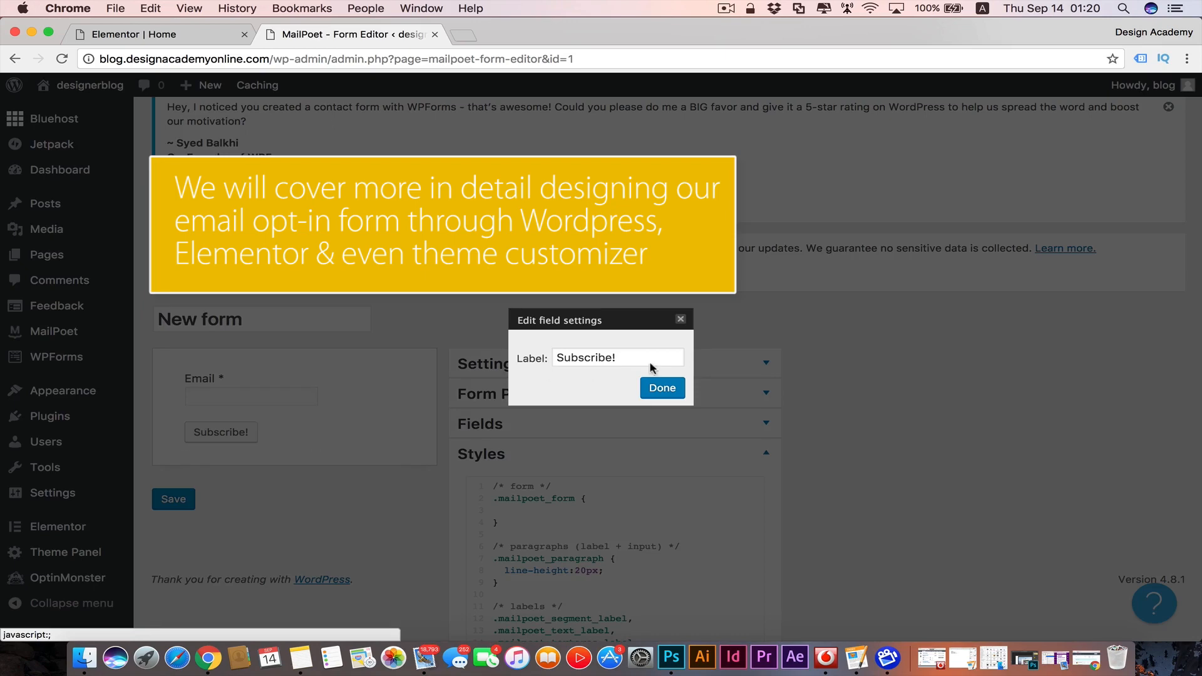
pyautogui.moveTo(681, 325)
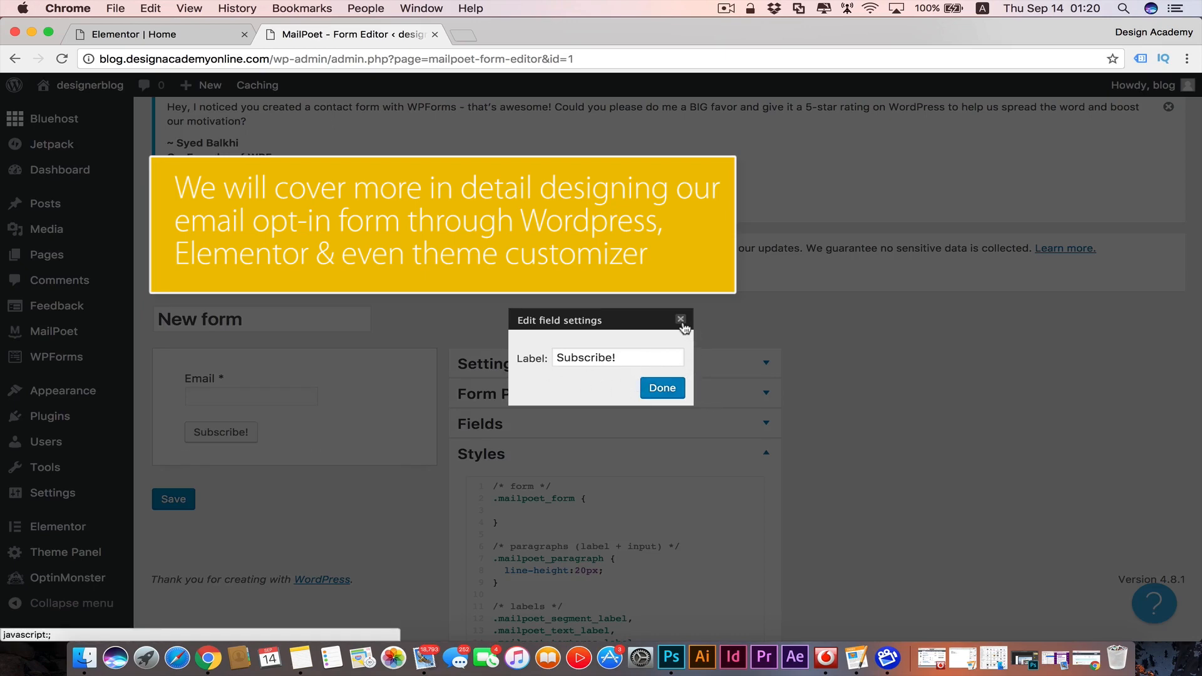
# - Add a new Elementor section with a text block containing [mailpoet_form id="1"]
pyautogui.click(679, 319)
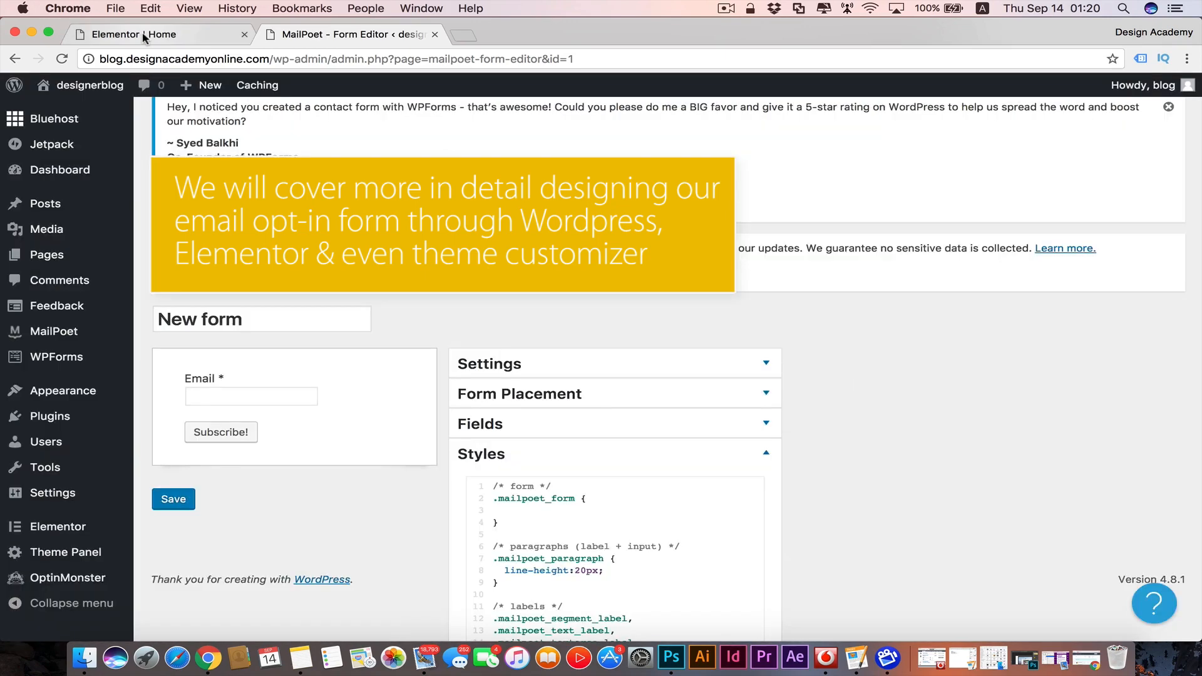
pyautogui.click(138, 35)
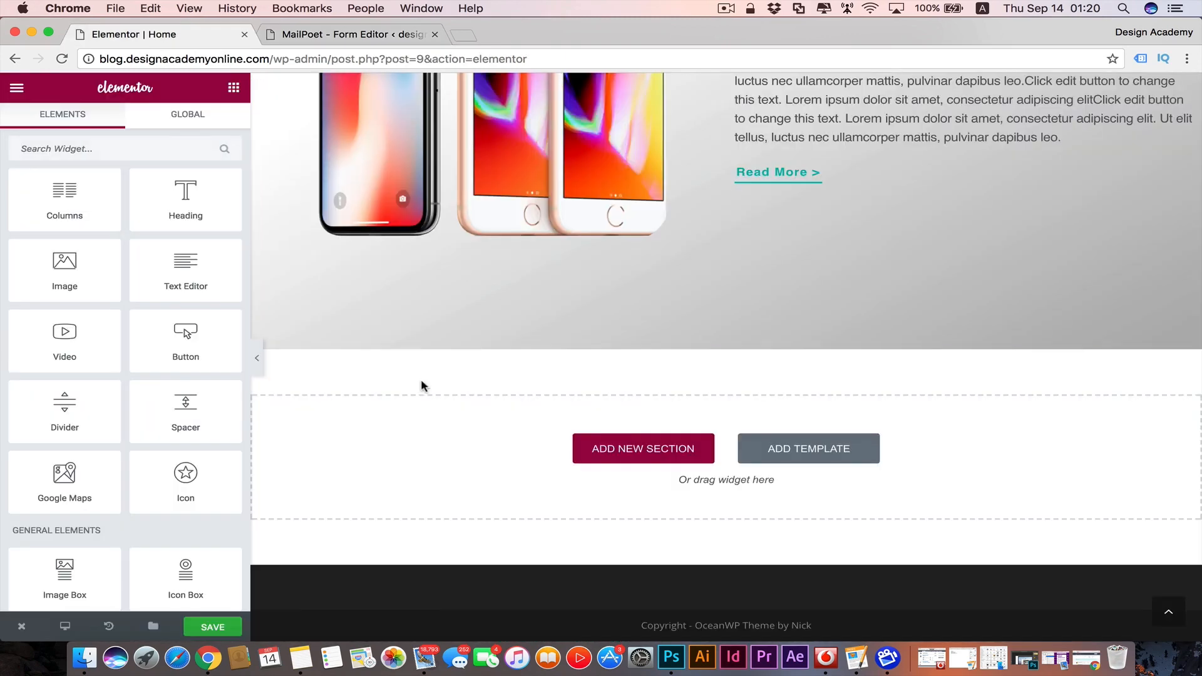
pyautogui.click(641, 448)
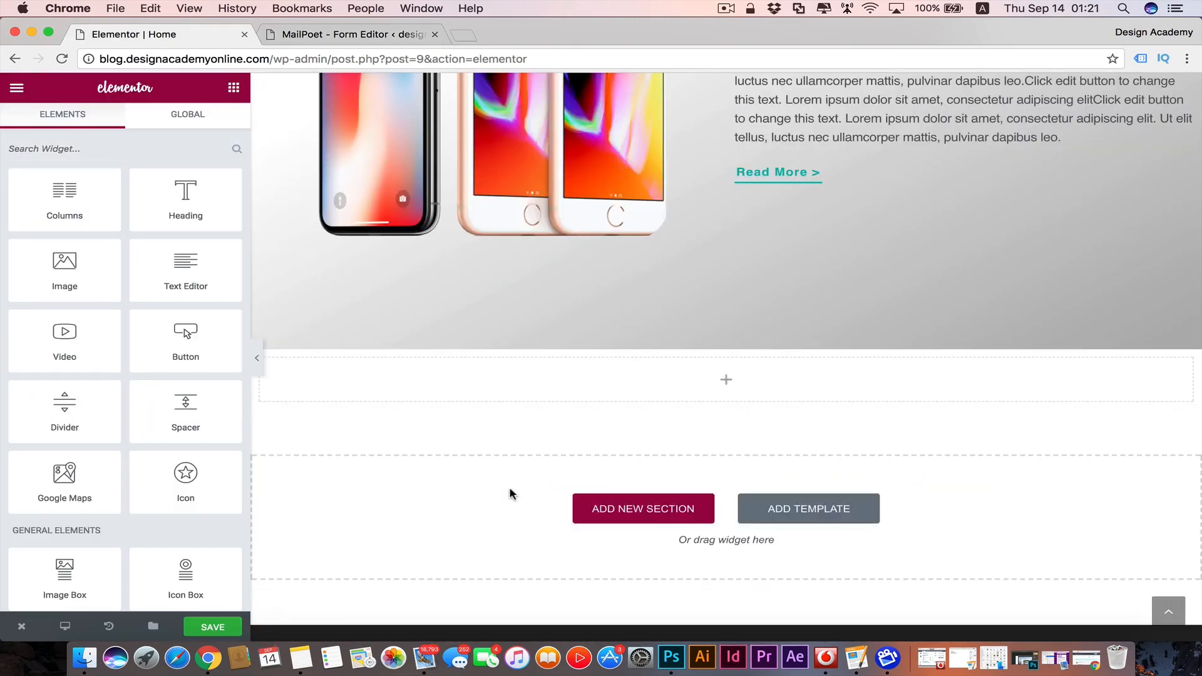
pyautogui.moveTo(186, 271)
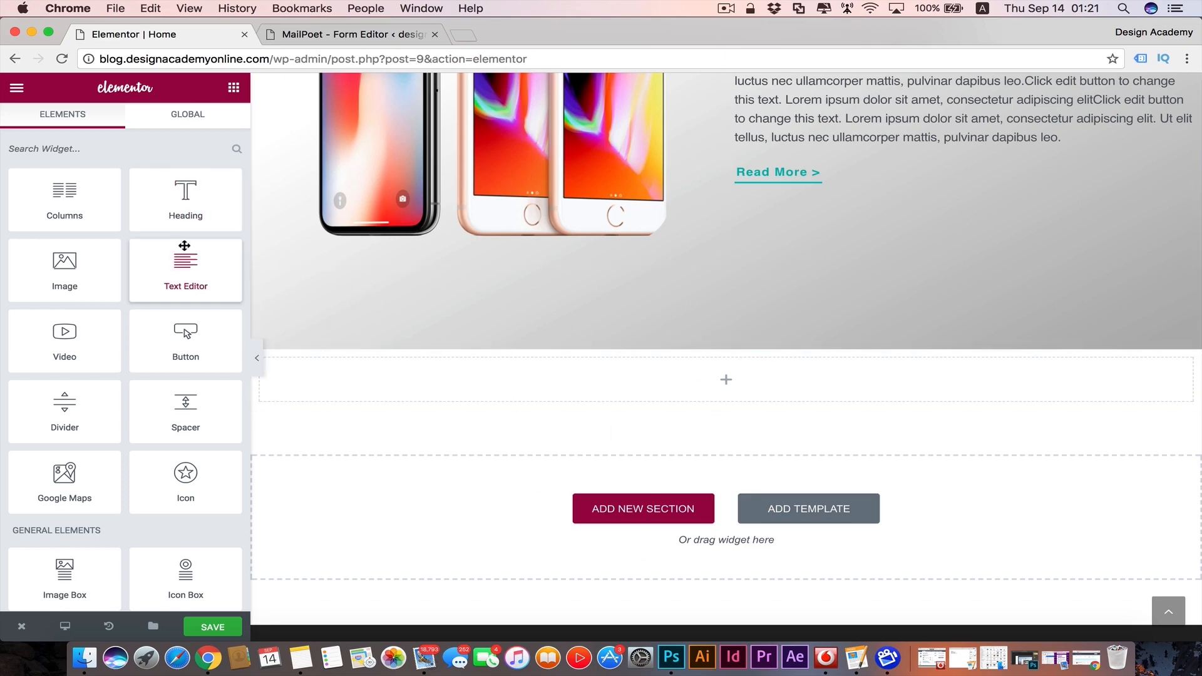
pyautogui.click(726, 366)
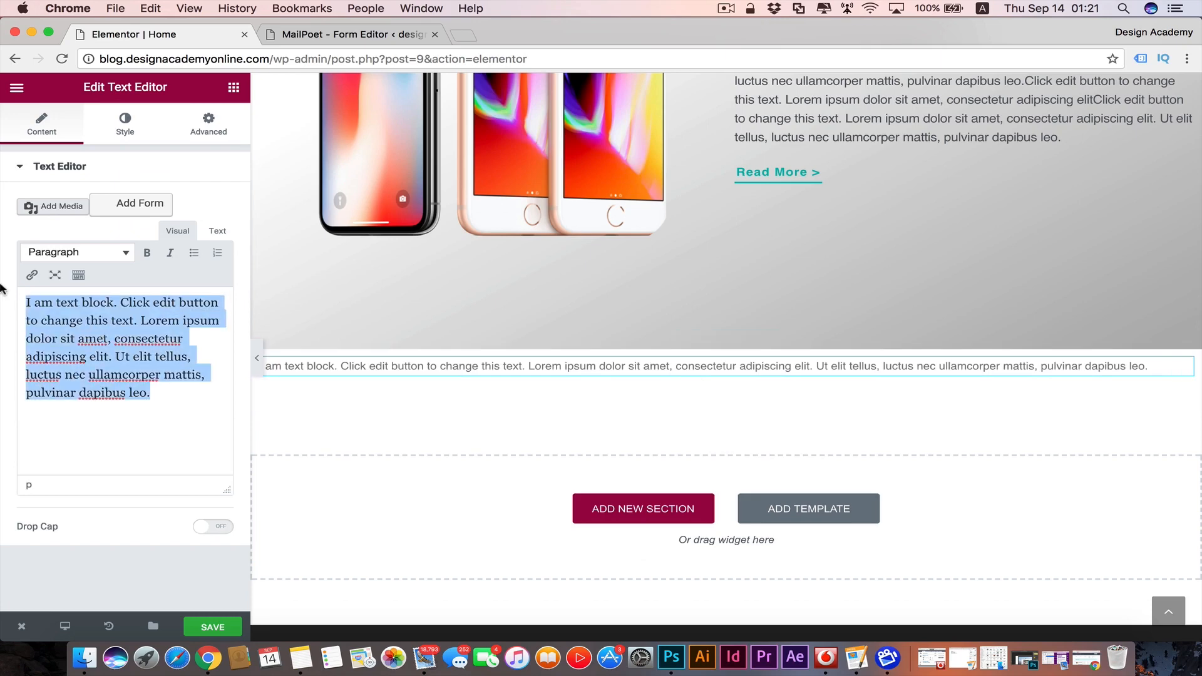
pyautogui.write('[mailpoet_form id="1"]')
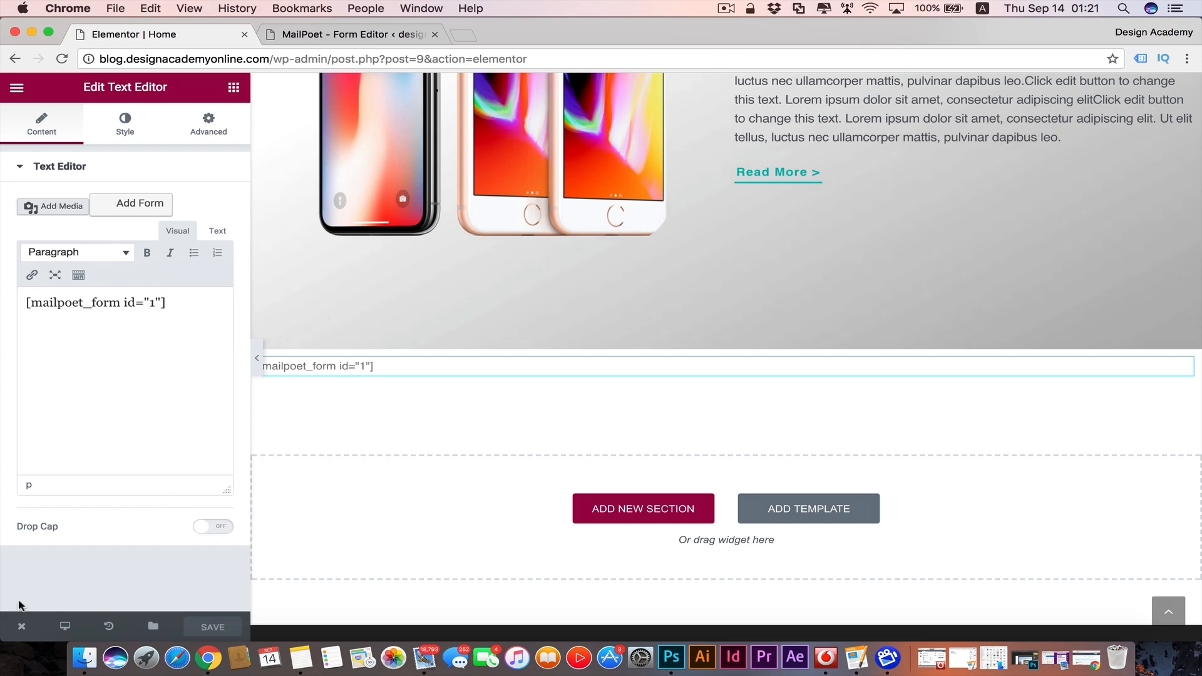
pyautogui.click(349, 34)
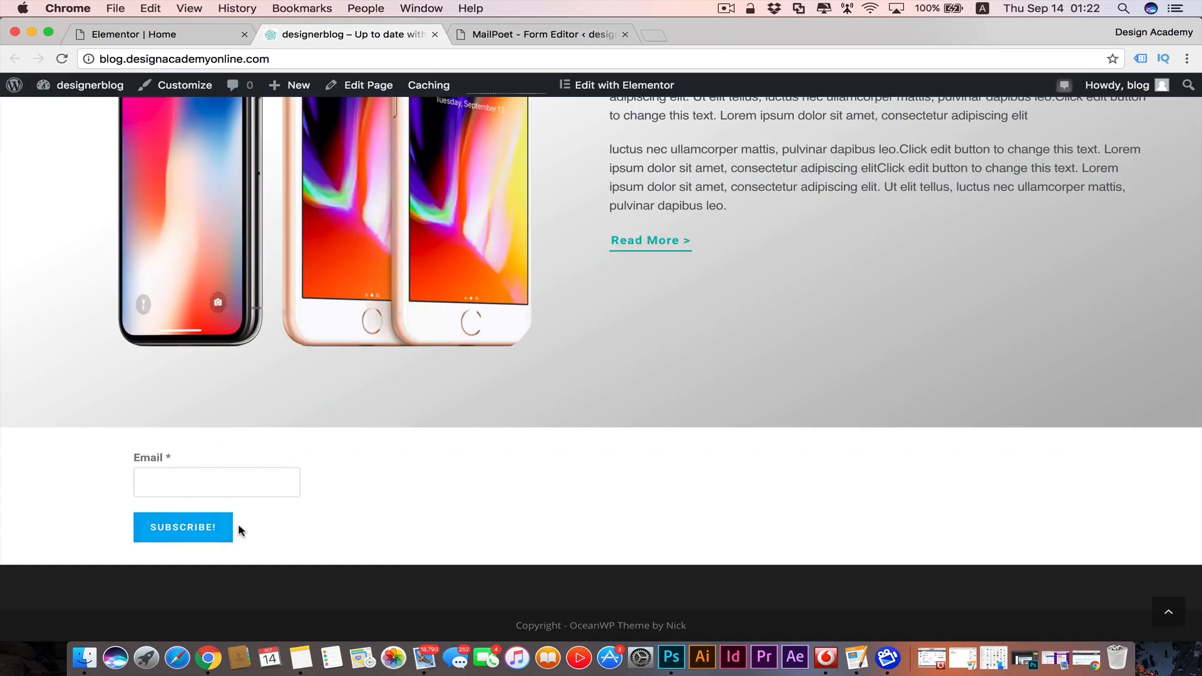
pyautogui.moveTo(221, 452)
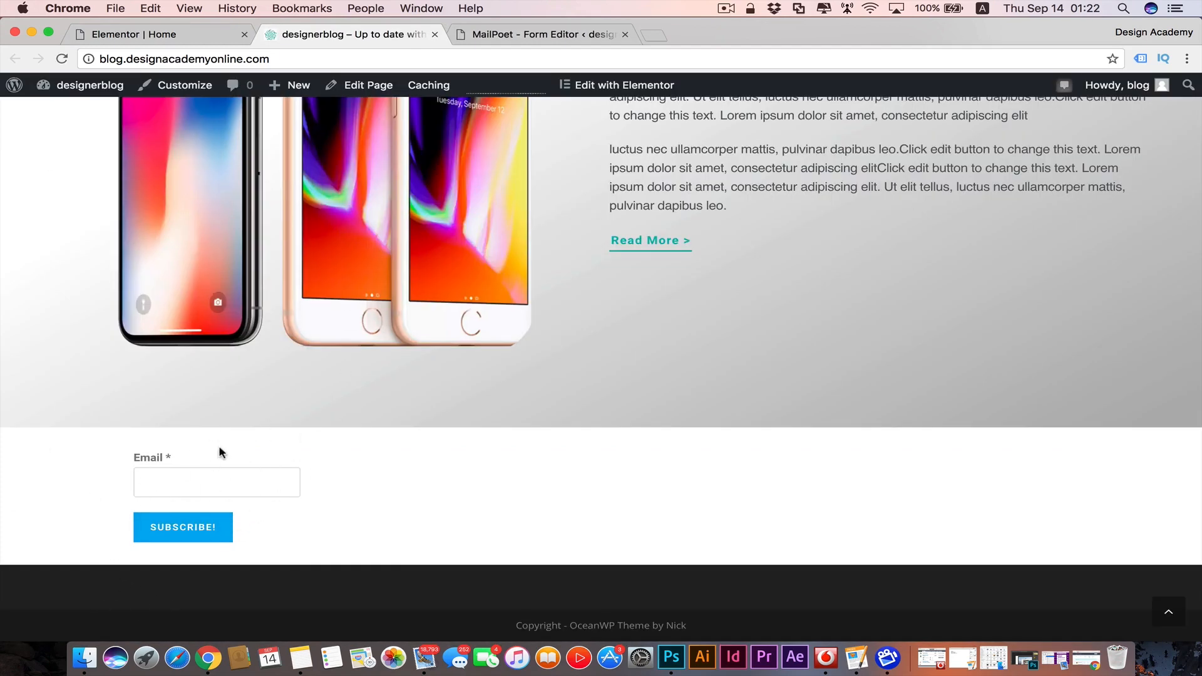
pyautogui.moveTo(463, 492)
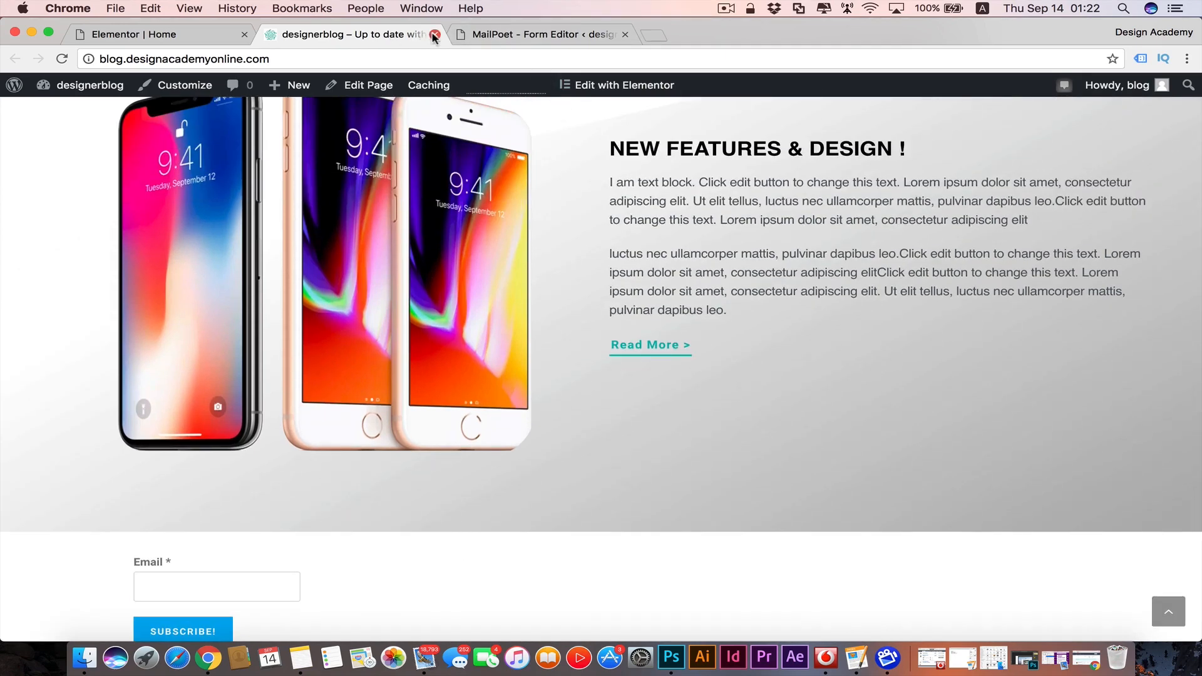
# - Give the newsletter section a YouTube background video of a starry night sky
pyautogui.click(434, 34)
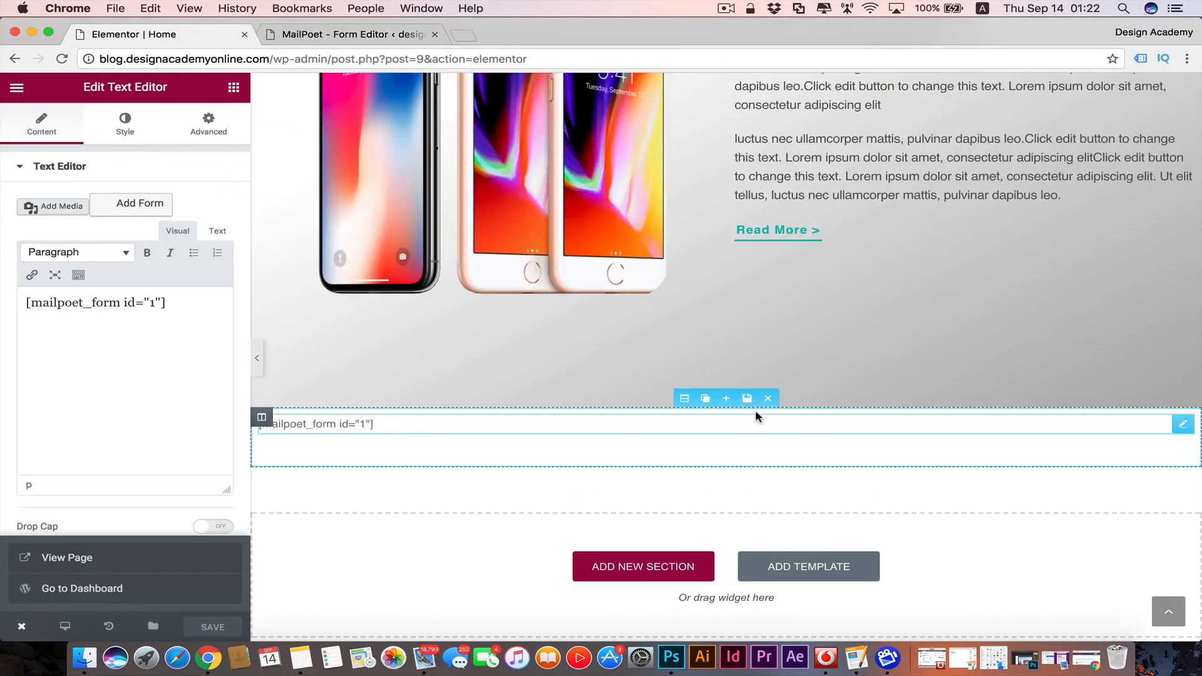
pyautogui.moveTo(684, 398)
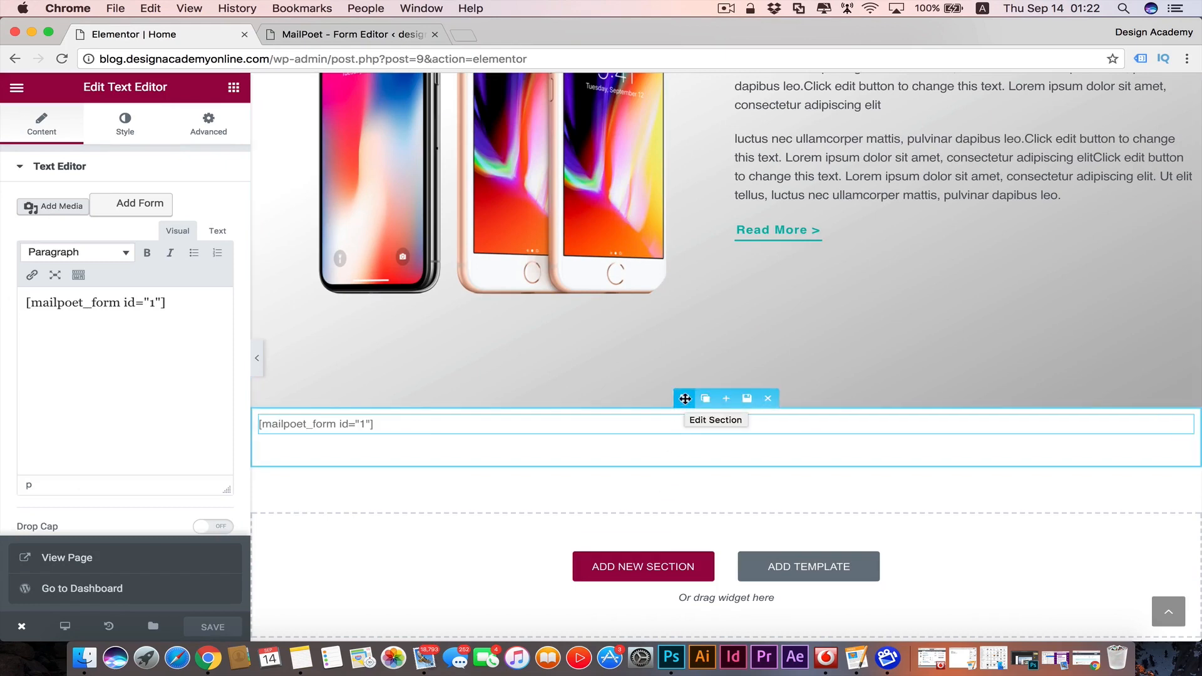
pyautogui.click(684, 398)
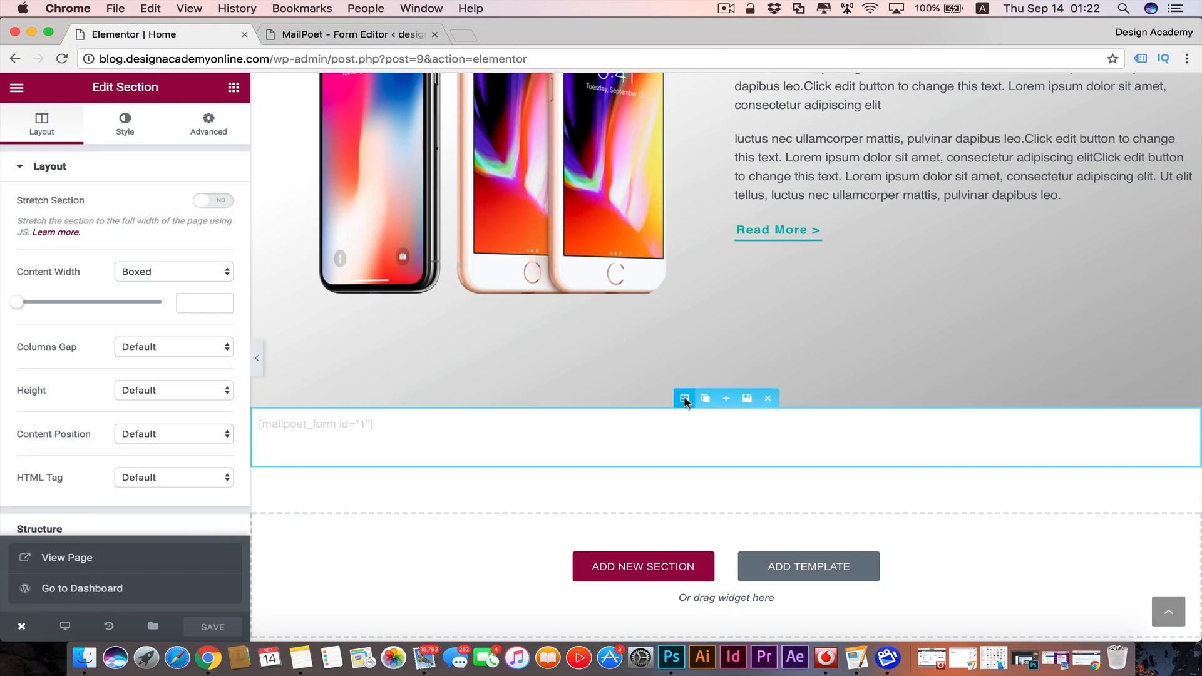
pyautogui.click(125, 124)
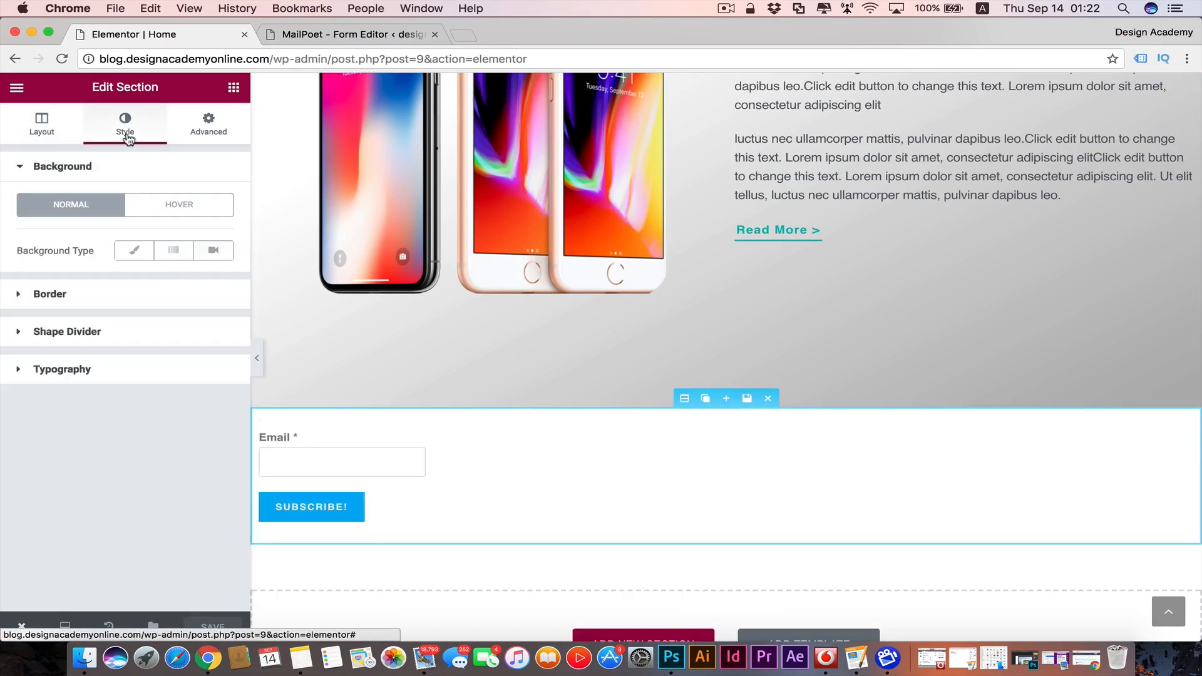
pyautogui.click(212, 250)
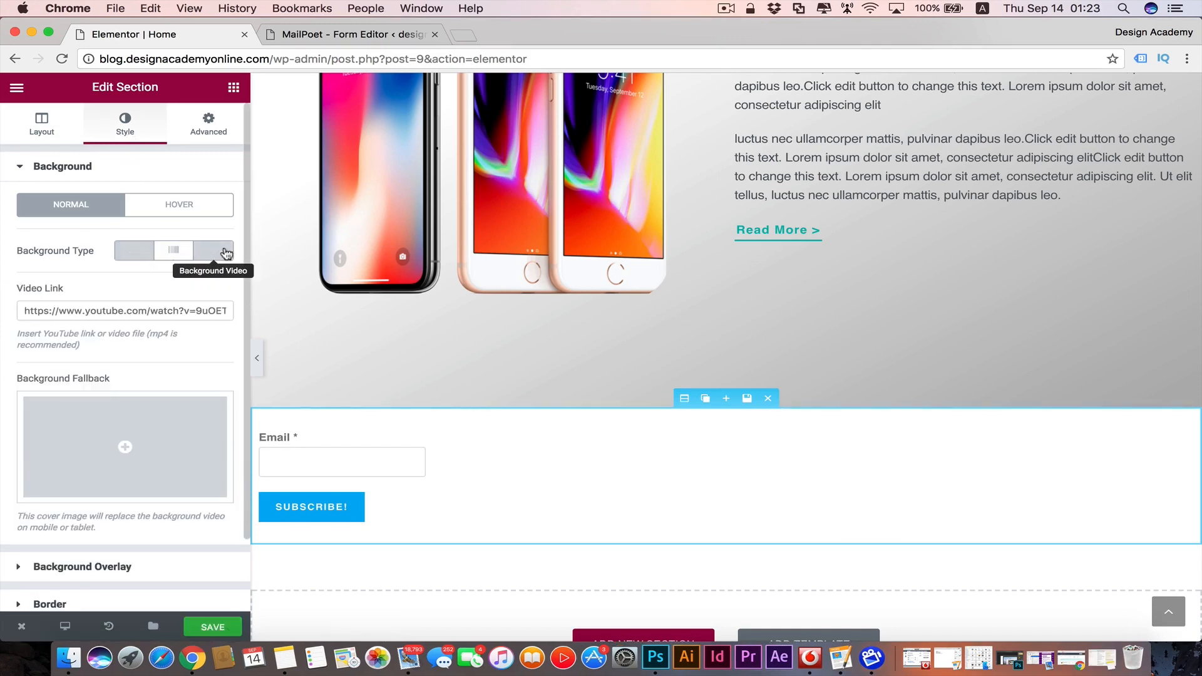
pyautogui.click(213, 250)
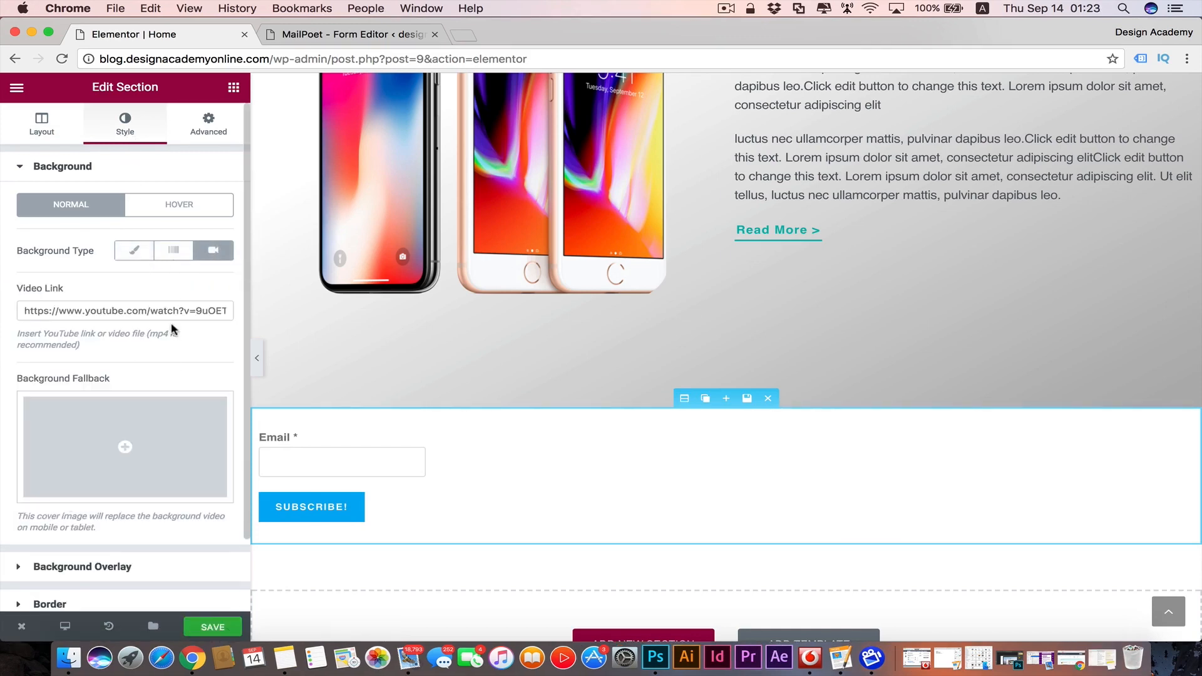
pyautogui.click(123, 310)
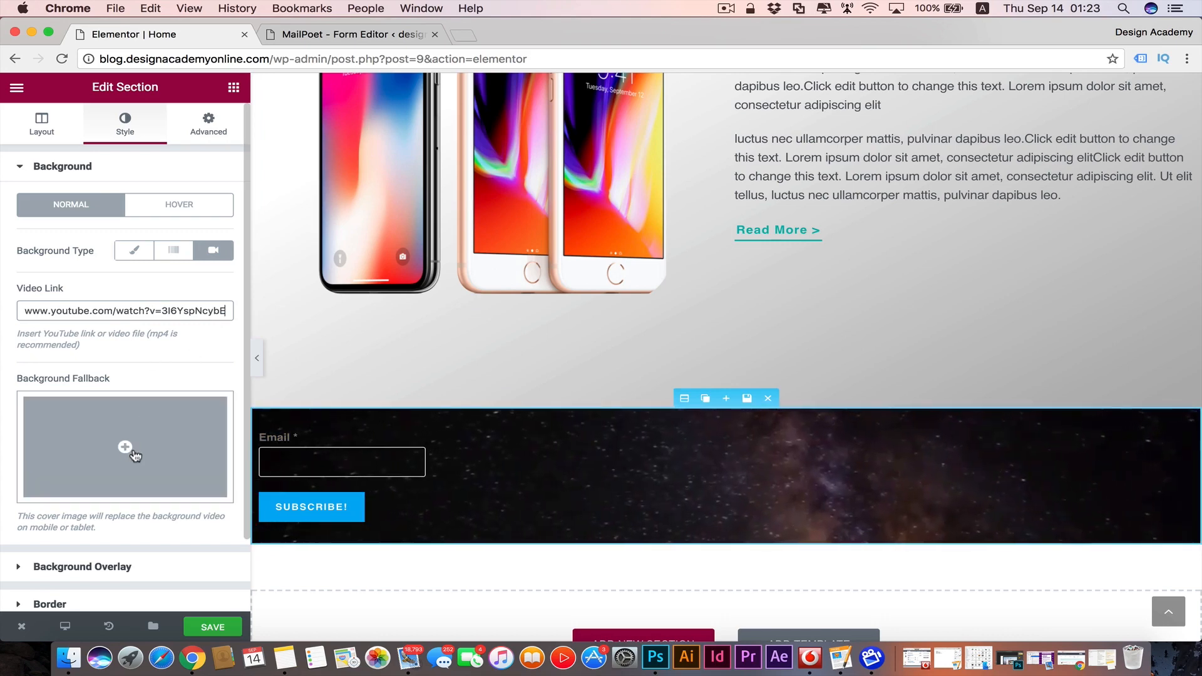
# - Set the starry-sky image from the Media Library as the section's background fallback
pyautogui.click(125, 447)
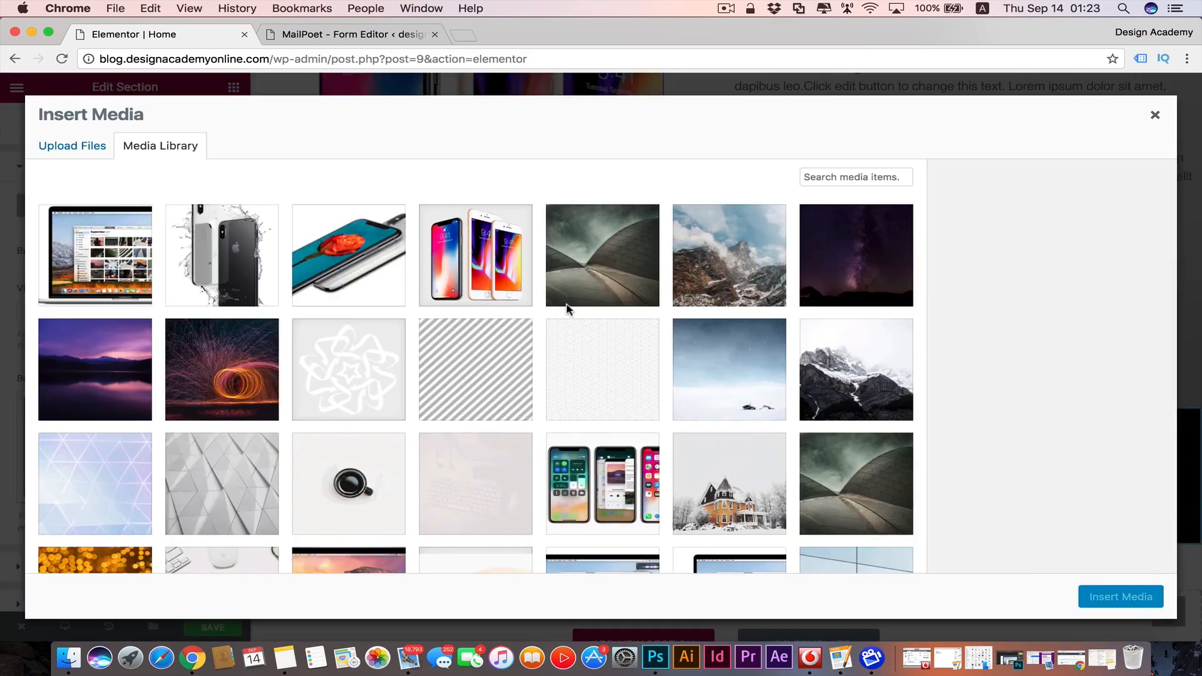
pyautogui.scroll(-3)
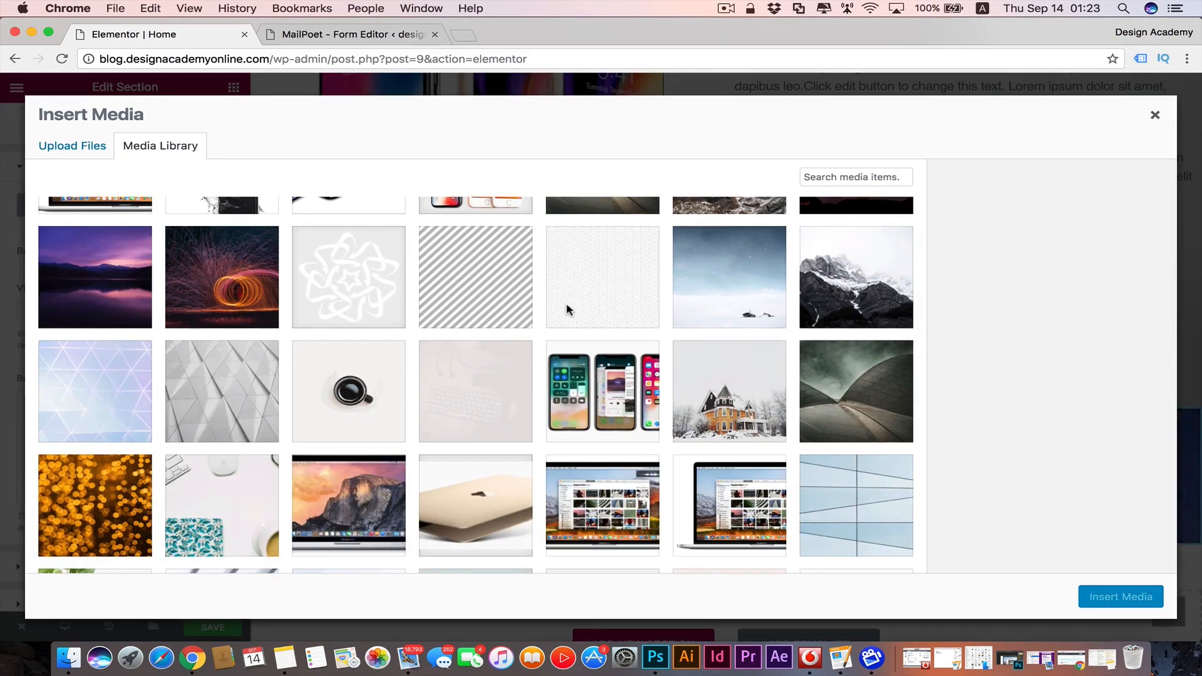
pyautogui.scroll(-3)
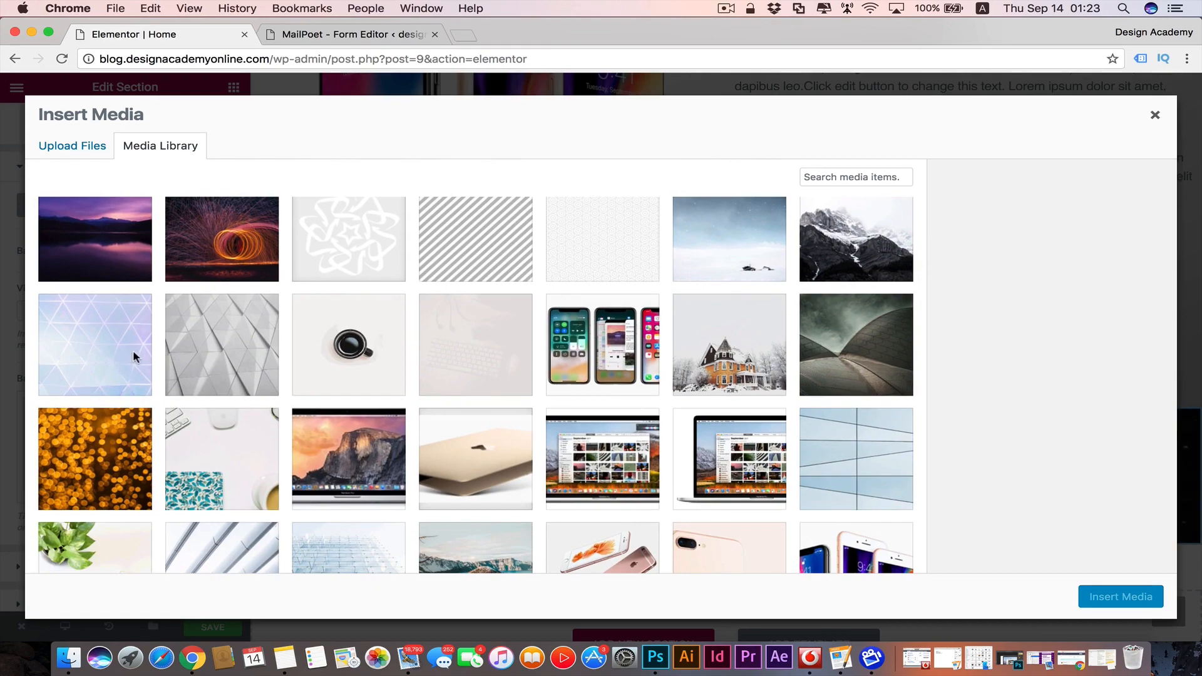
pyautogui.scroll(-3)
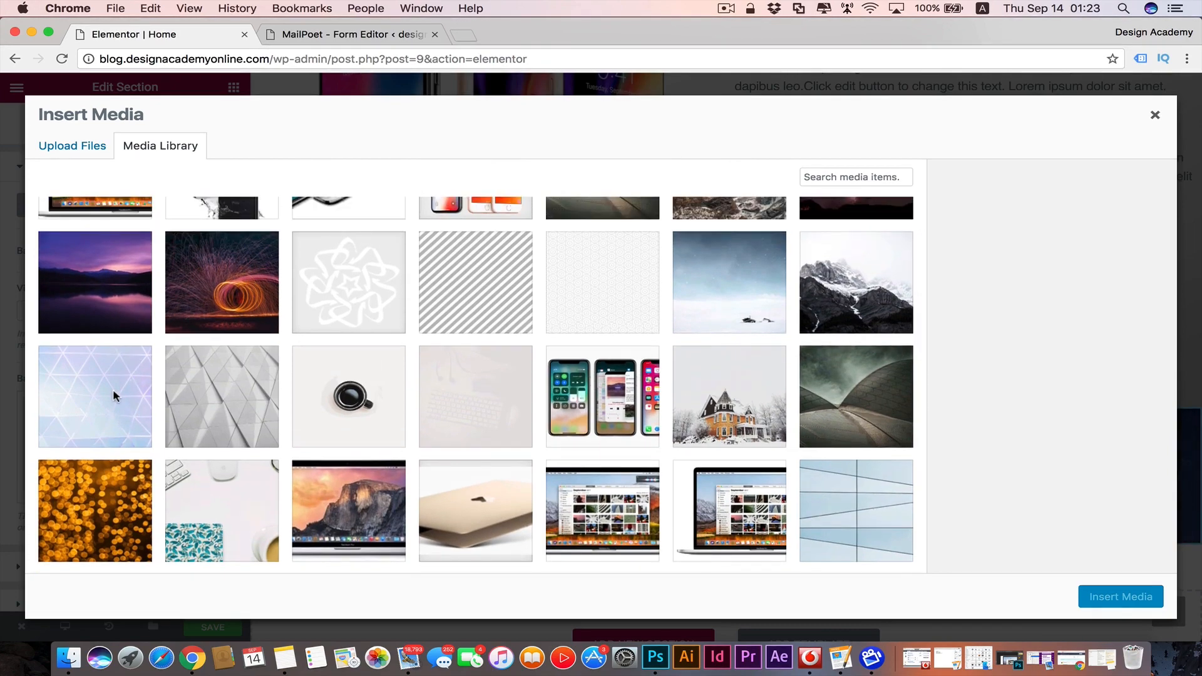
pyautogui.click(95, 397)
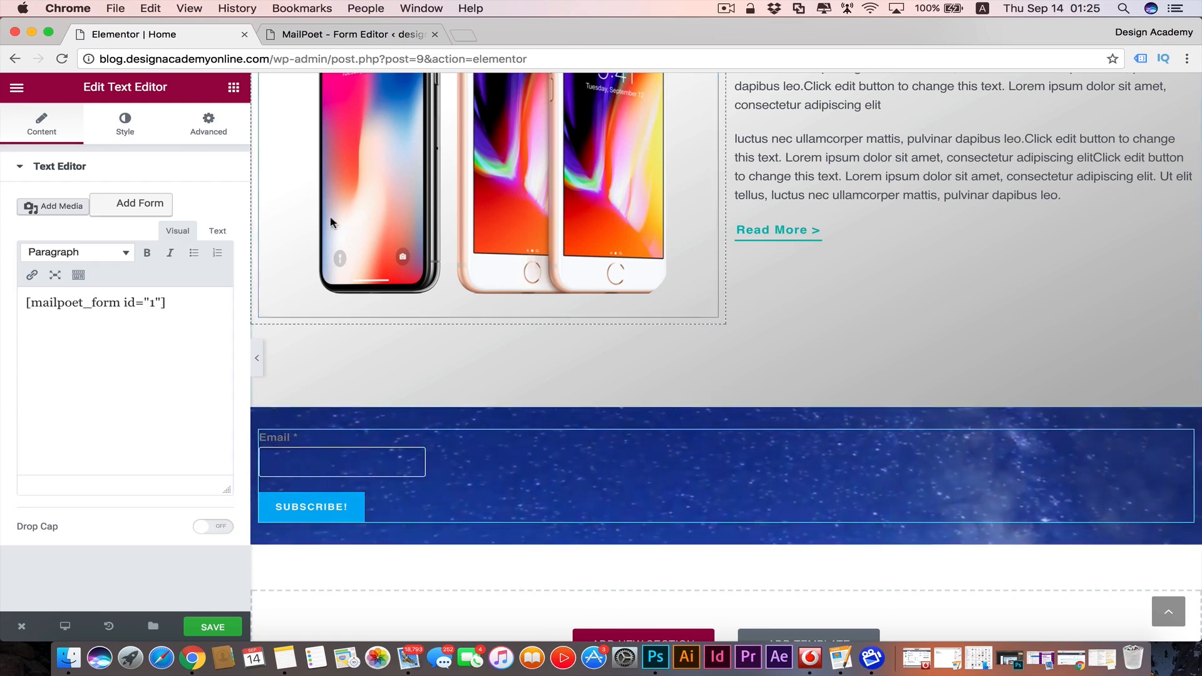
# - Centre the form text block's content and drop a default Heading widget into the section
pyautogui.click(124, 122)
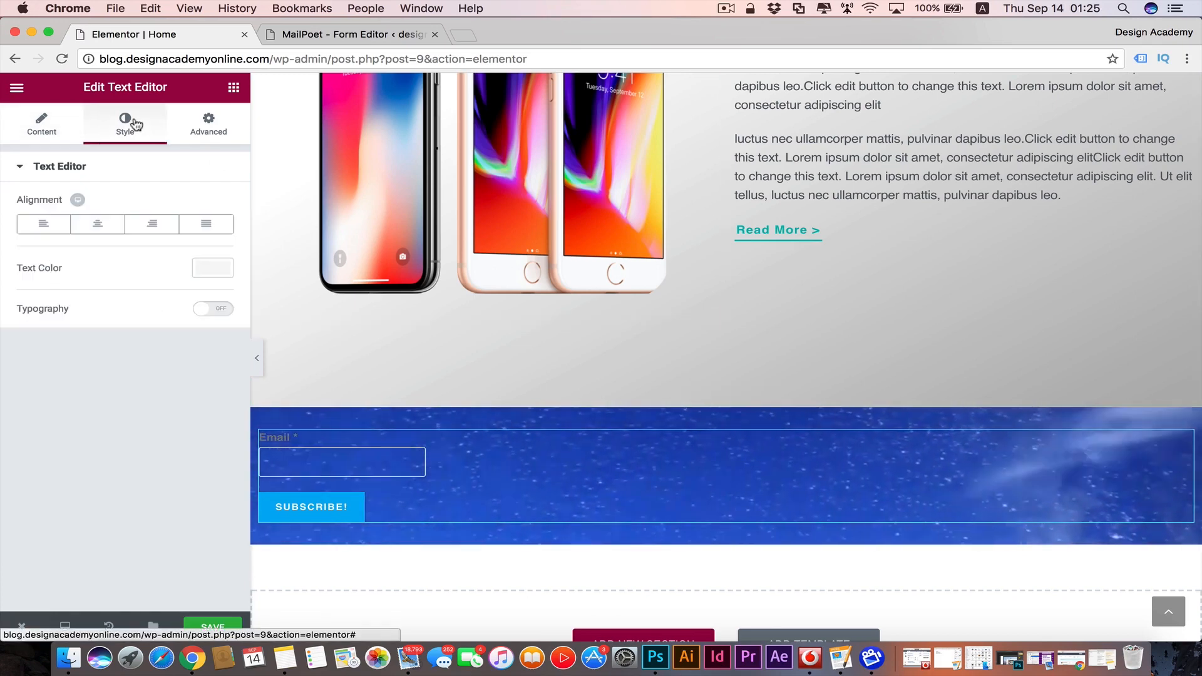
pyautogui.click(97, 224)
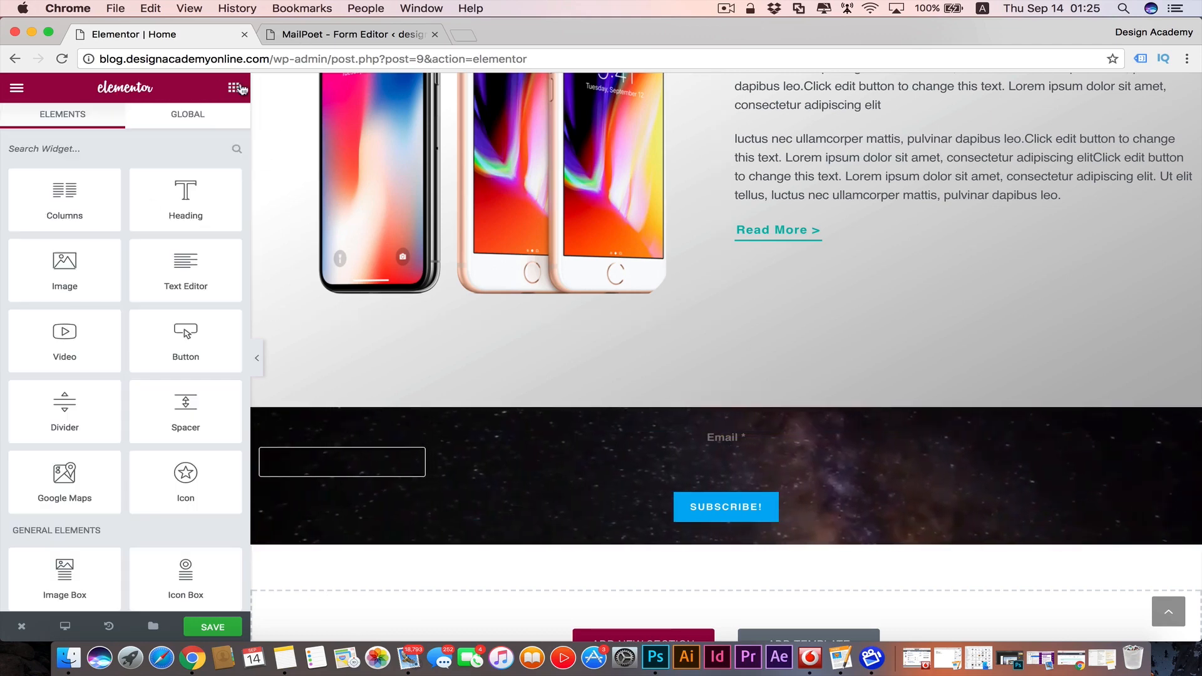
pyautogui.moveTo(185, 199); pyautogui.dragTo(732, 418)
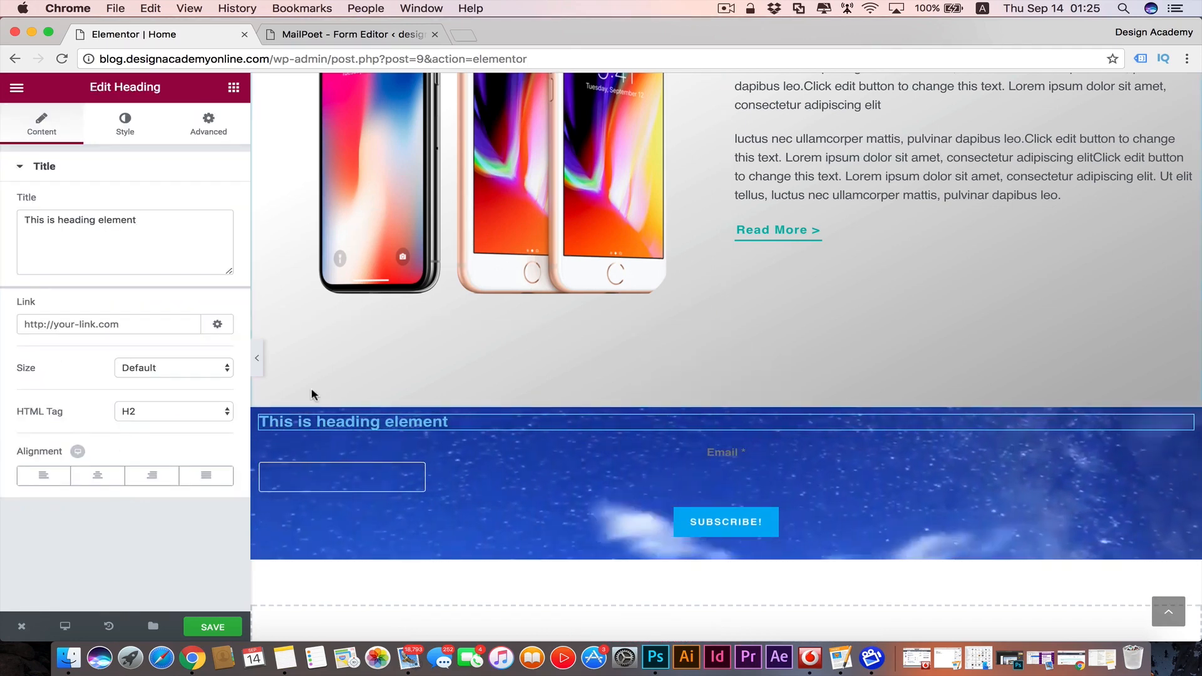
# - Change the heading title to 'Subscribe To Our Weekly Newsletter !'
pyautogui.click(115, 221)
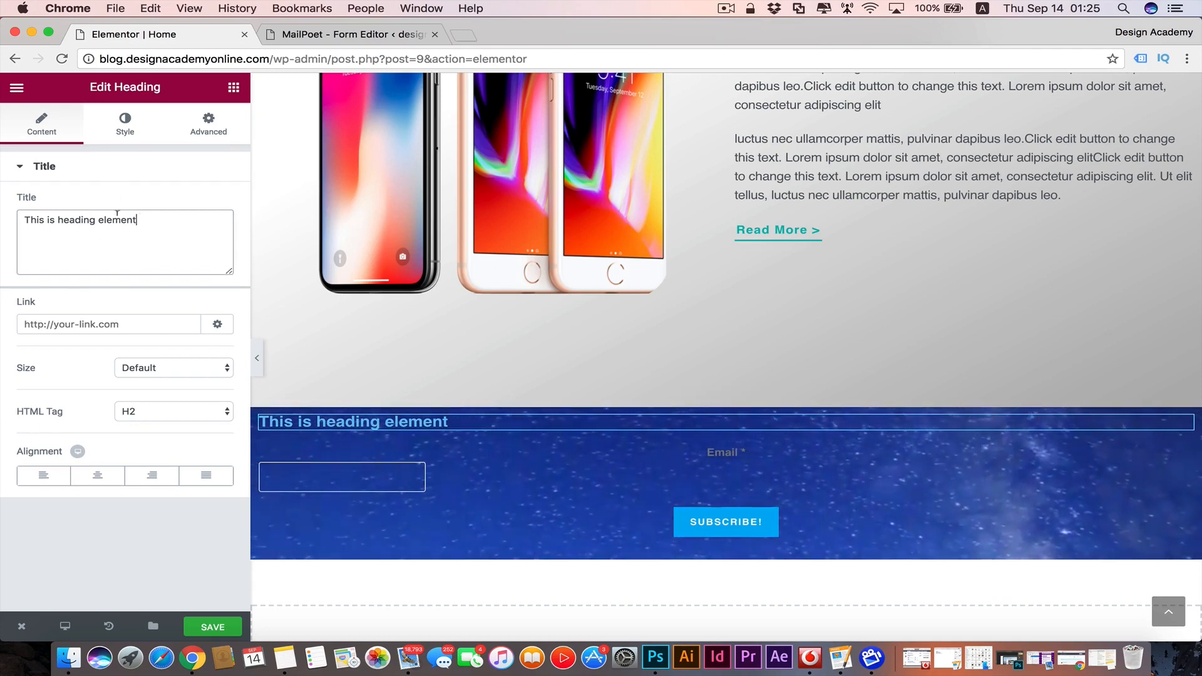
pyautogui.write('Subscribe to Our w')
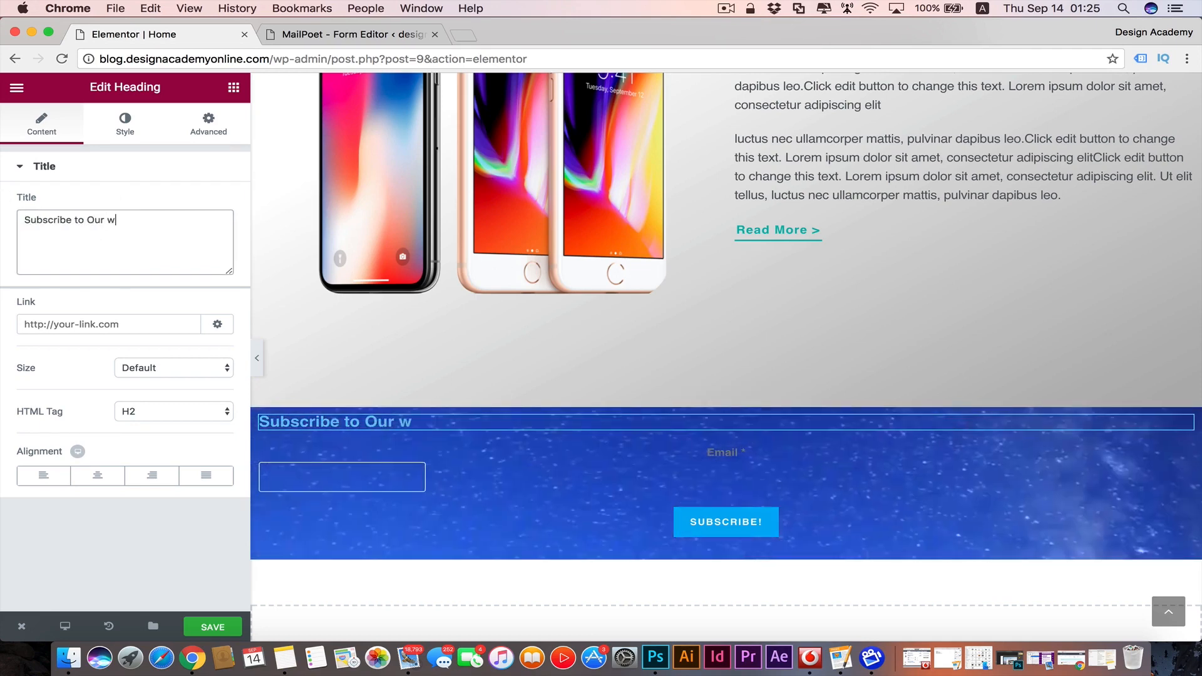
pyautogui.write('eekly Newsletter')
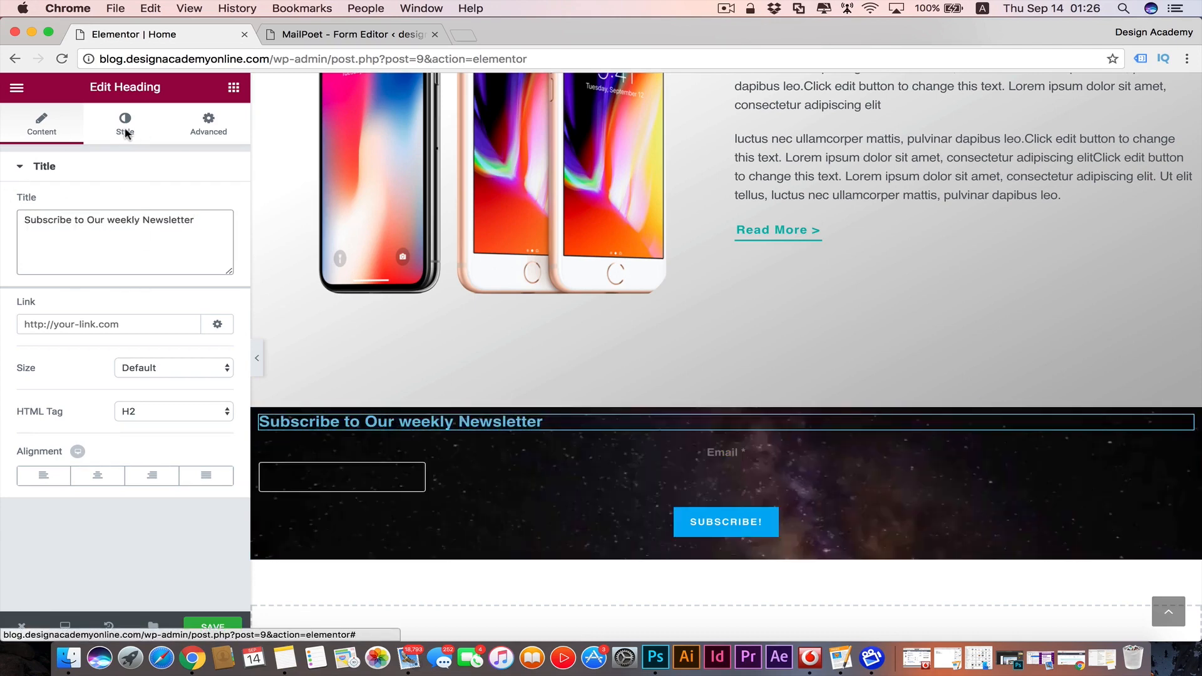
# - Enable custom typography, transform the heading to uppercase and centre it
pyautogui.click(125, 124)
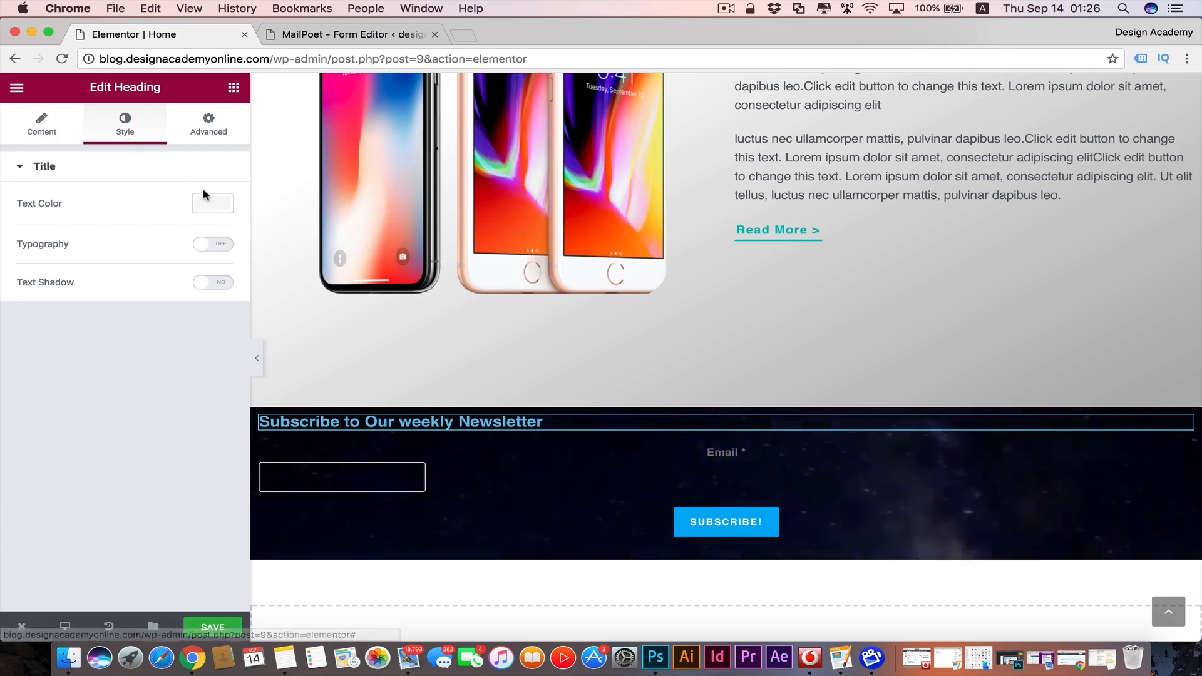
pyautogui.click(213, 202)
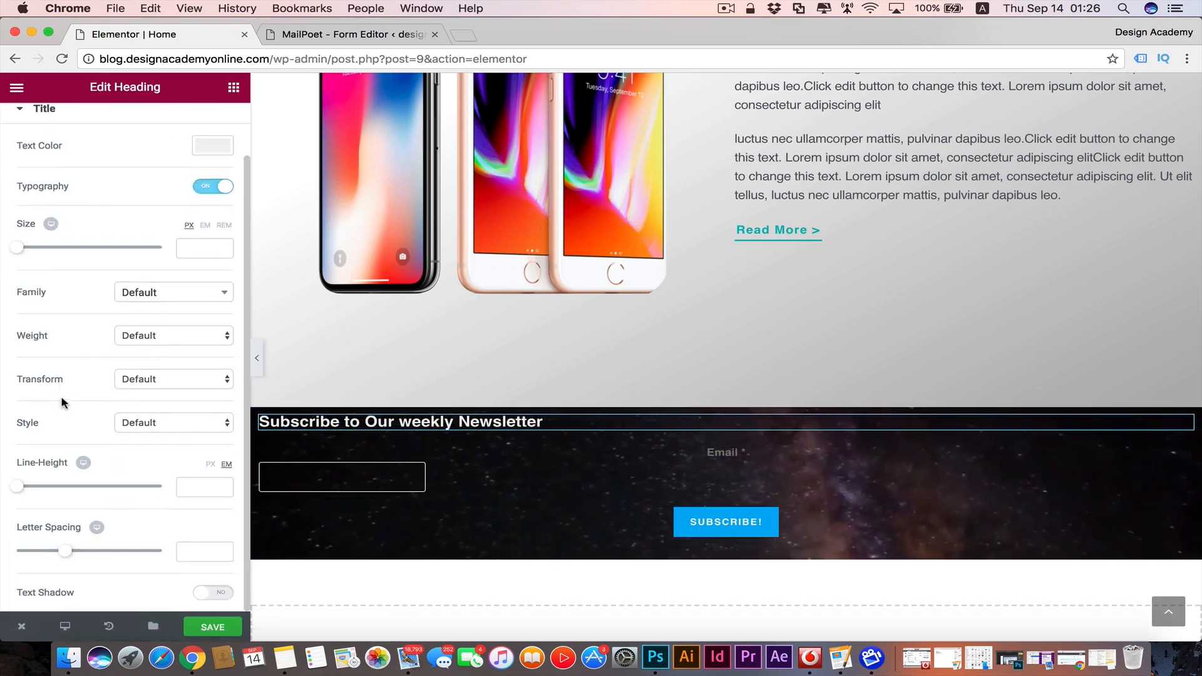
pyautogui.click(172, 378)
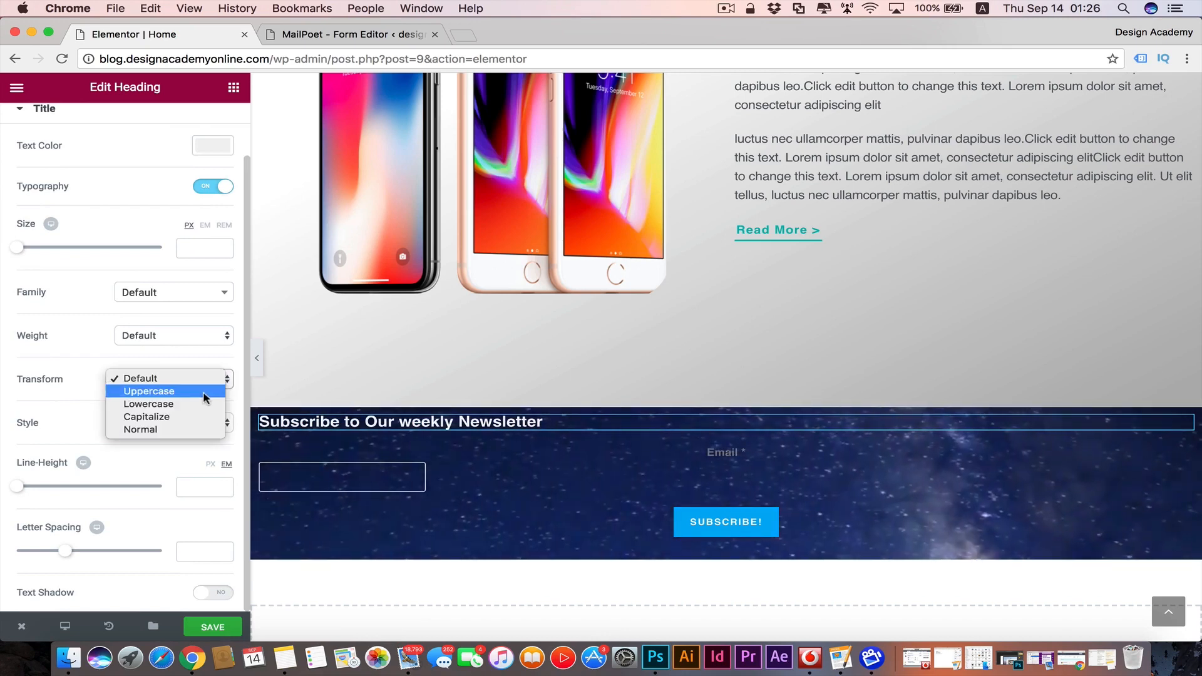
pyautogui.click(148, 390)
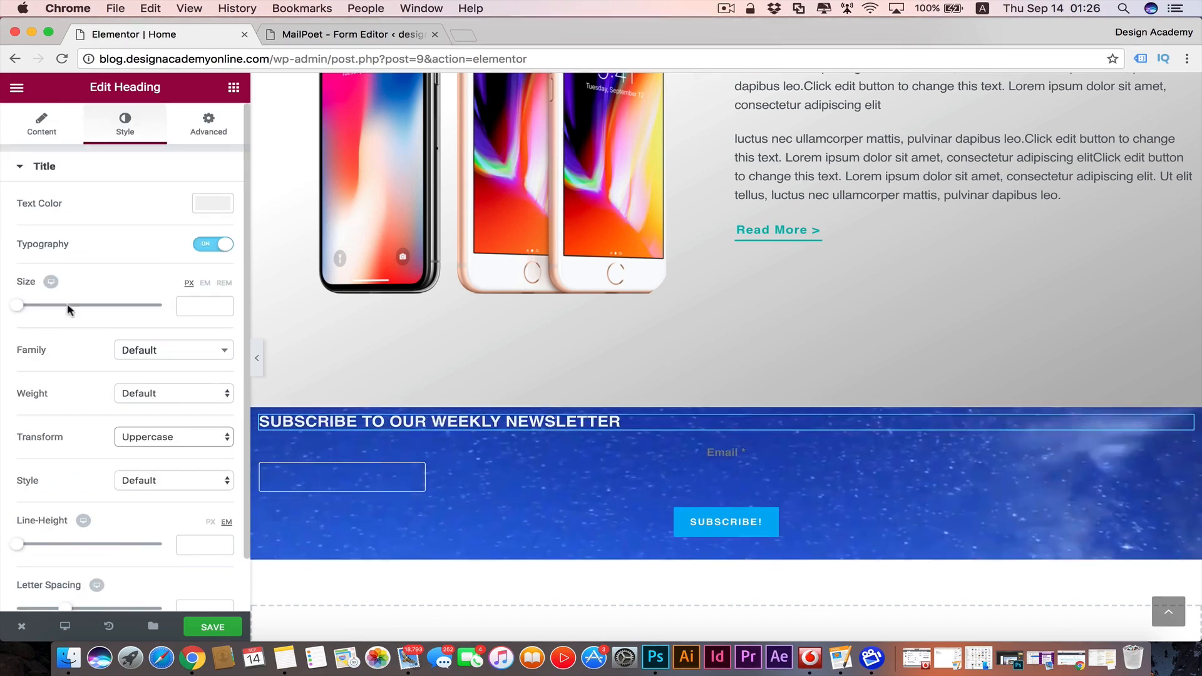
pyautogui.click(41, 123)
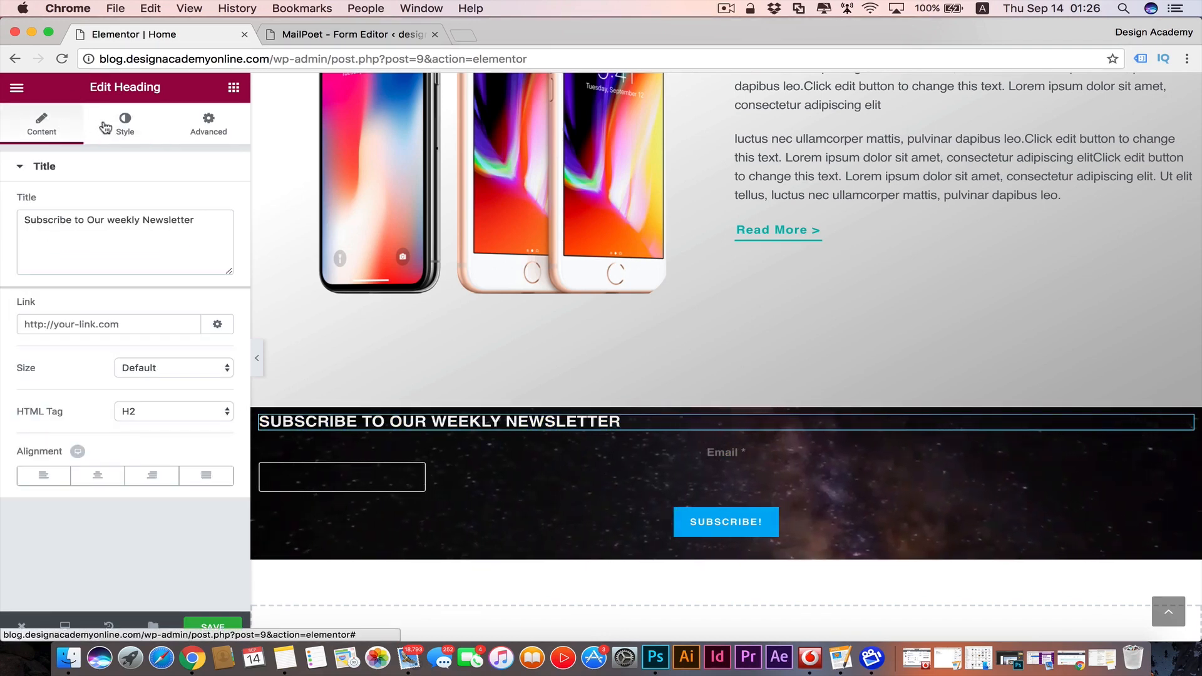
pyautogui.click(98, 476)
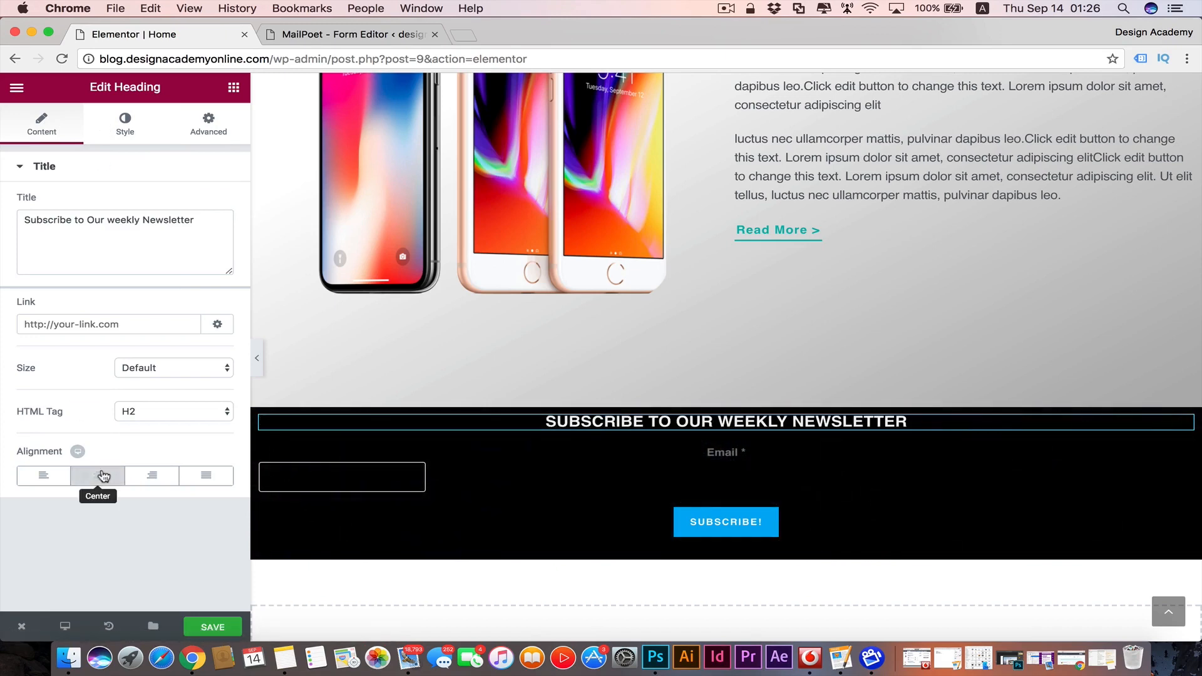
# - Enlarge the heading's font size to 28 px with the typography sliders
pyautogui.click(124, 122)
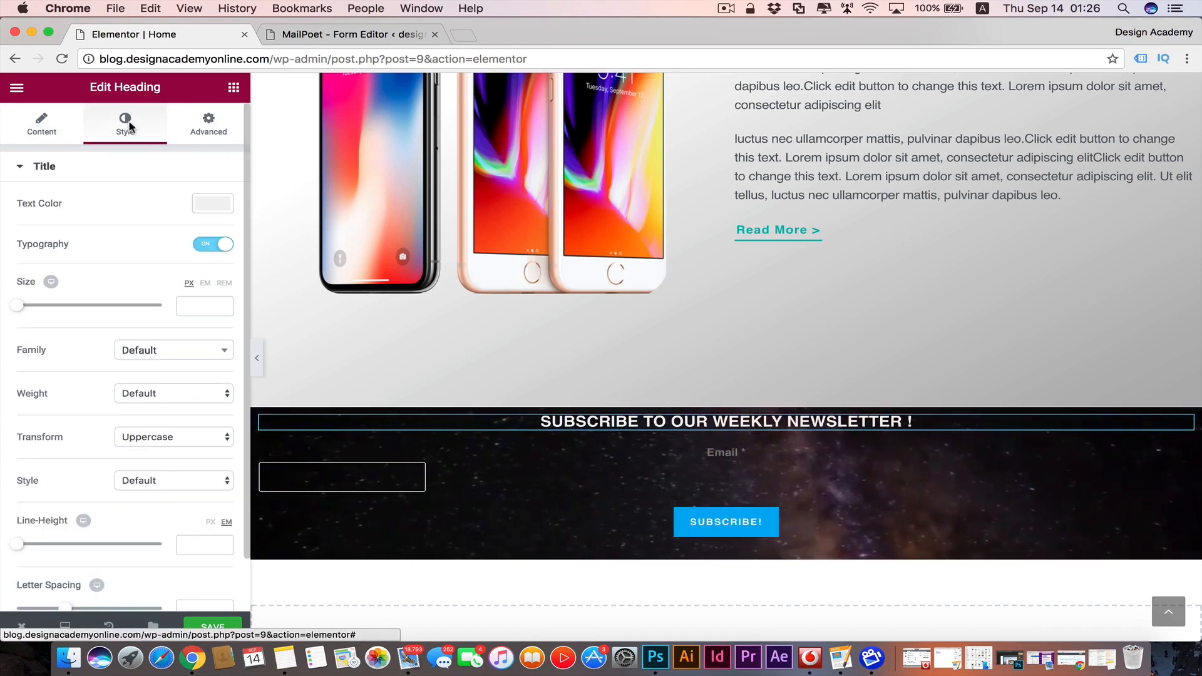
pyautogui.moveTo(16, 304); pyautogui.dragTo(35, 305)
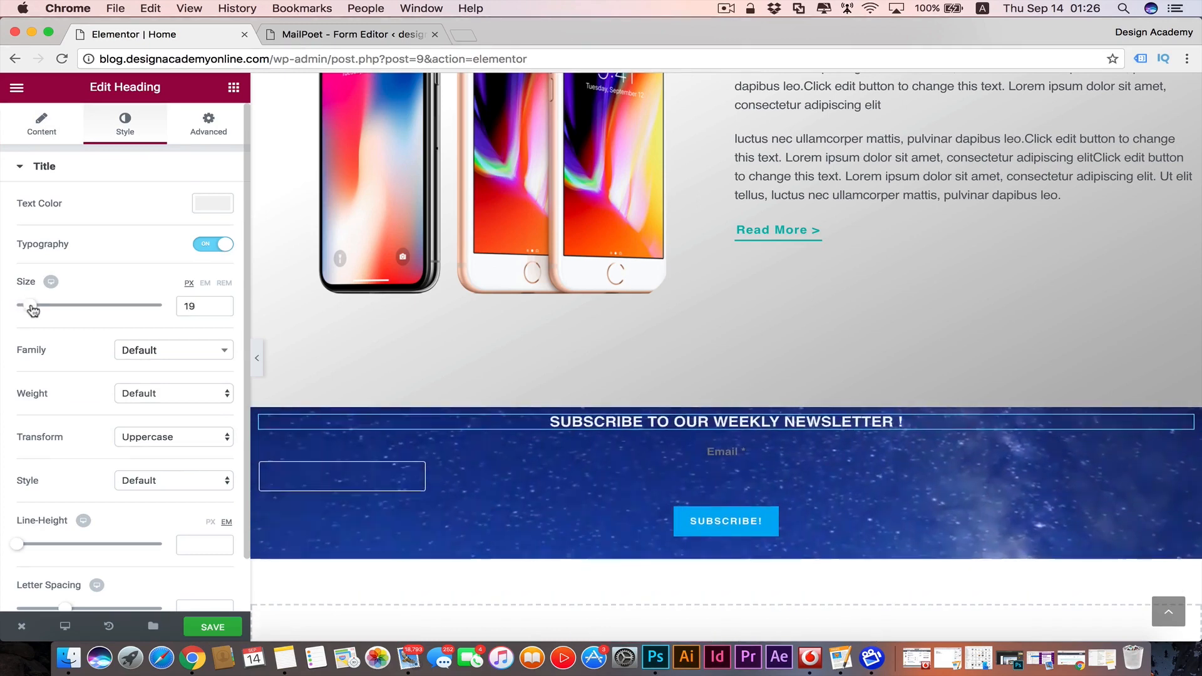
pyautogui.moveTo(29, 304); pyautogui.dragTo(40, 304)
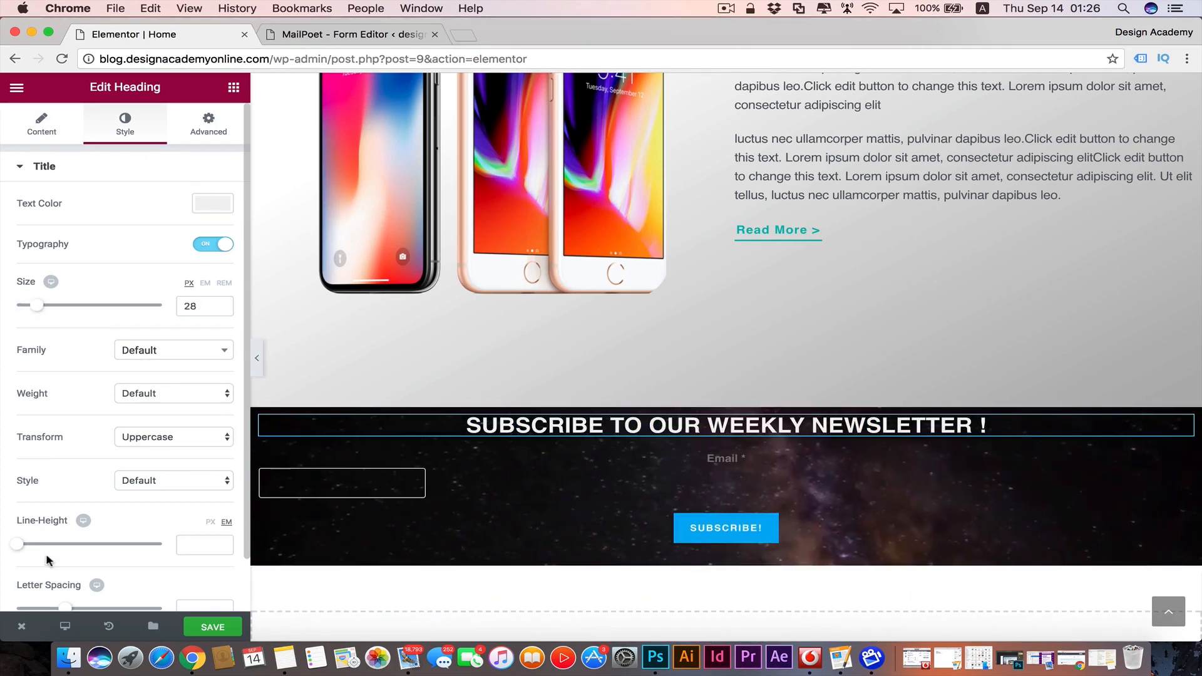
pyautogui.moveTo(20, 544); pyautogui.dragTo(46, 544)
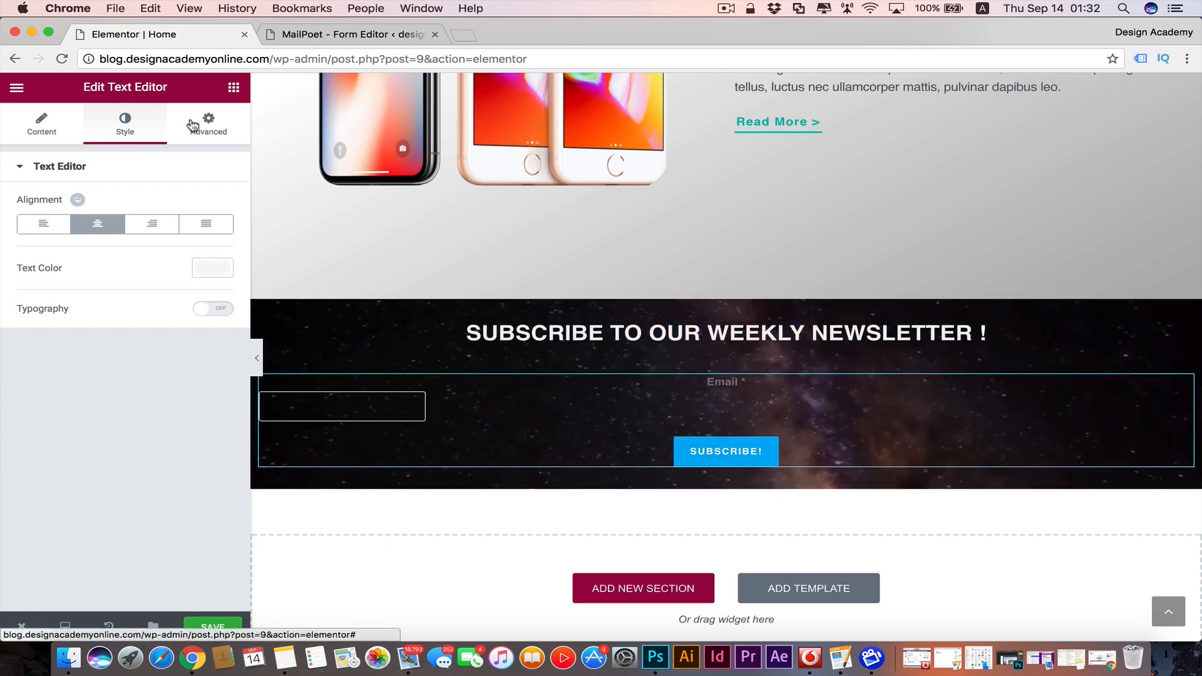
# - Give the form text block a classic light grey #f2f2f2 background
pyautogui.click(208, 122)
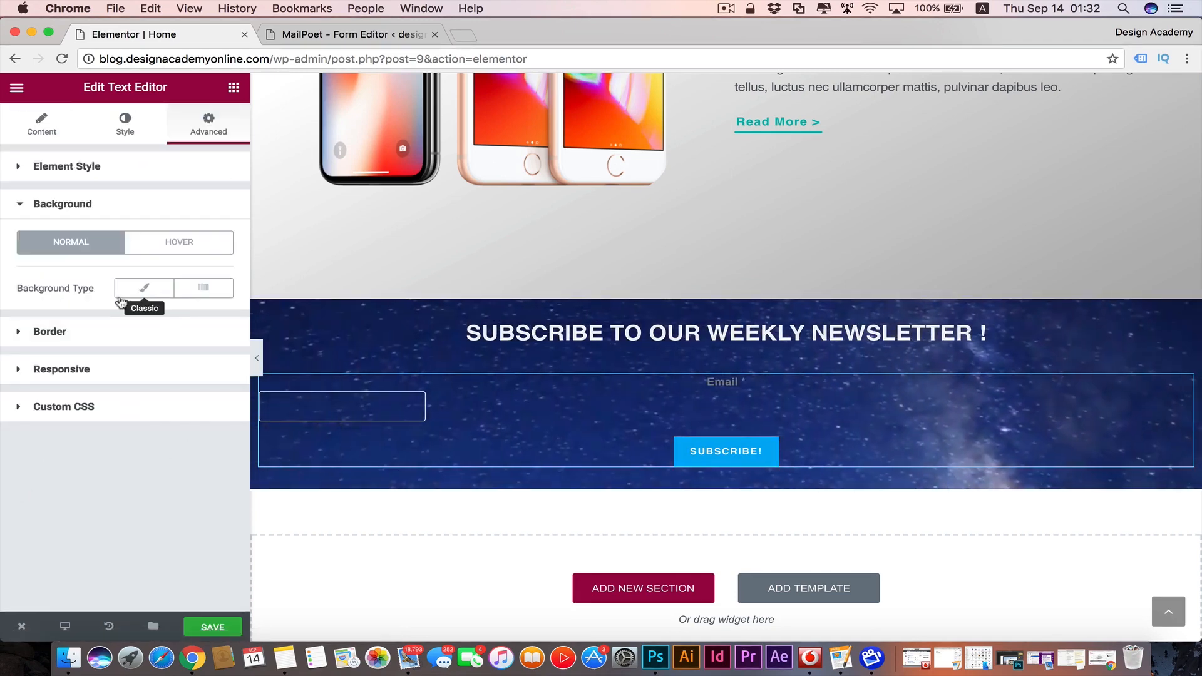
pyautogui.click(144, 288)
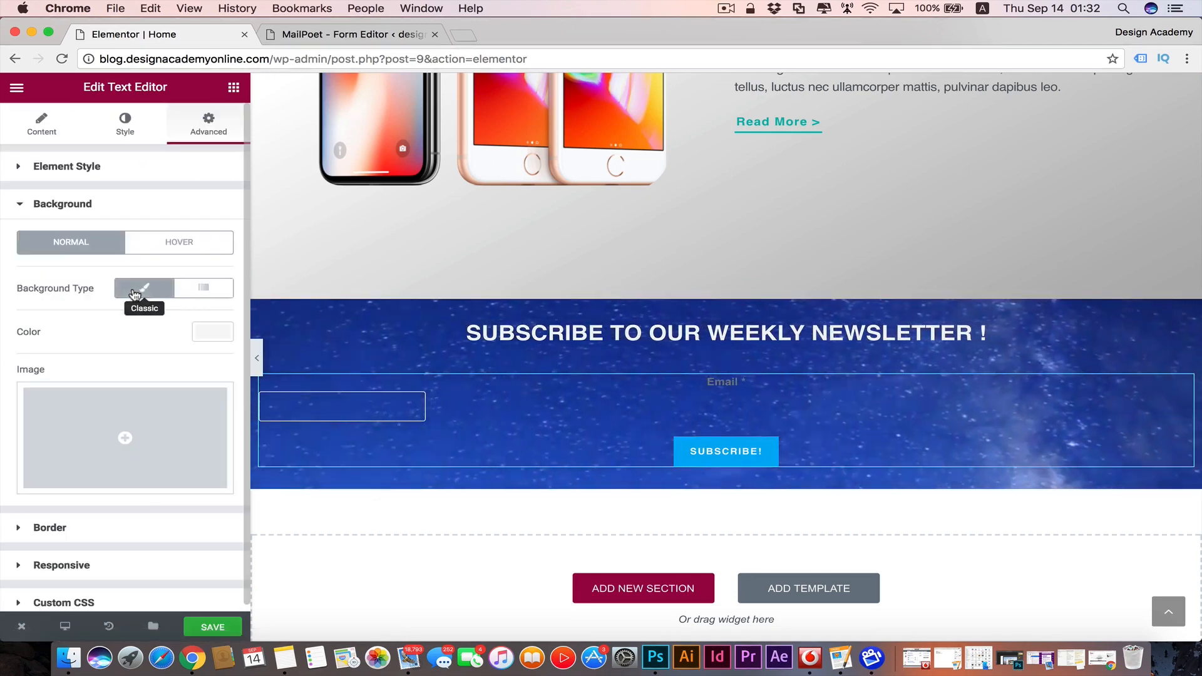
pyautogui.click(213, 330)
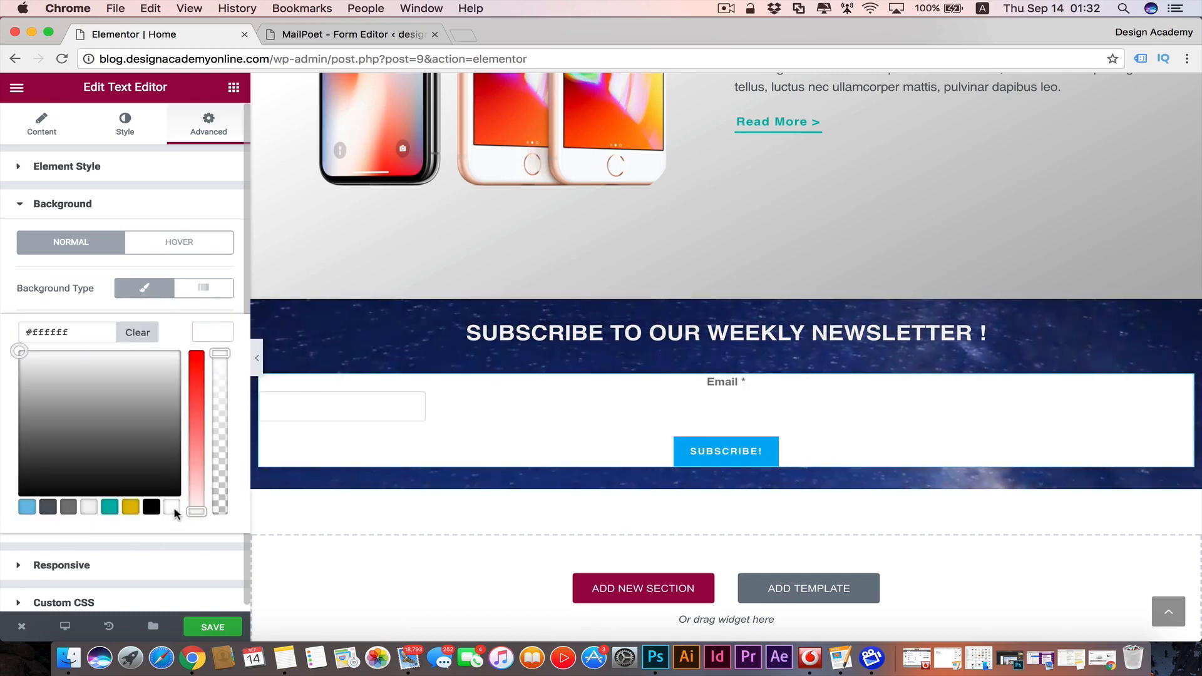
pyautogui.click(87, 507)
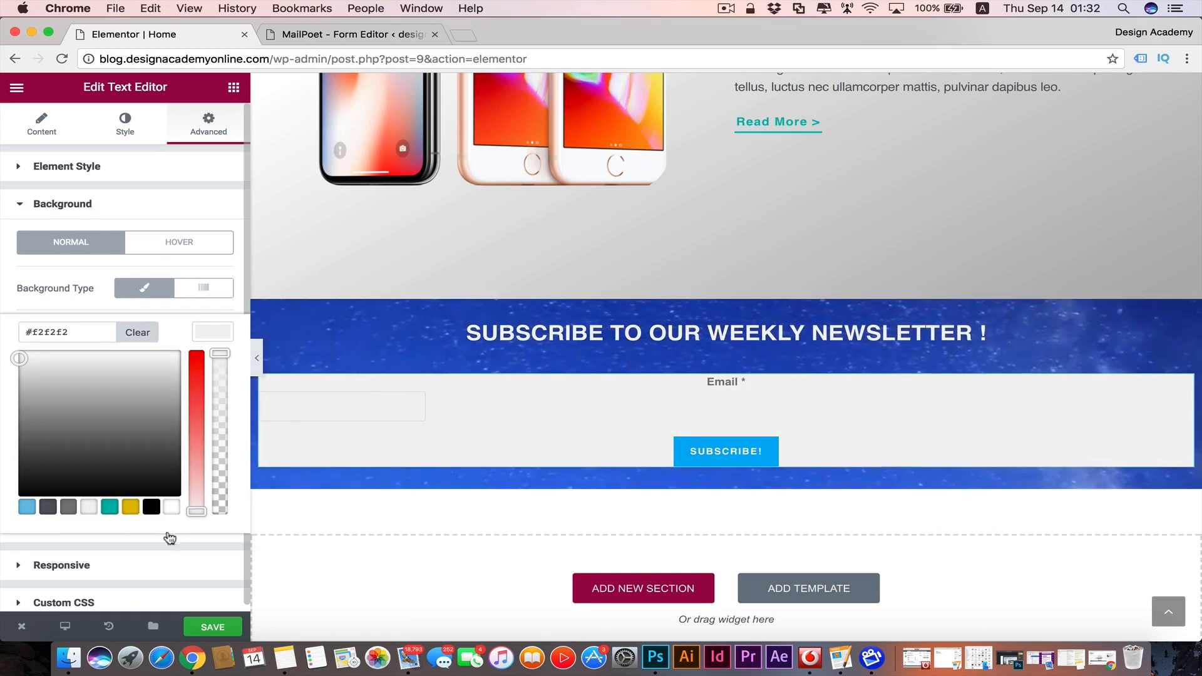
pyautogui.click(88, 507)
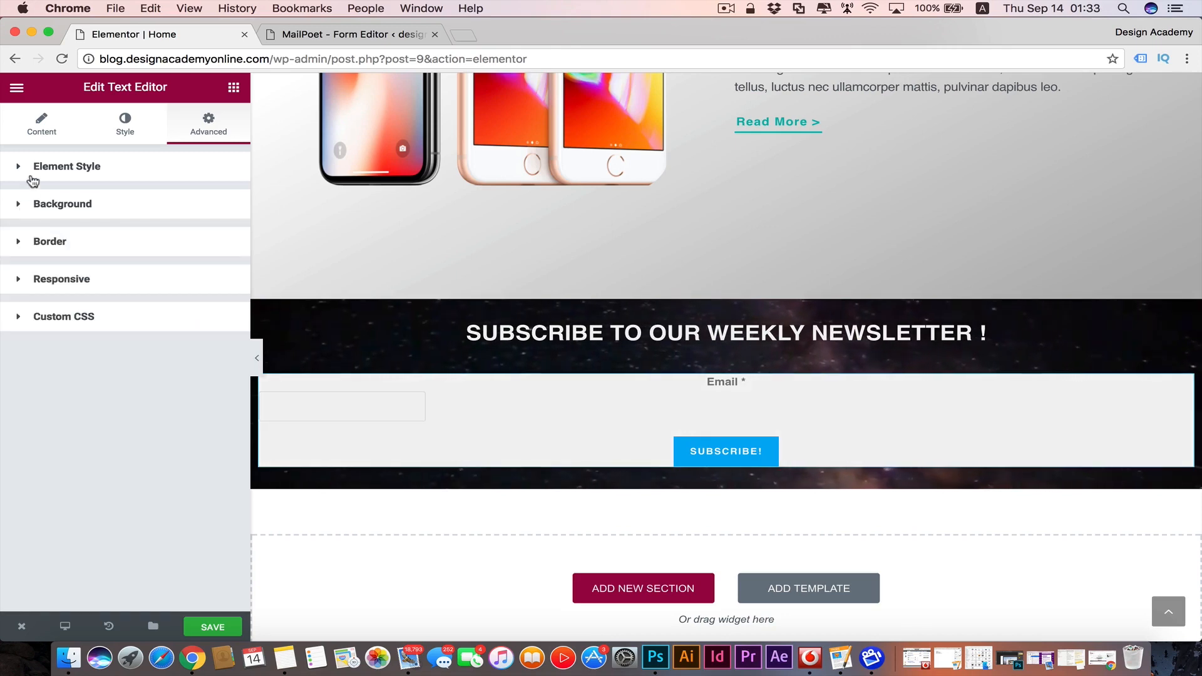
# - Set the form box padding to 10 px and unlinked left/right margins of 50 px
pyautogui.click(66, 165)
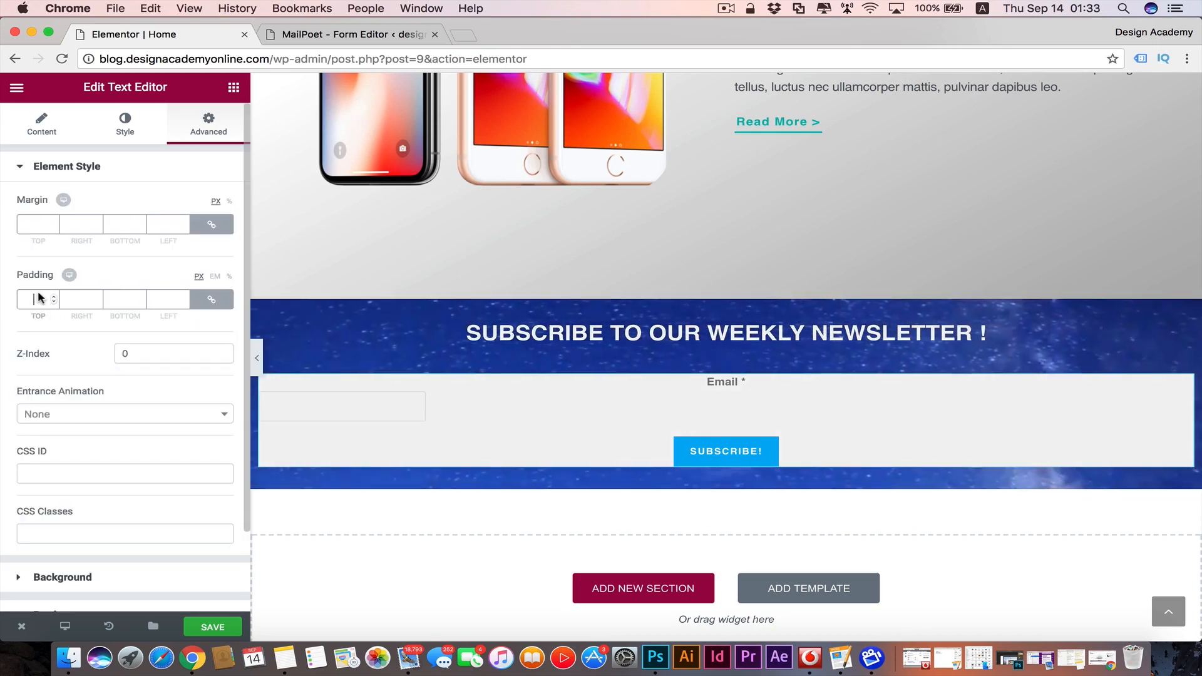
pyautogui.write('10')
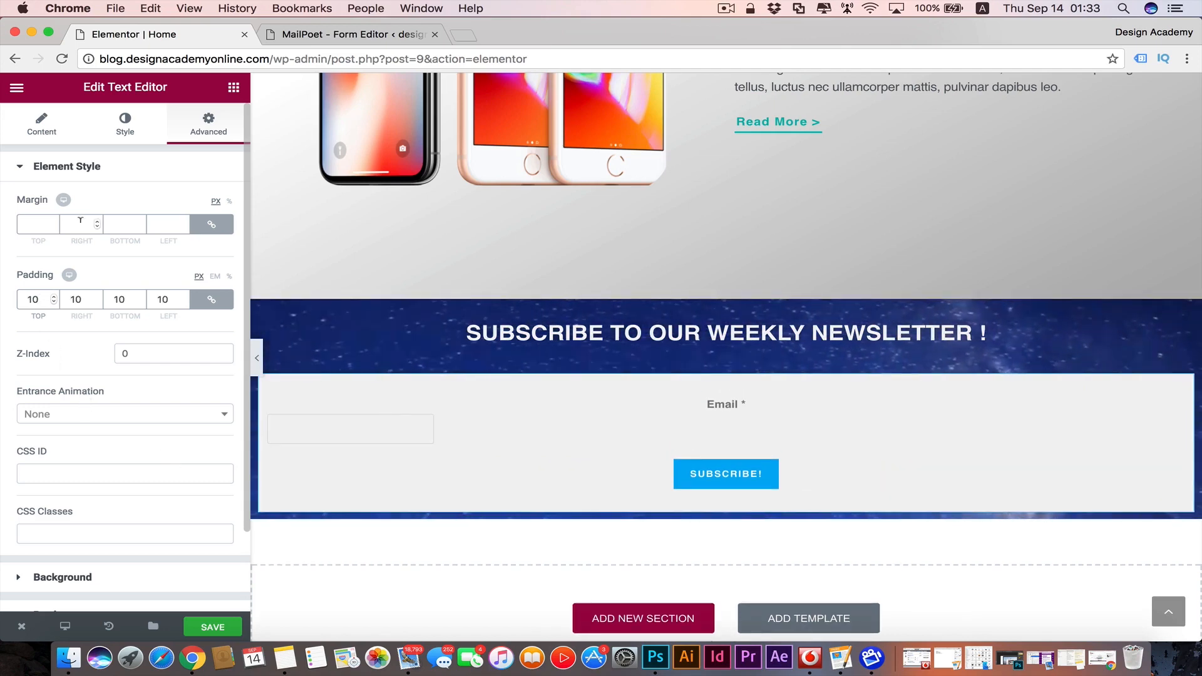
pyautogui.click(210, 224)
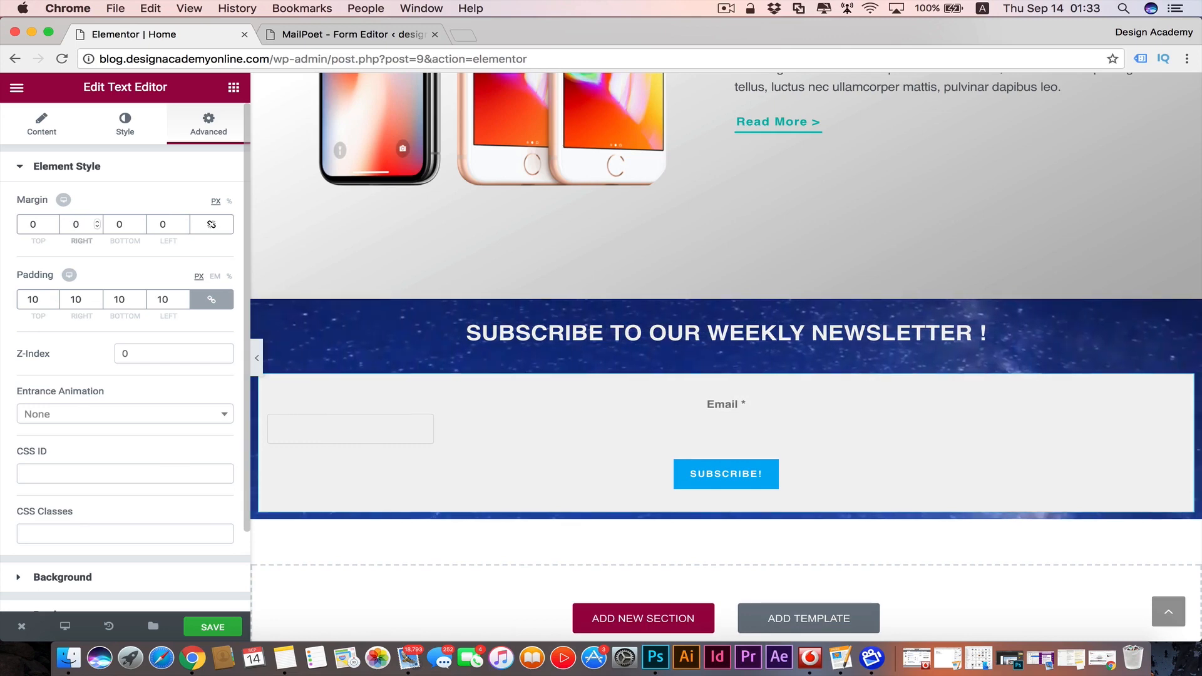
pyautogui.write('50')
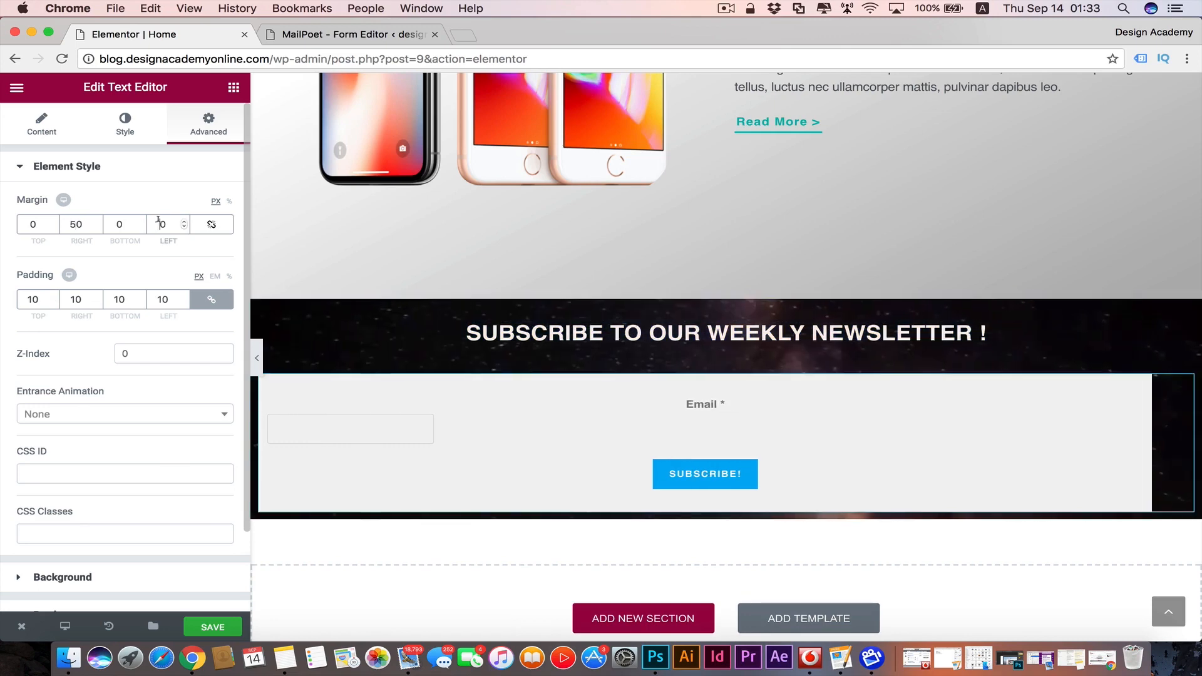
pyautogui.write('50')
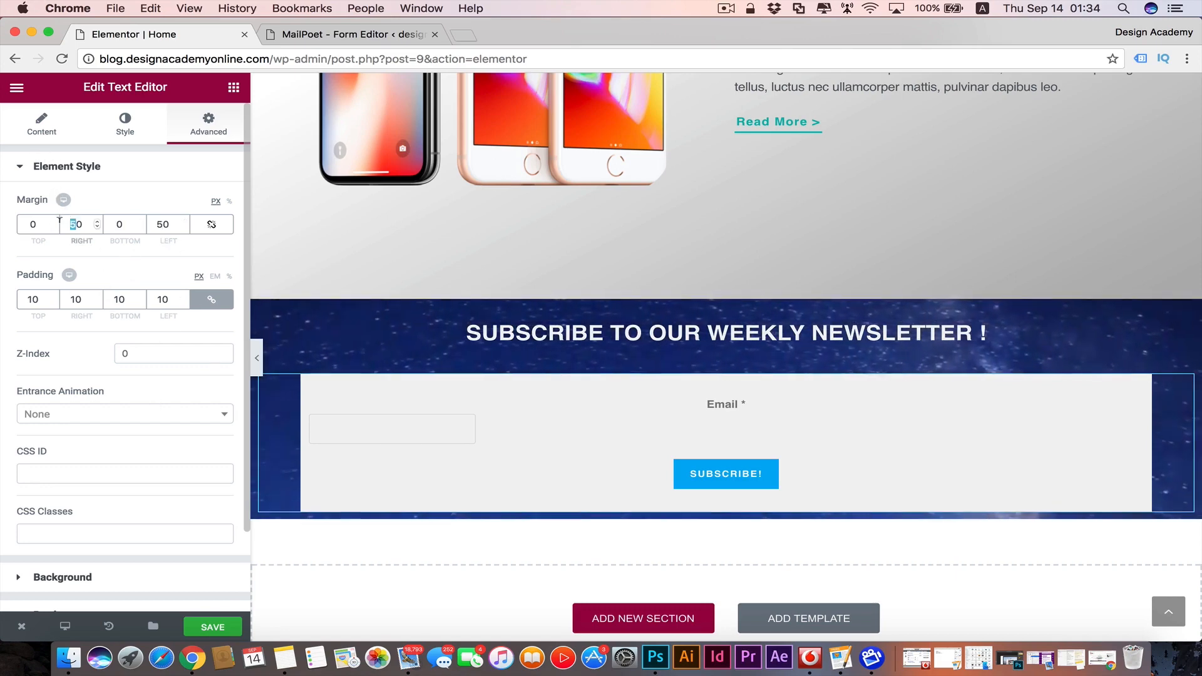
pyautogui.write('70')
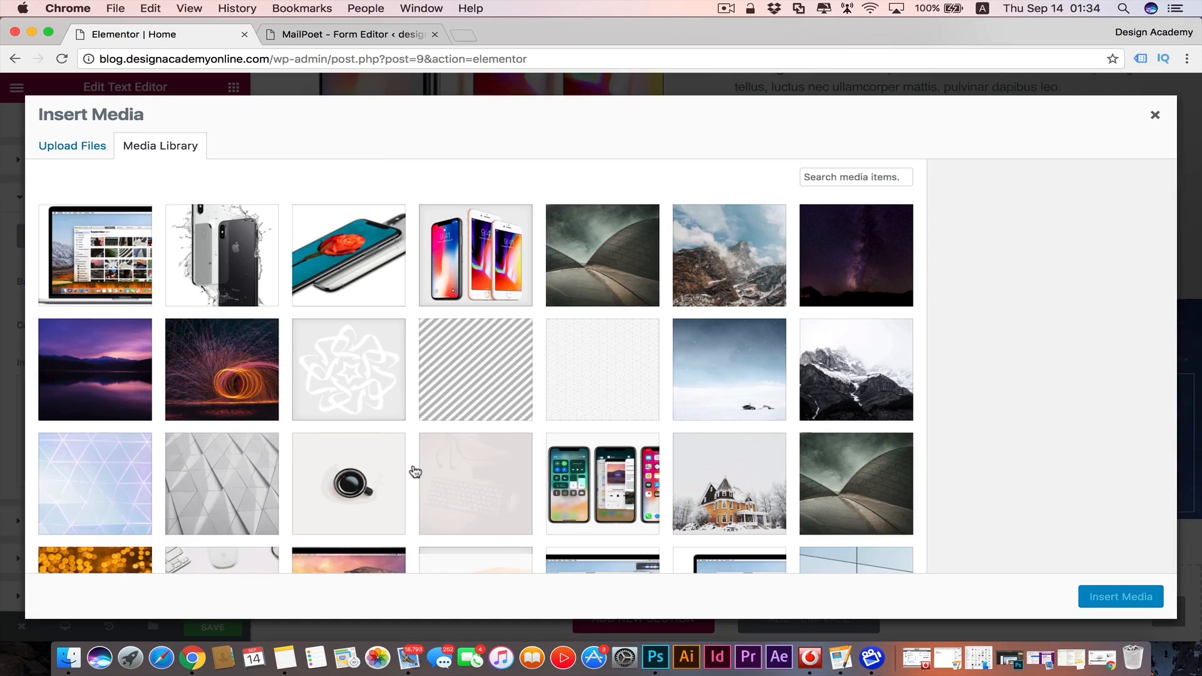
# - Insert the keyboard-and-glasses photo from the Media Library as the form box background
pyautogui.click(221, 444)
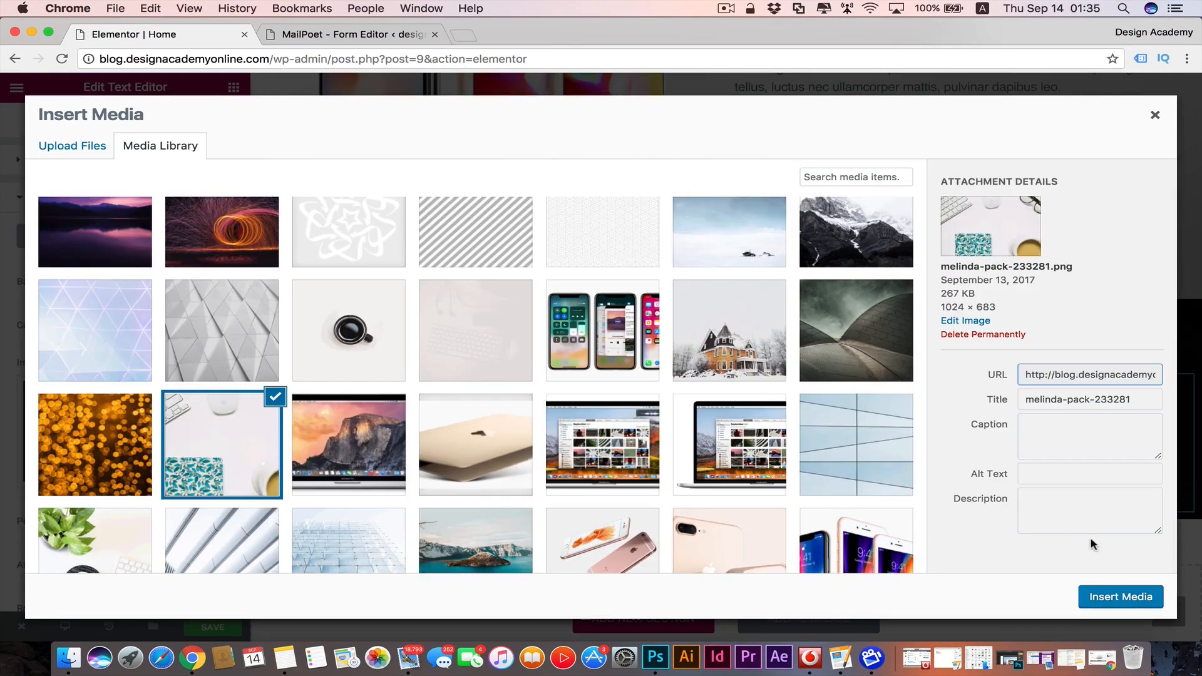
pyautogui.click(1117, 596)
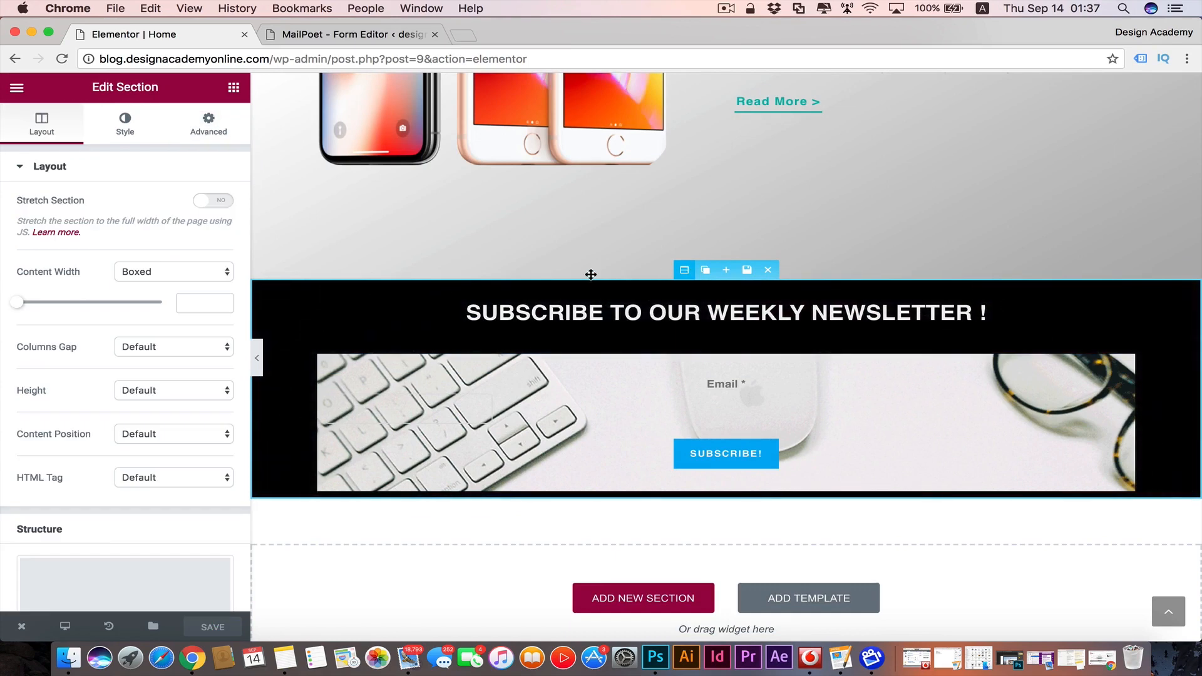
# - Set the section height to Min Height of about 509 px, then select its column
pyautogui.click(172, 391)
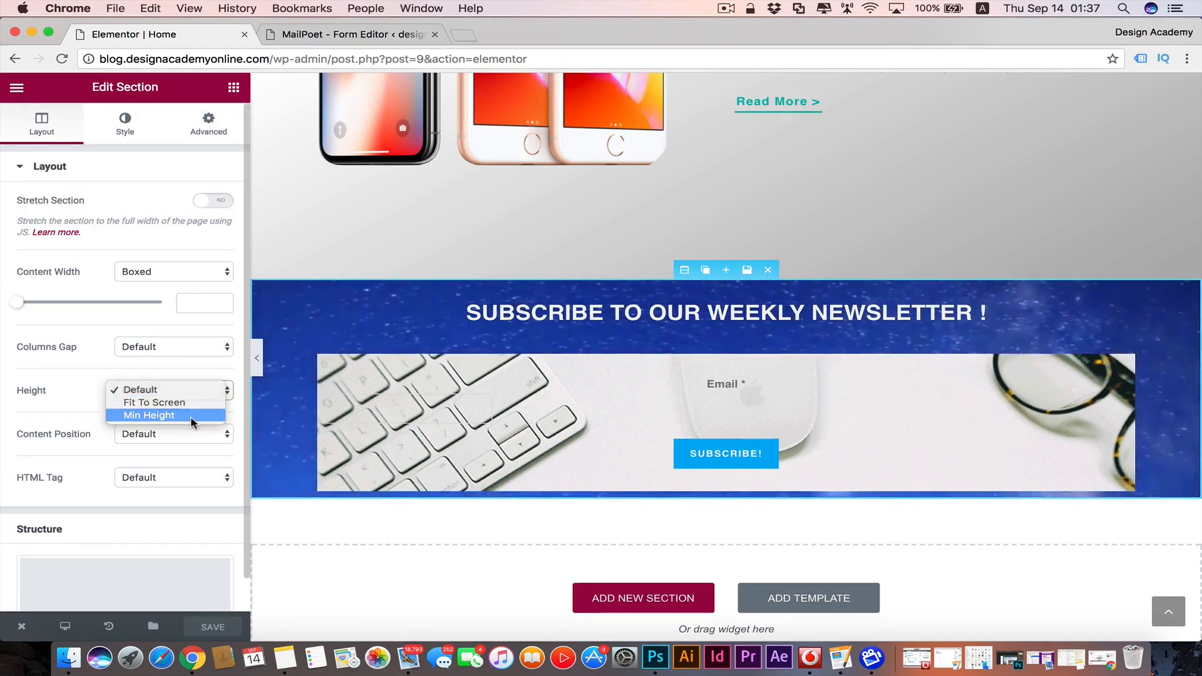
pyautogui.click(149, 415)
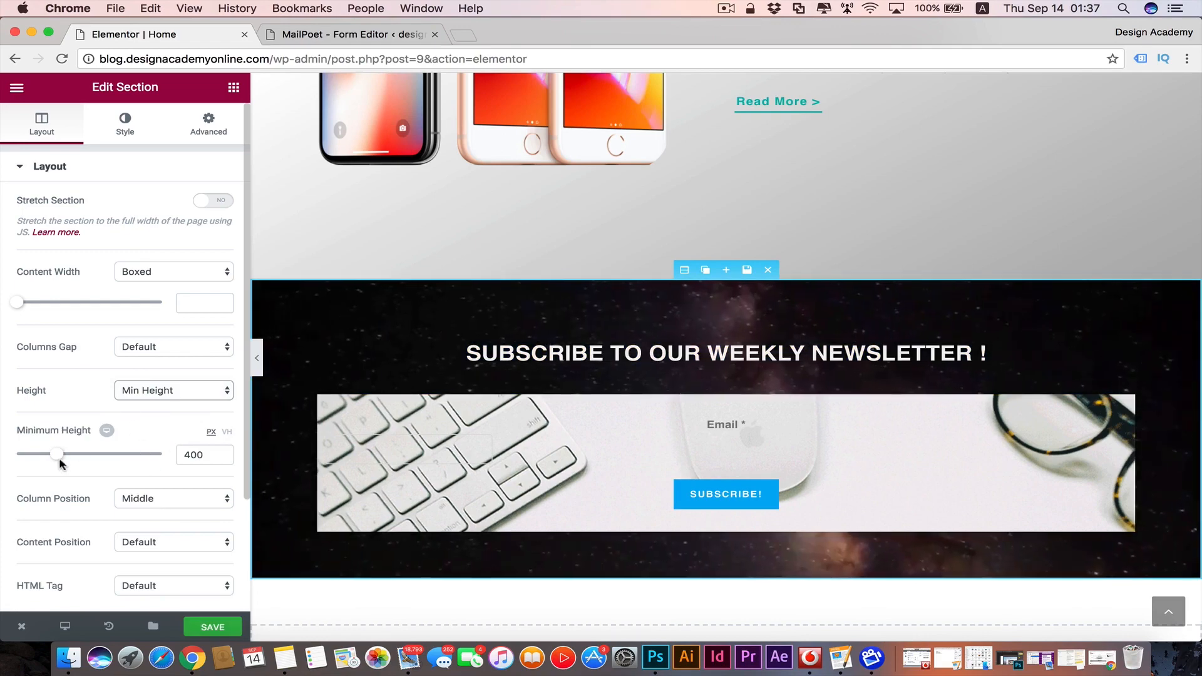
pyautogui.moveTo(58, 453); pyautogui.dragTo(70, 453)
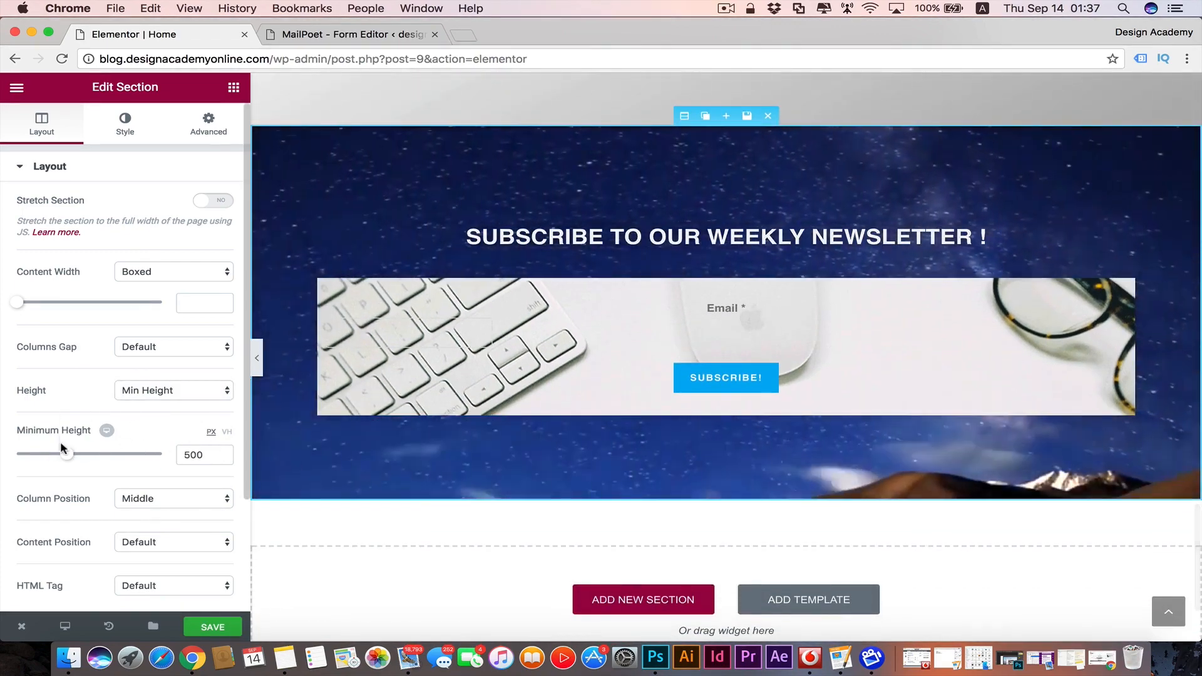
pyautogui.moveTo(67, 453); pyautogui.dragTo(70, 460)
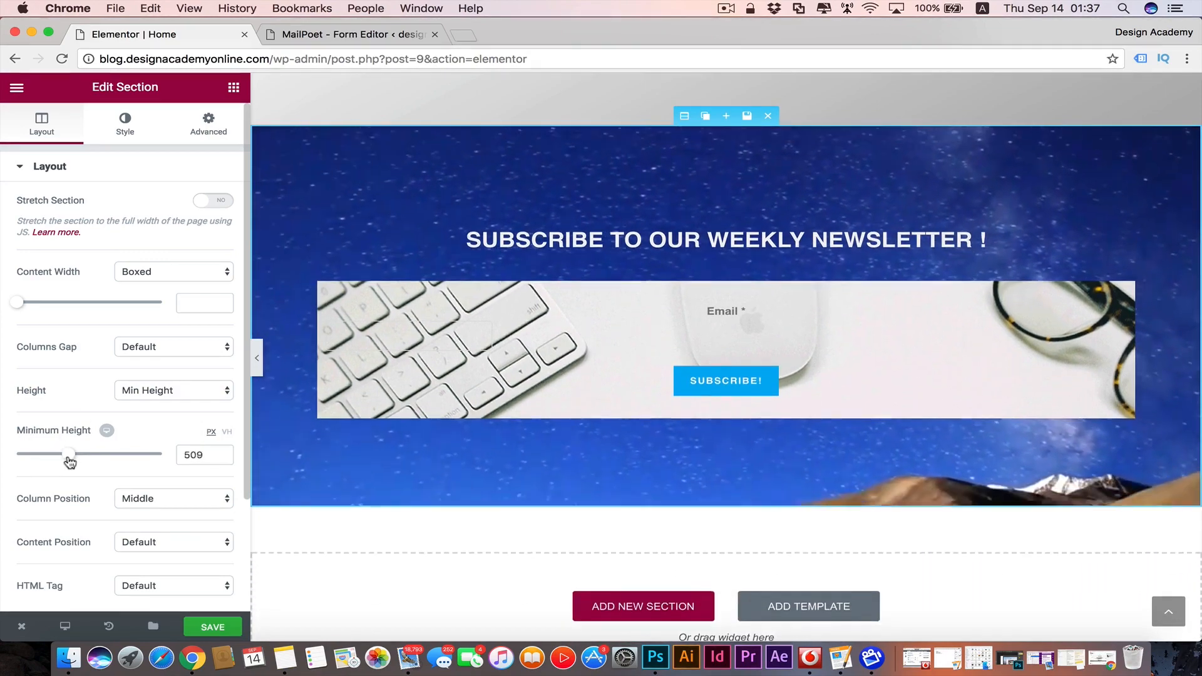
pyautogui.click(268, 202)
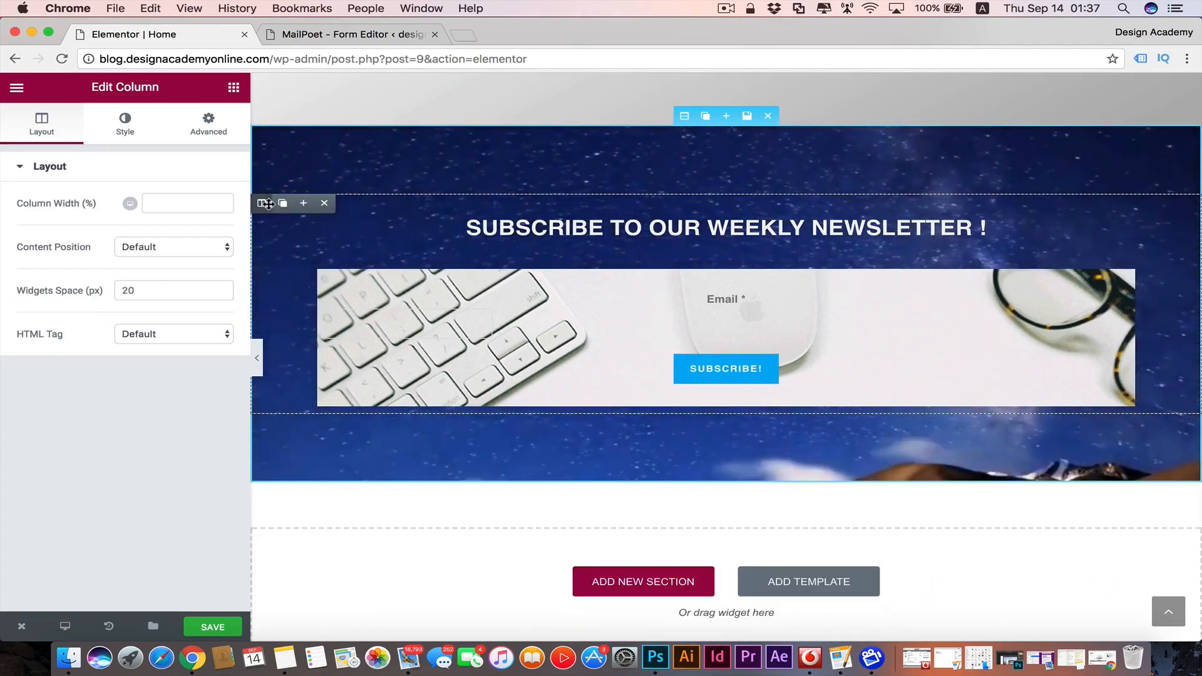
# - Give the column a 30 px bottom margin and reopen the MailPoet form widget
pyautogui.click(208, 122)
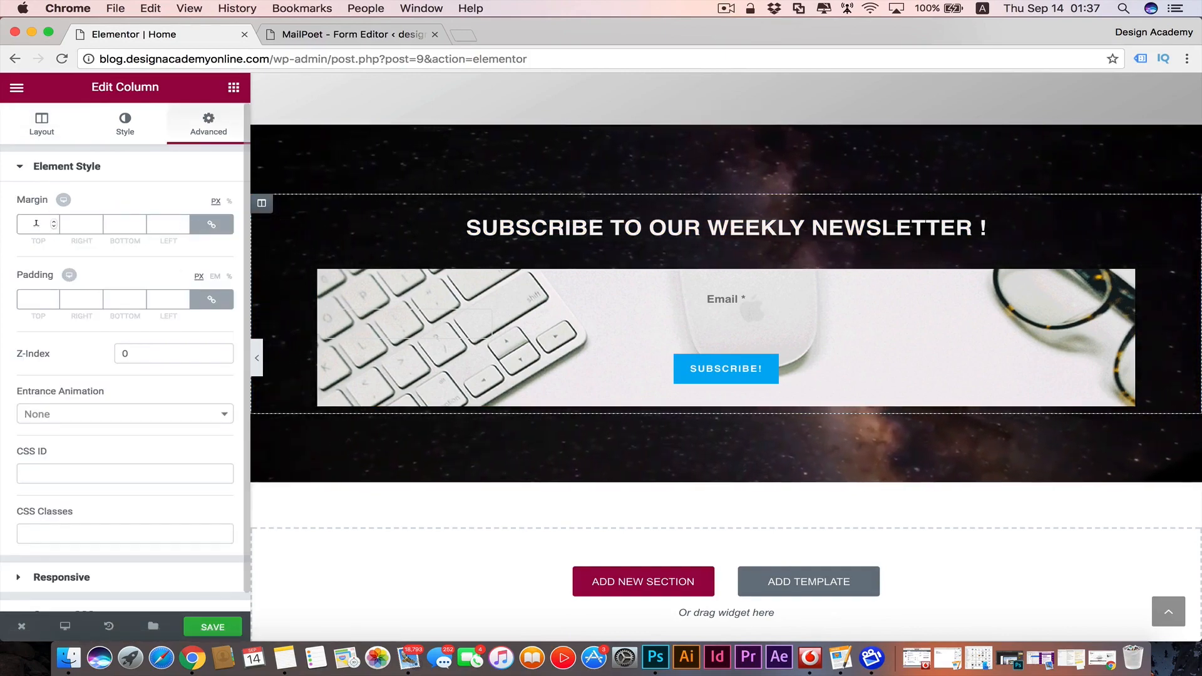
pyautogui.write('30')
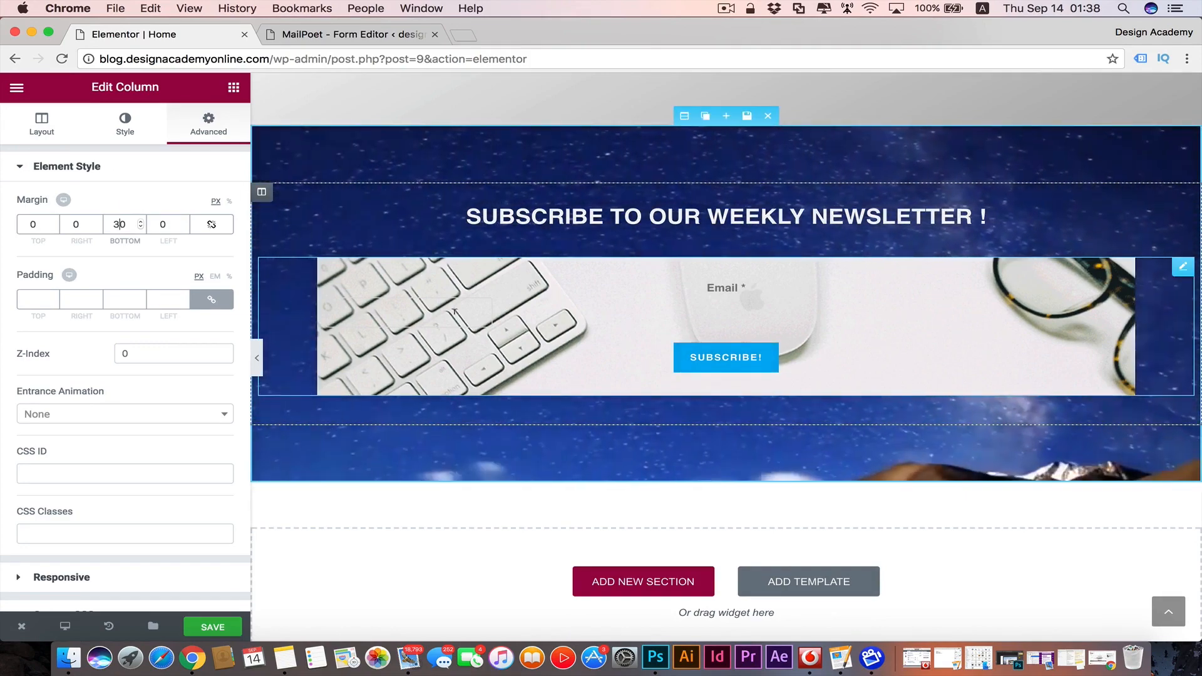
pyautogui.click(725, 325)
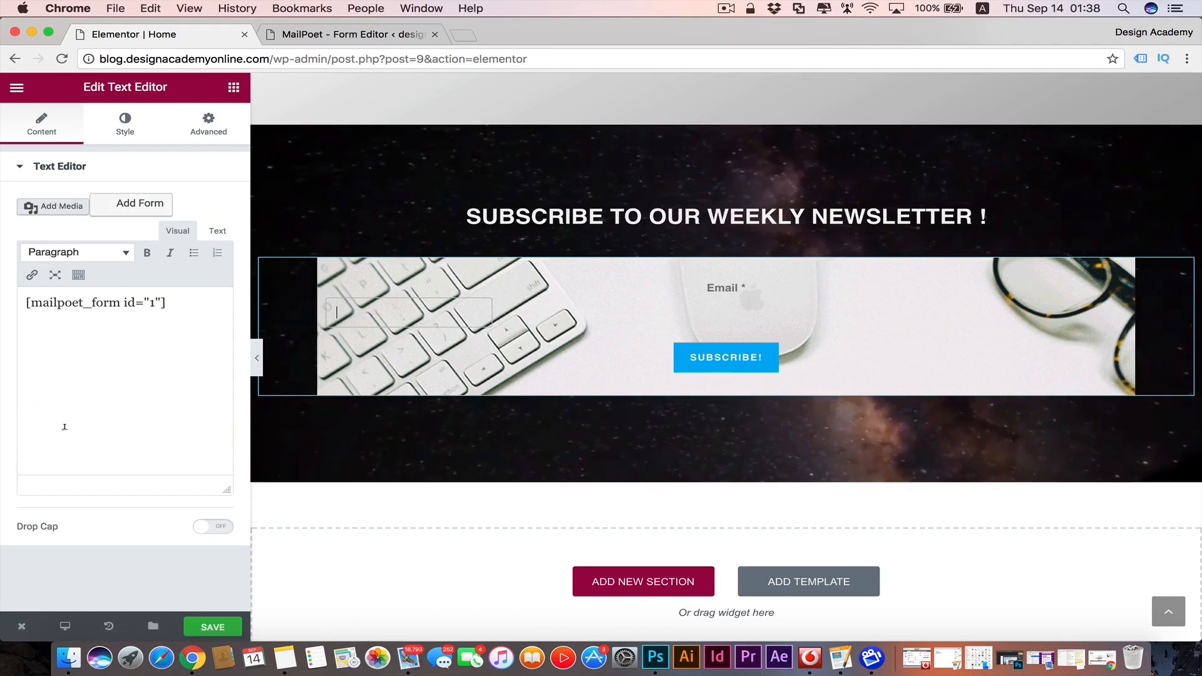
# - Align the form content left within its box after trying centre
pyautogui.click(124, 124)
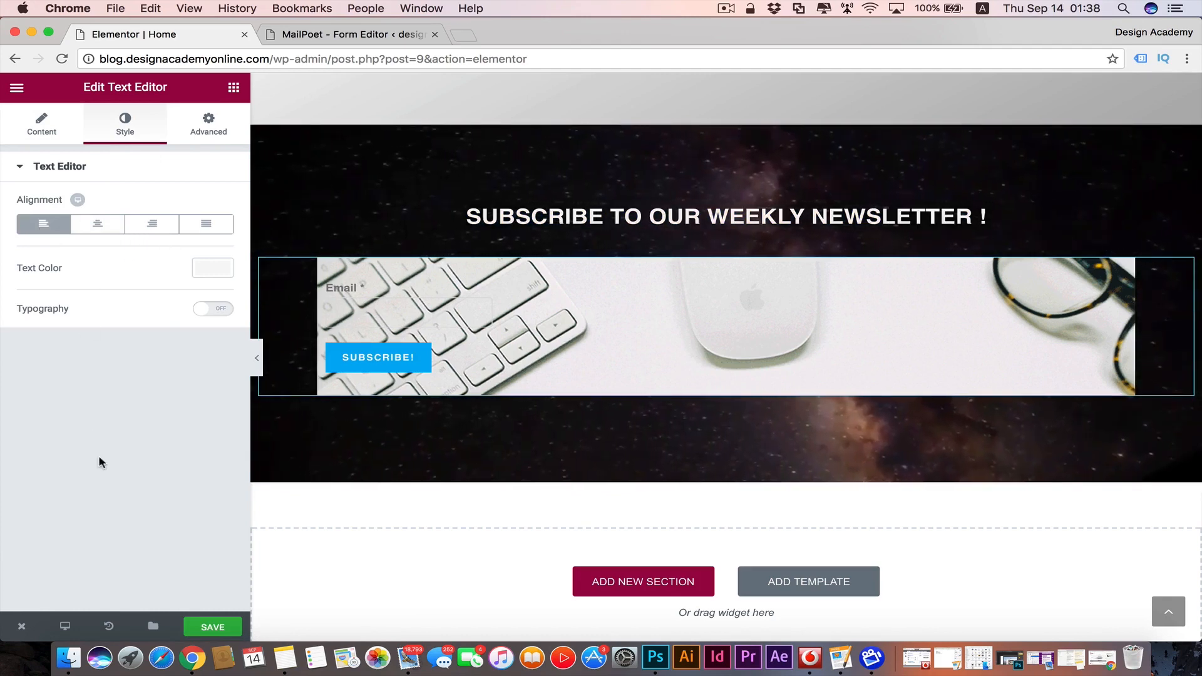
pyautogui.click(97, 224)
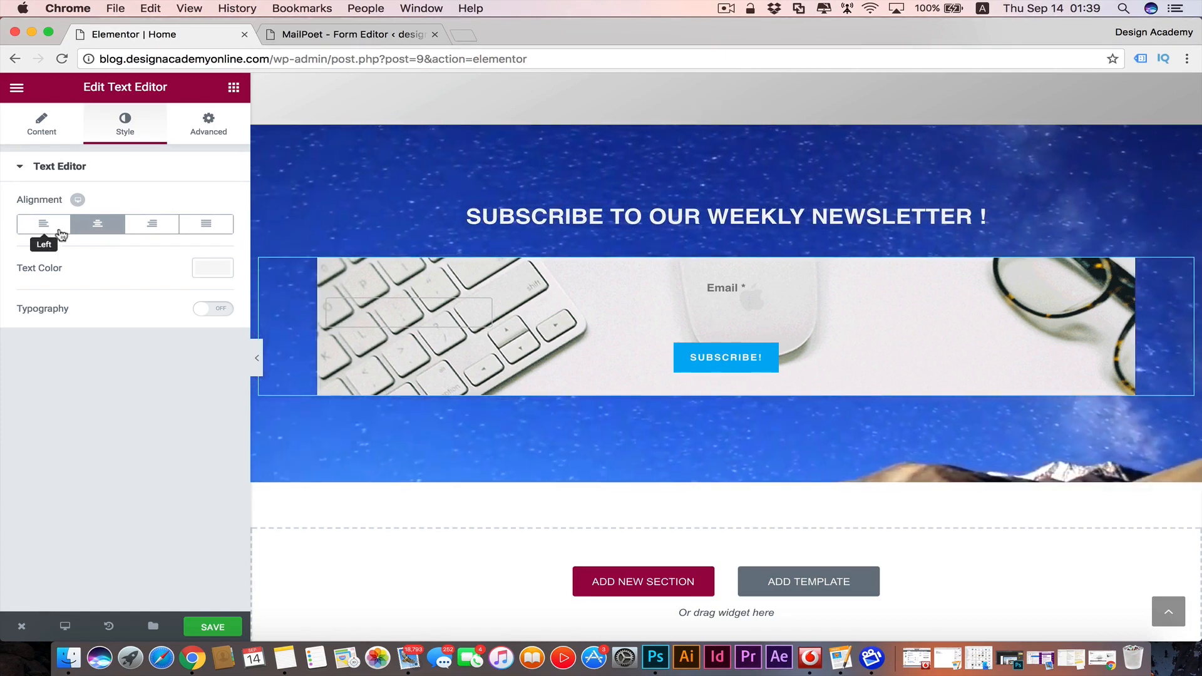
pyautogui.click(44, 224)
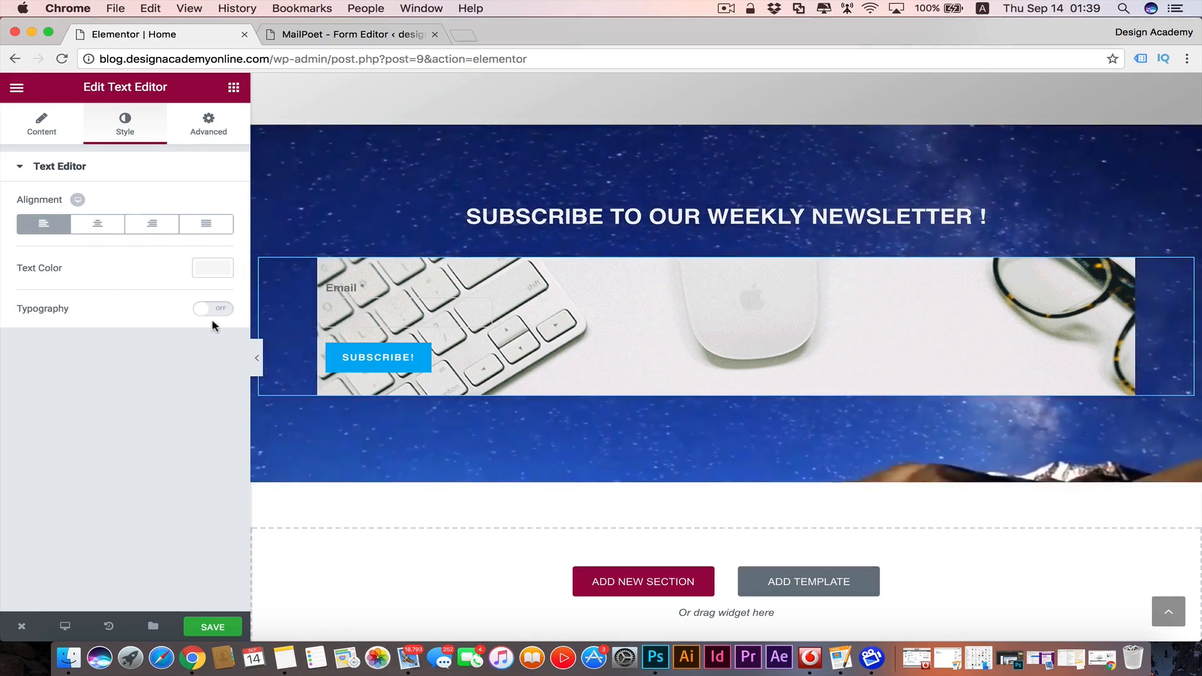
# - Enable custom typography and make the form text dark grey
pyautogui.click(213, 308)
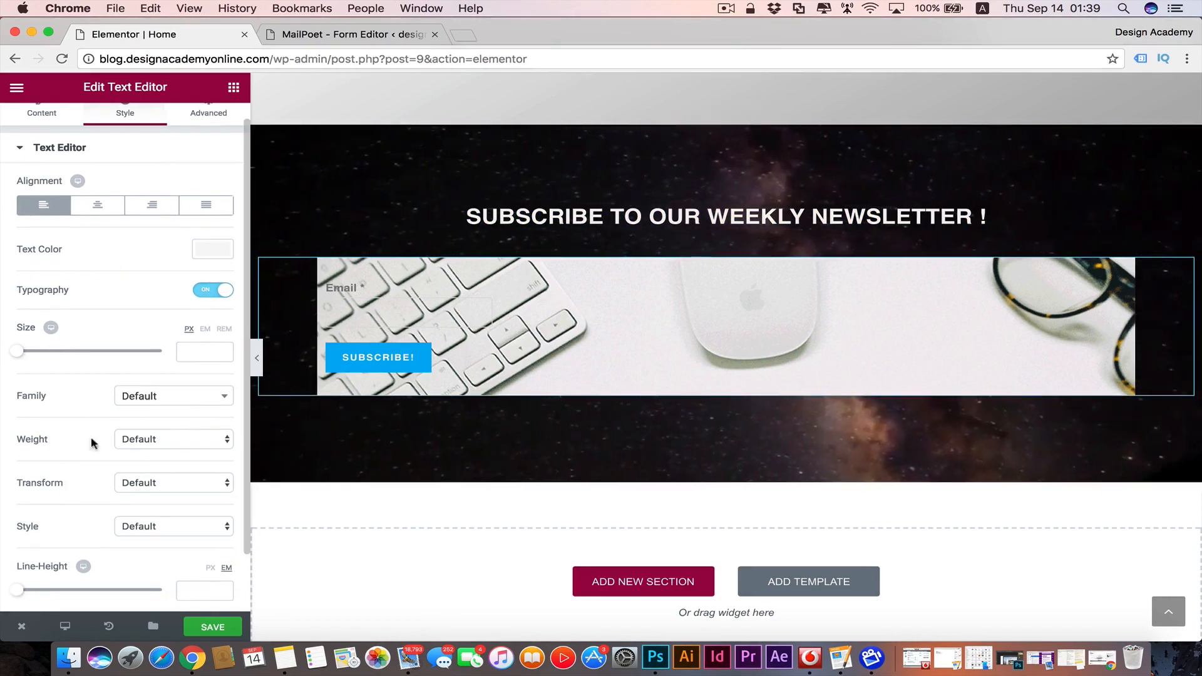
pyautogui.click(213, 249)
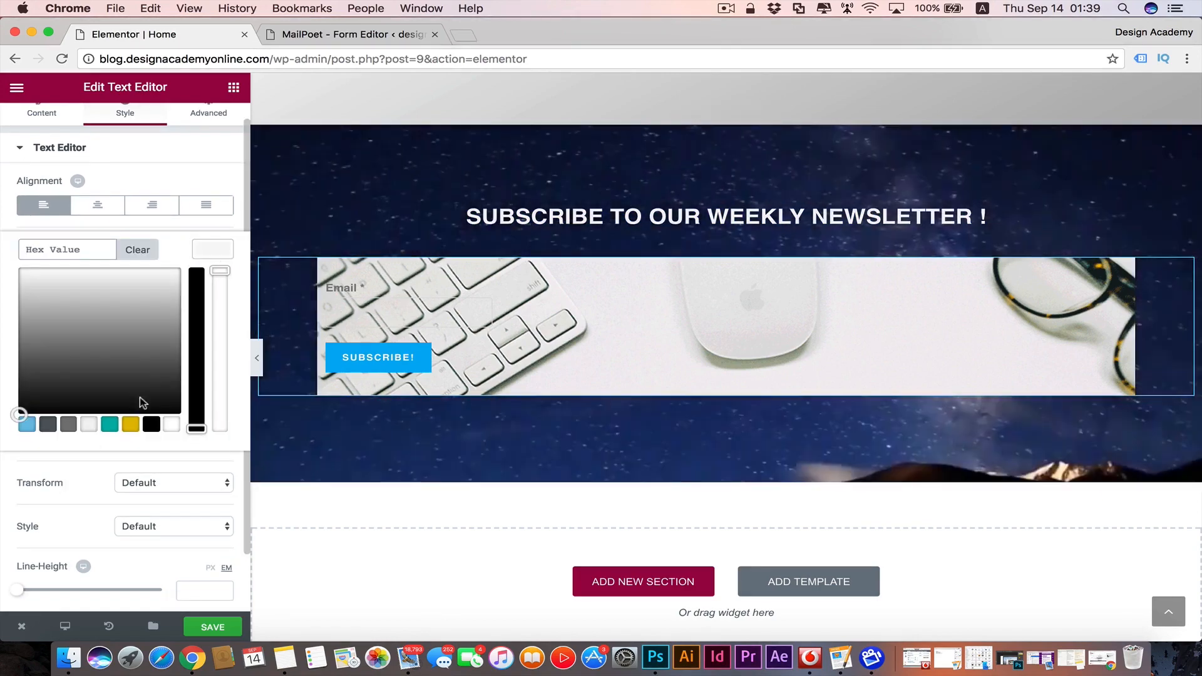
pyautogui.click(152, 425)
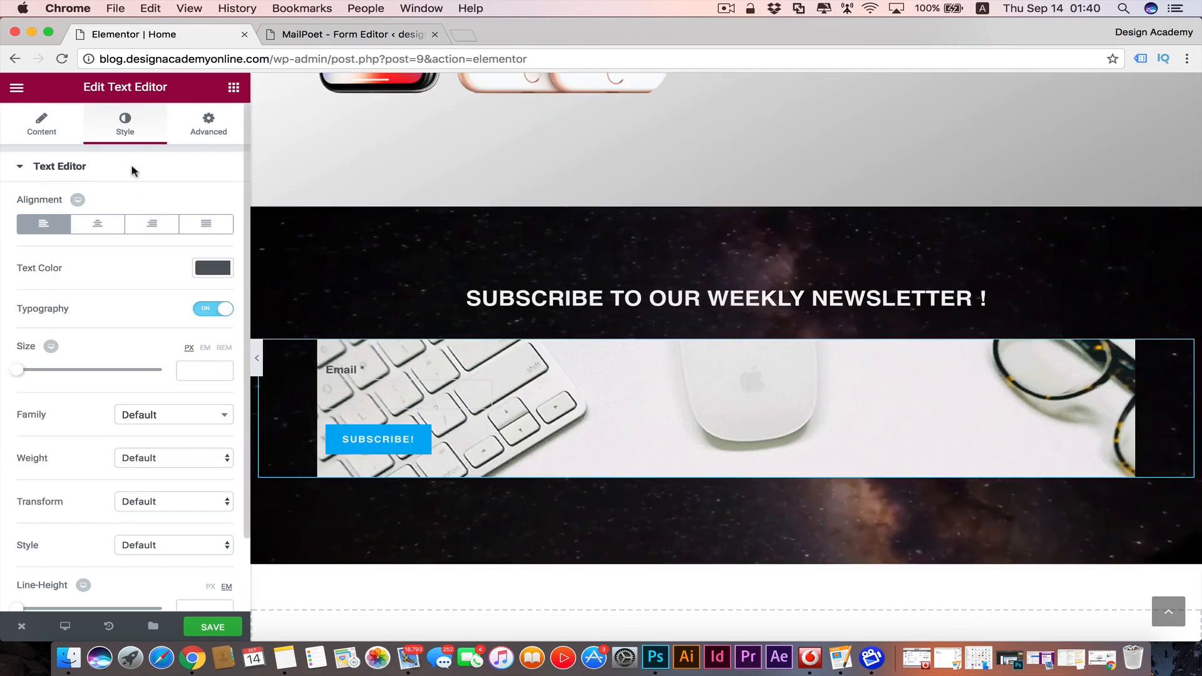
pyautogui.scroll(-3)
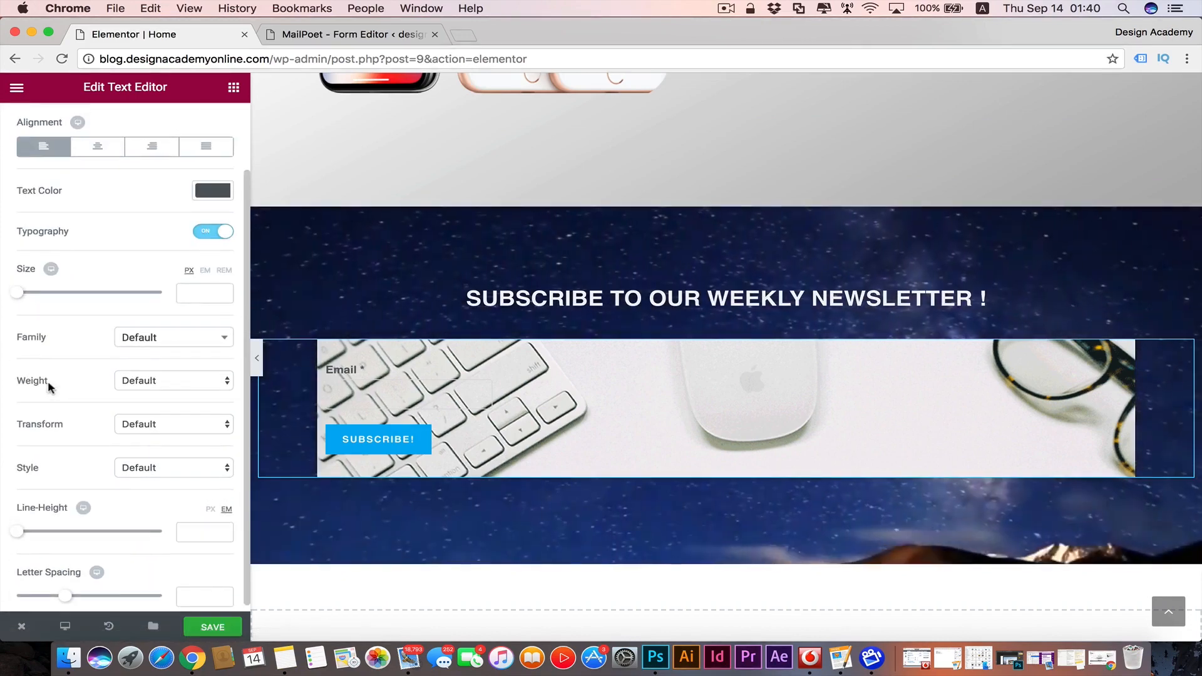
pyautogui.click(208, 124)
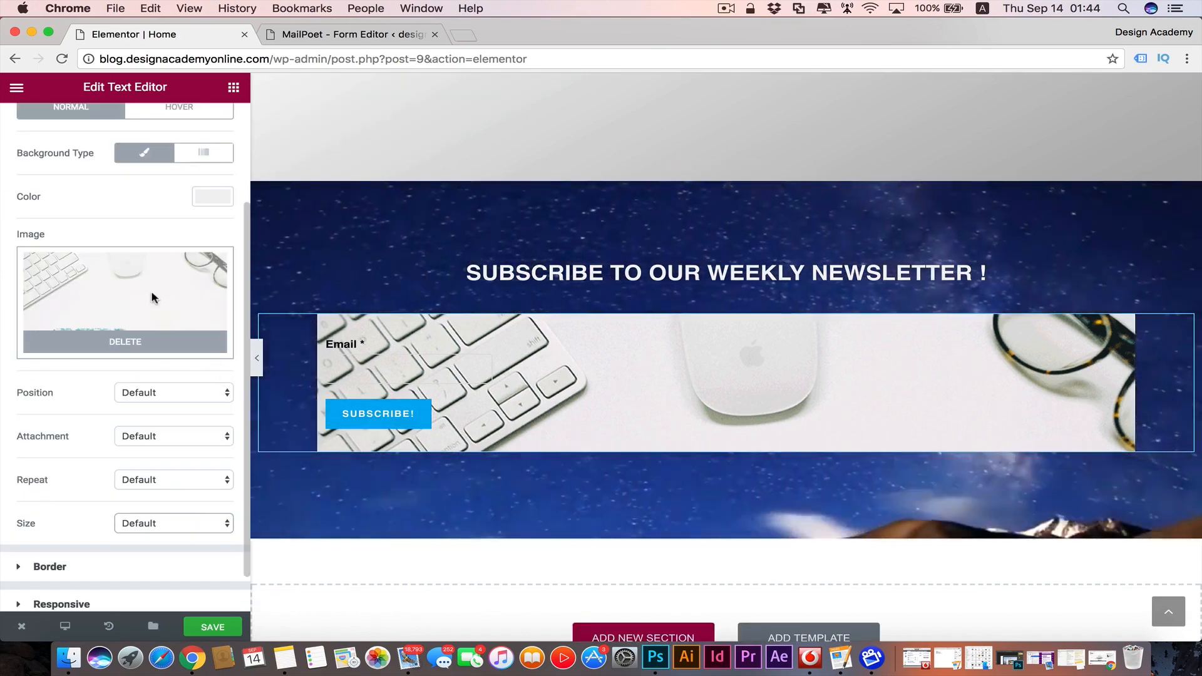
# - Replace the box background with the starry image, attachment Fixed, and choose a size
pyautogui.click(125, 300)
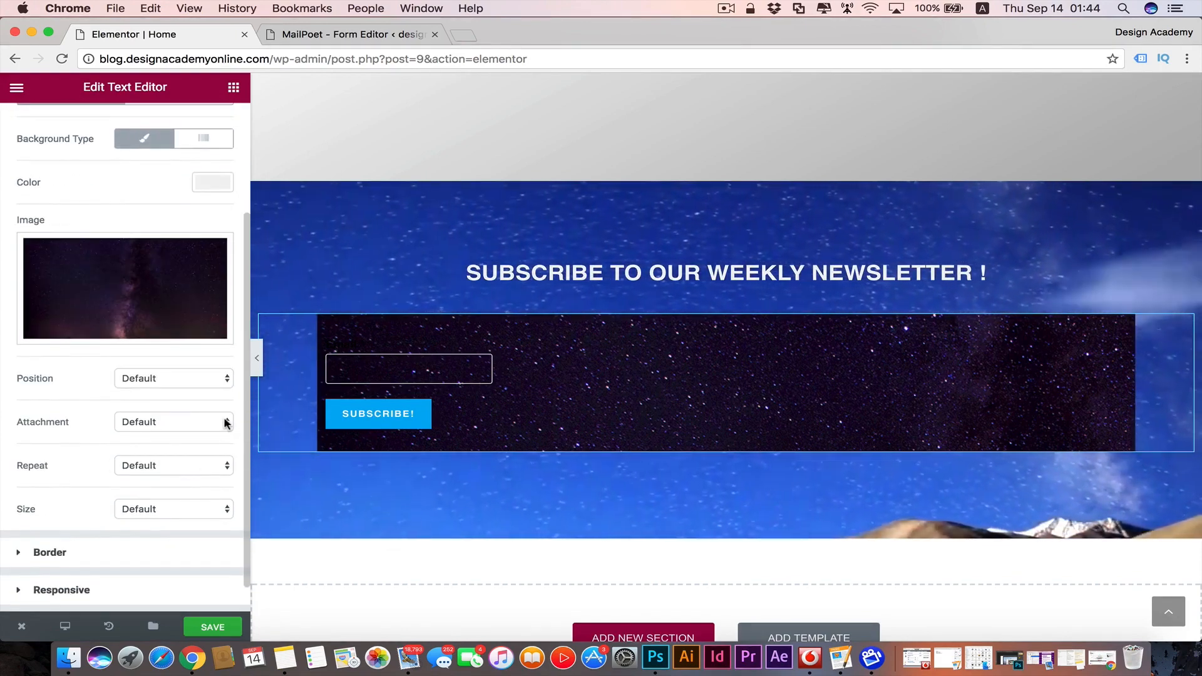
pyautogui.click(172, 421)
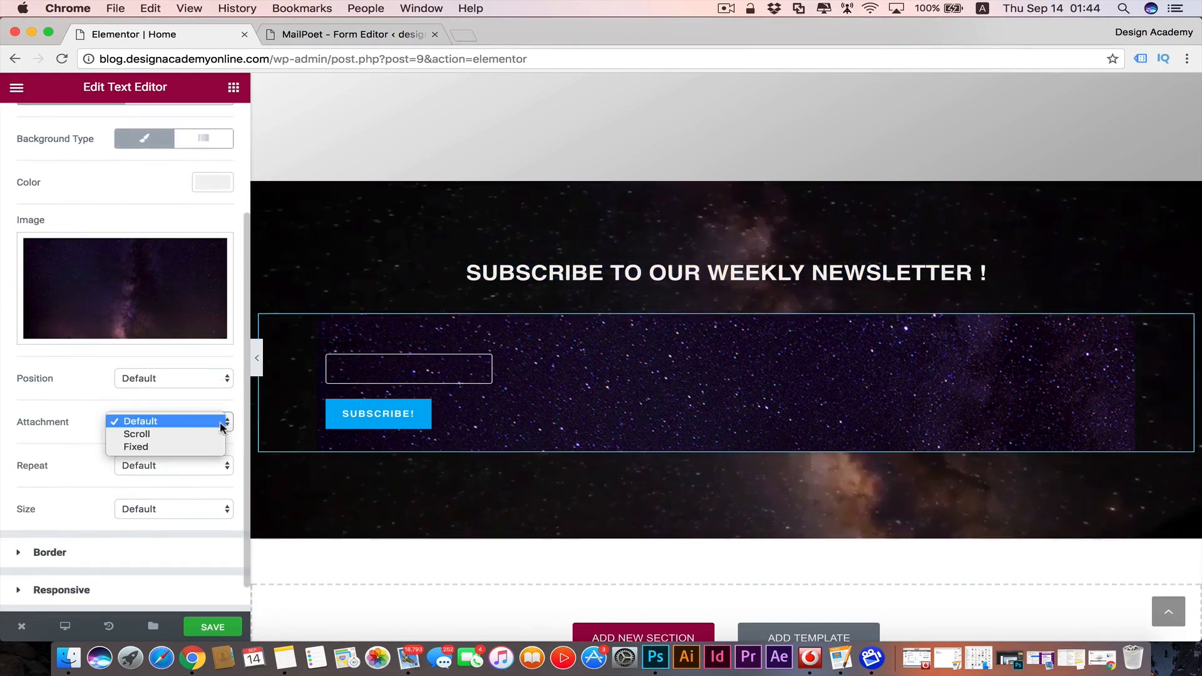
pyautogui.click(135, 447)
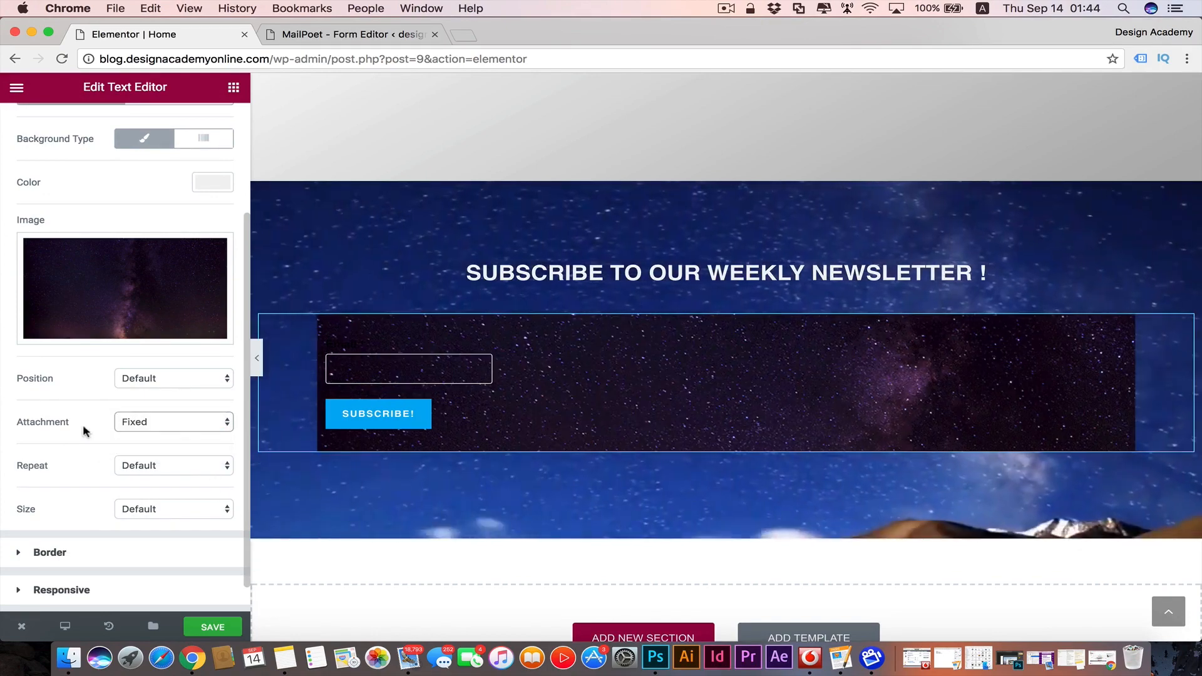
pyautogui.click(173, 508)
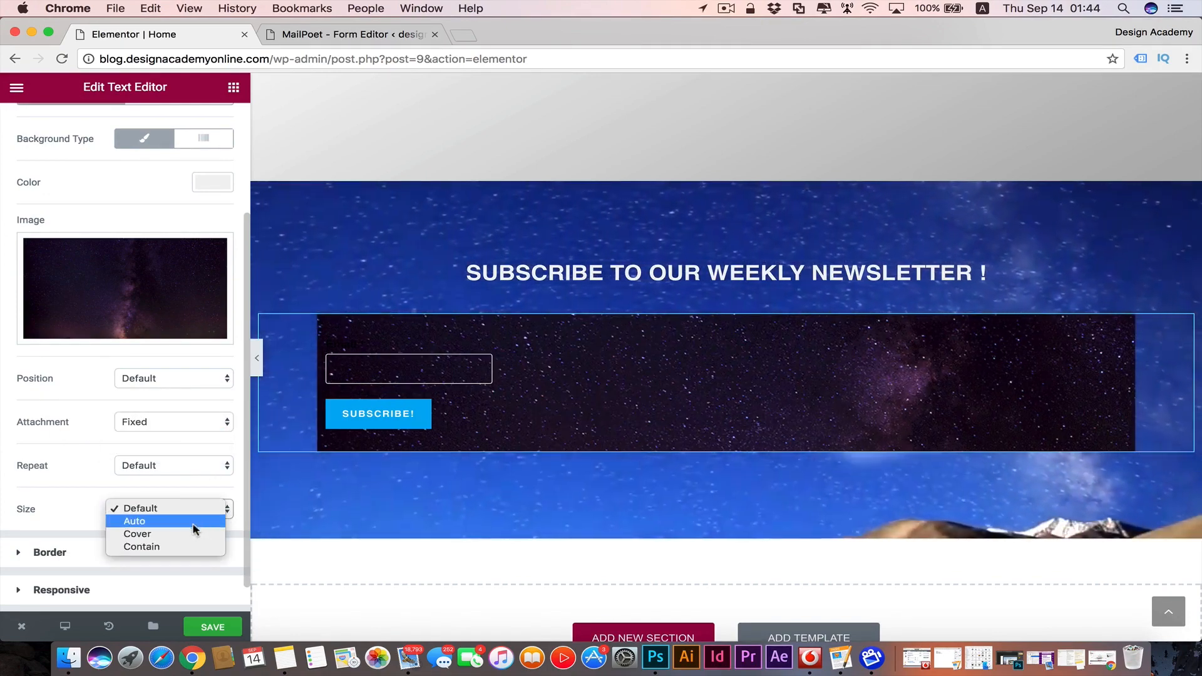
pyautogui.click(136, 533)
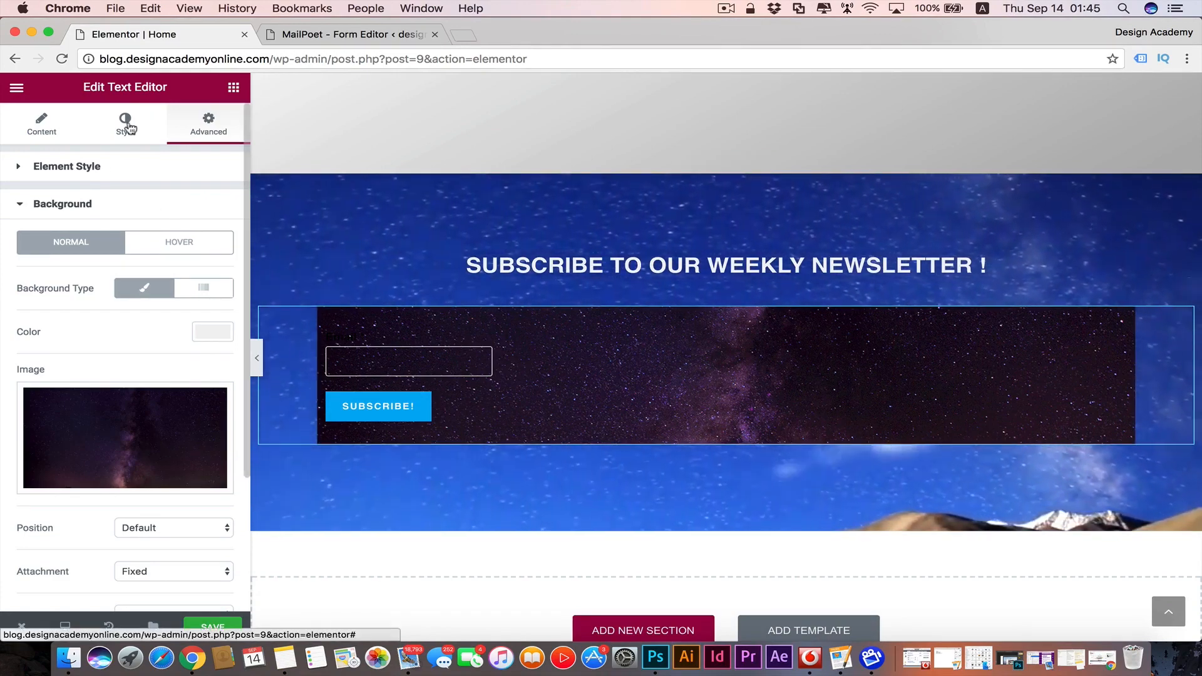
# - Set the form's text colour to white over the starry background
pyautogui.click(125, 124)
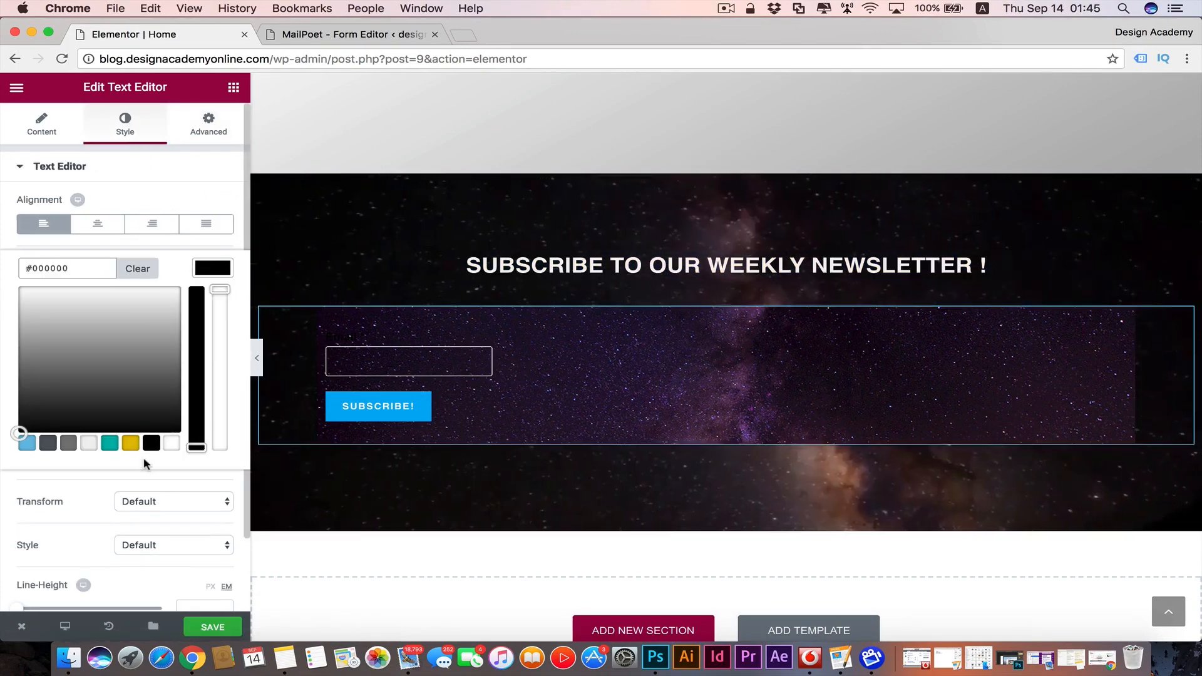
pyautogui.click(171, 442)
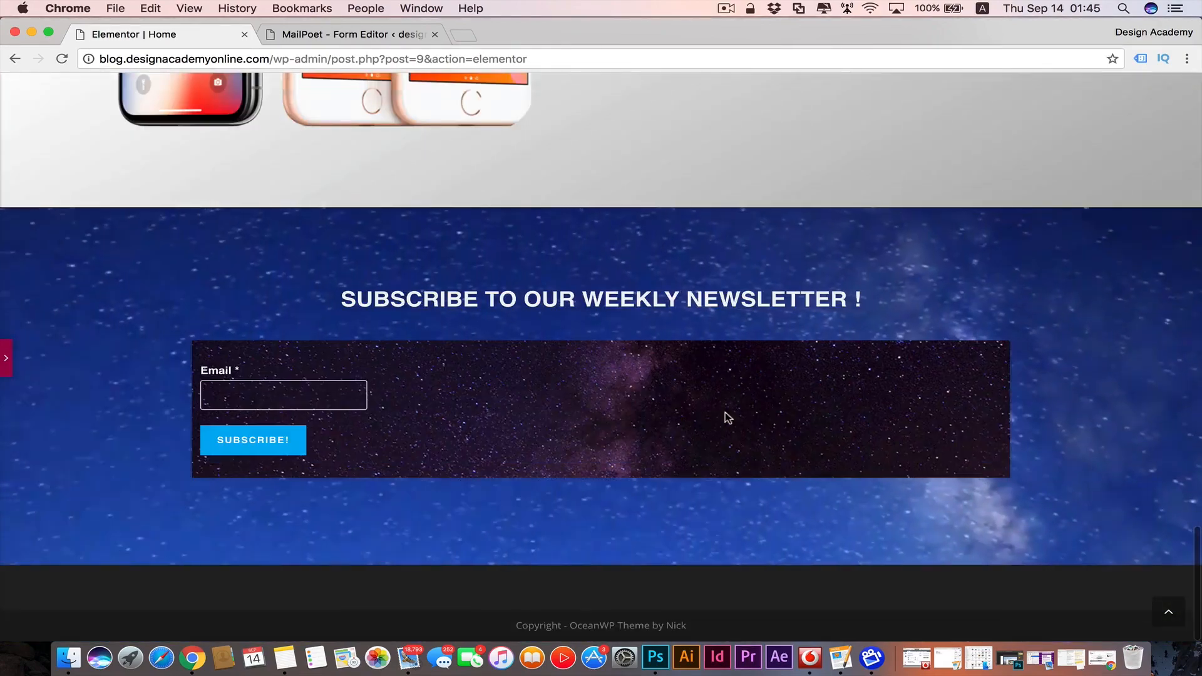
pyautogui.scroll(3)
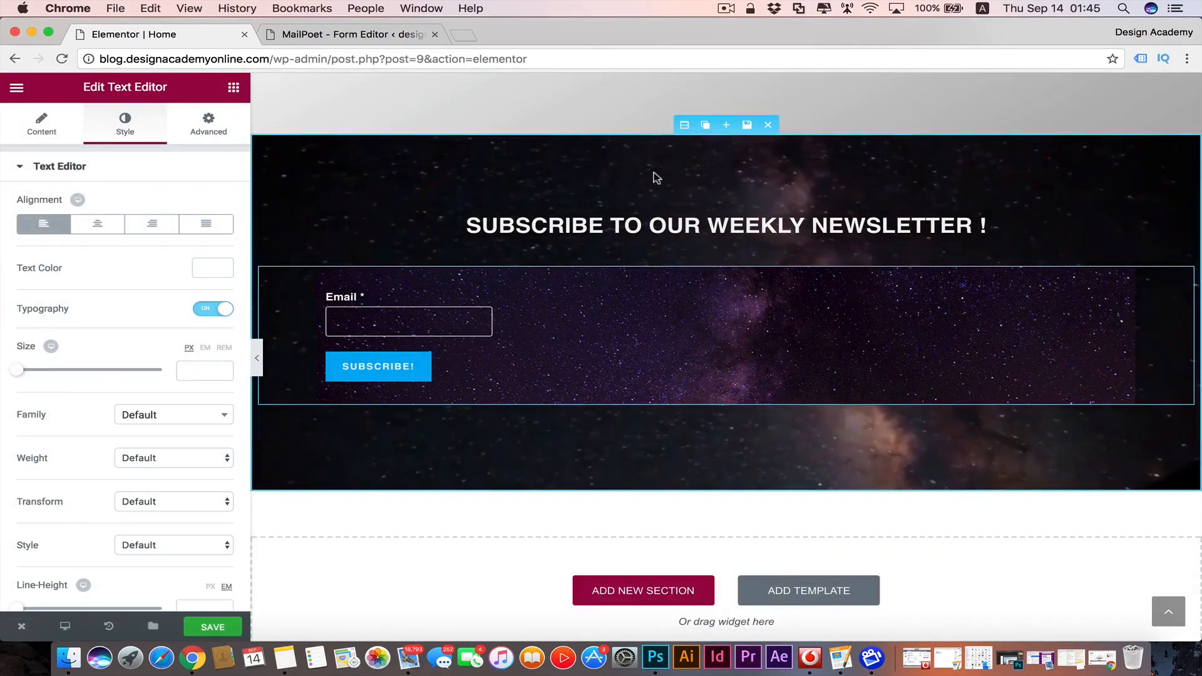
# - Reduce the section's minimum height to 328 px and select the heading widget
pyautogui.click(682, 124)
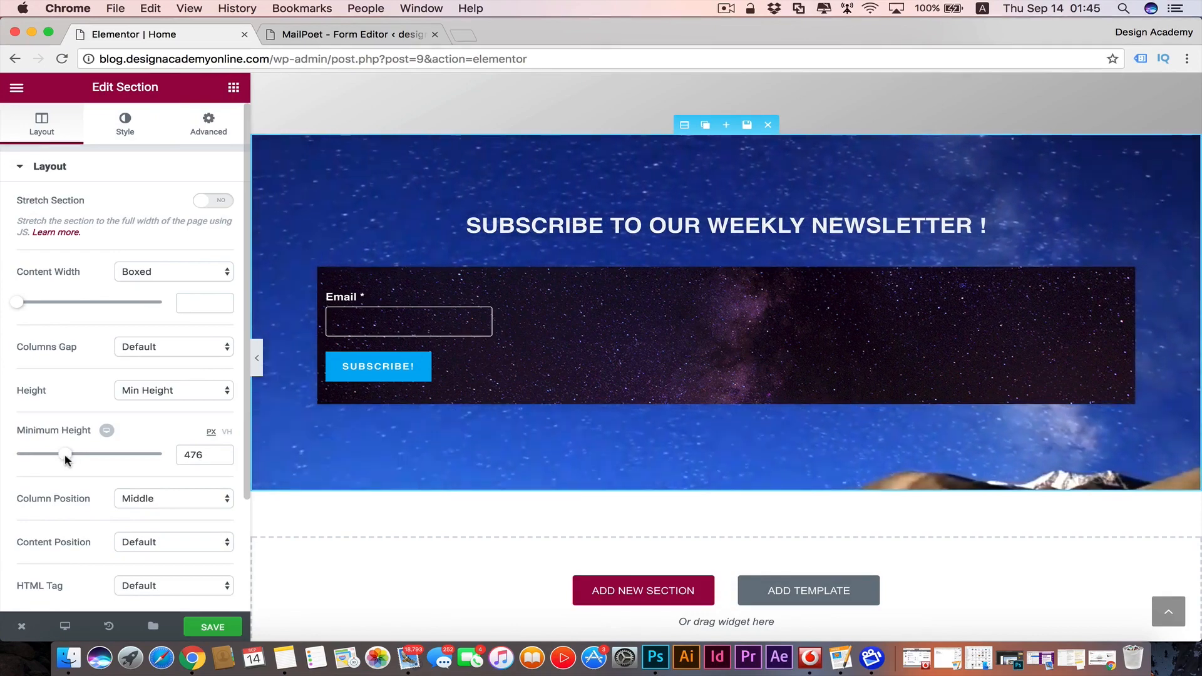
pyautogui.moveTo(66, 453); pyautogui.dragTo(53, 453)
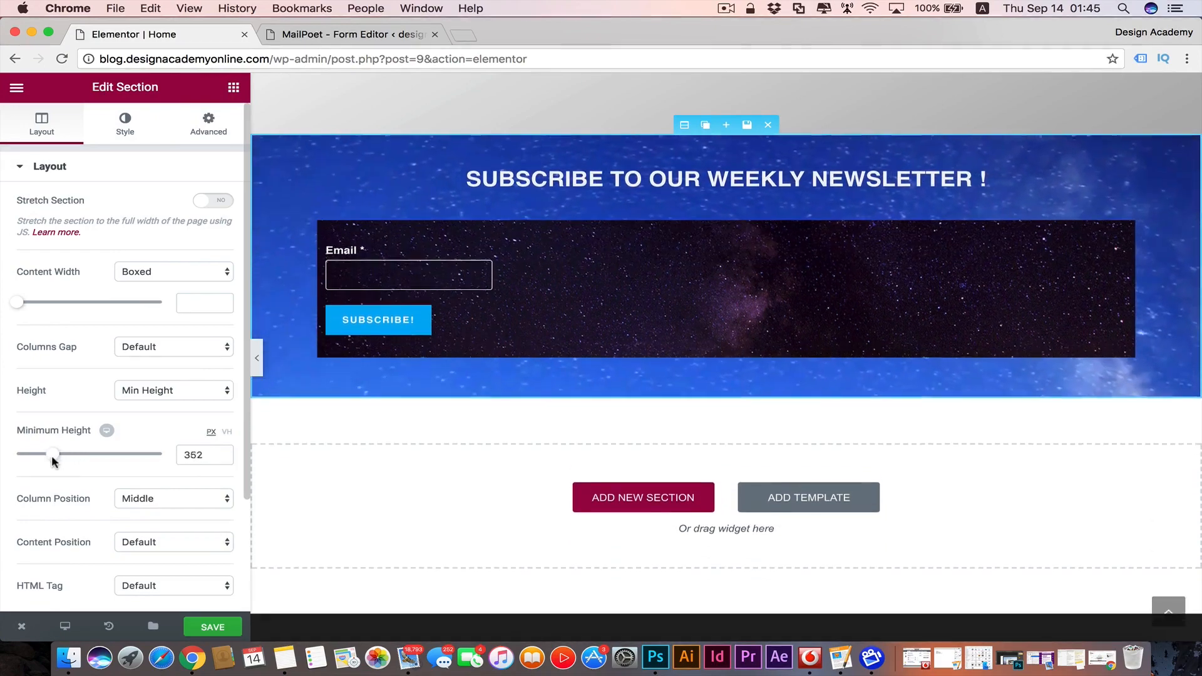
pyautogui.moveTo(53, 453); pyautogui.dragTo(52, 453)
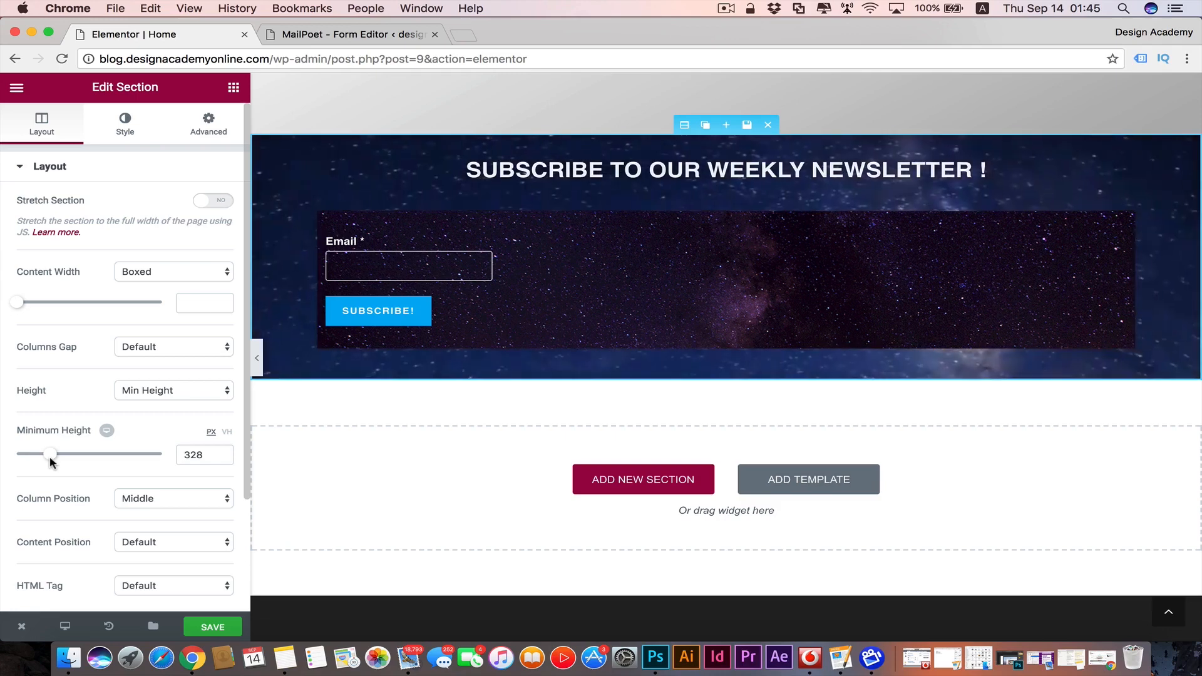
pyautogui.click(724, 169)
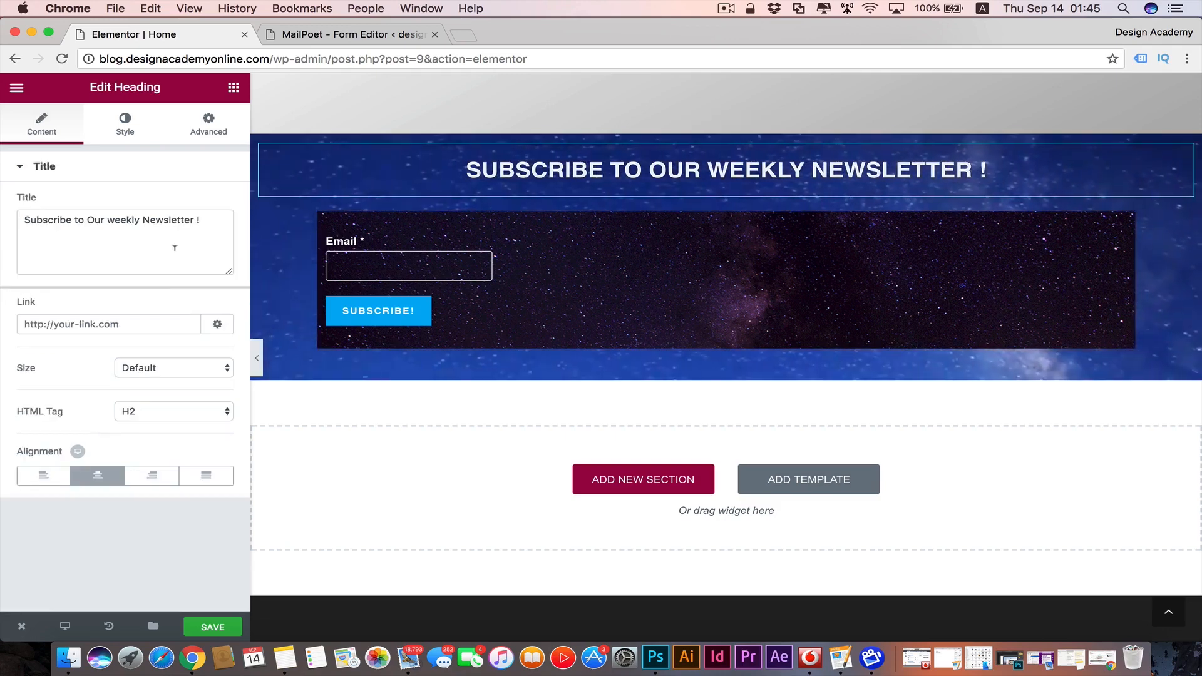
# - Style the heading as Helvetica, weight 300, sized to about 31 px after trying 34 px
pyautogui.click(124, 124)
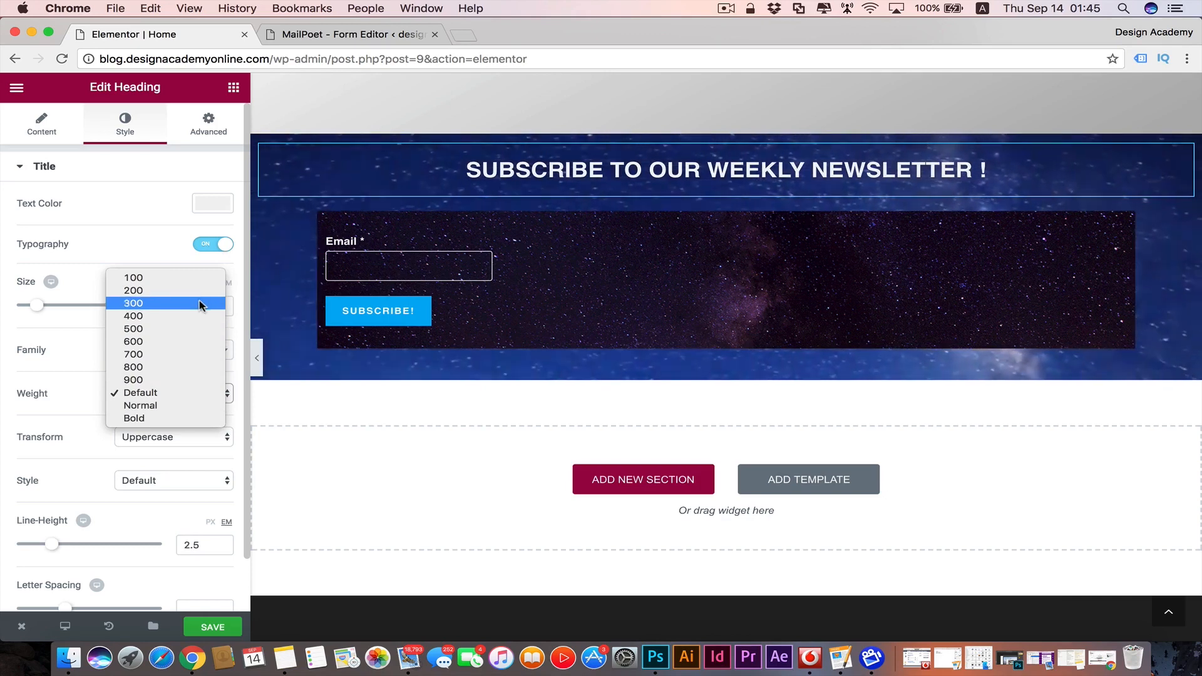
pyautogui.click(133, 303)
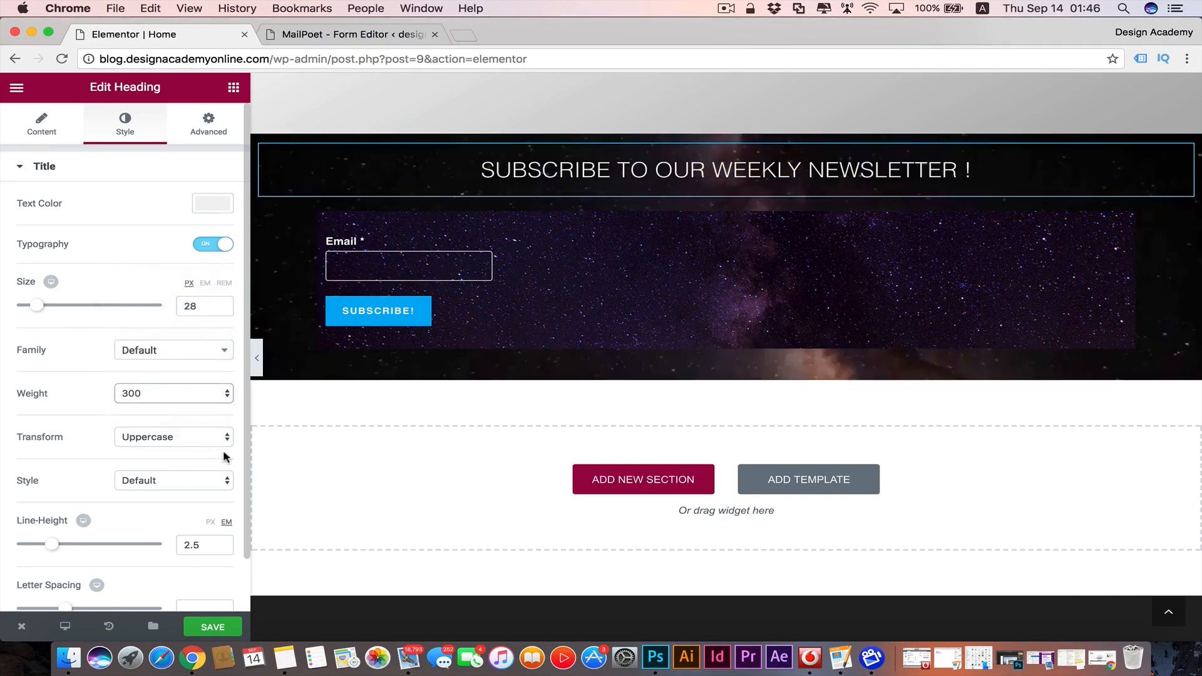
pyautogui.click(172, 349)
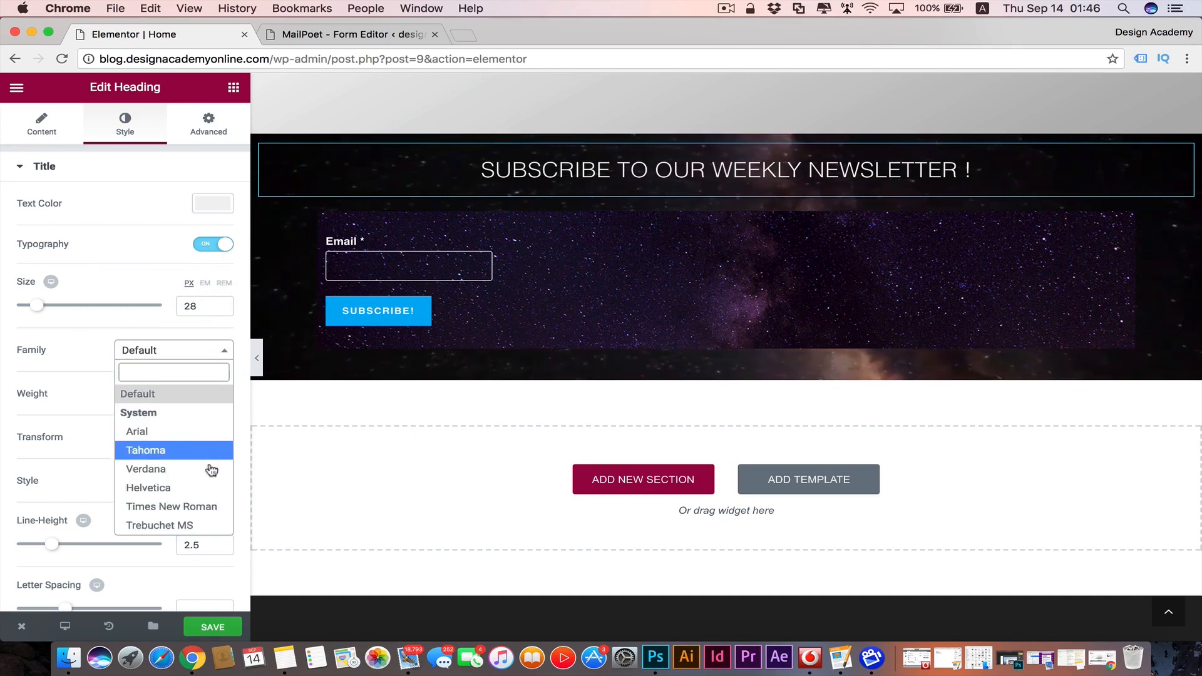
pyautogui.click(148, 486)
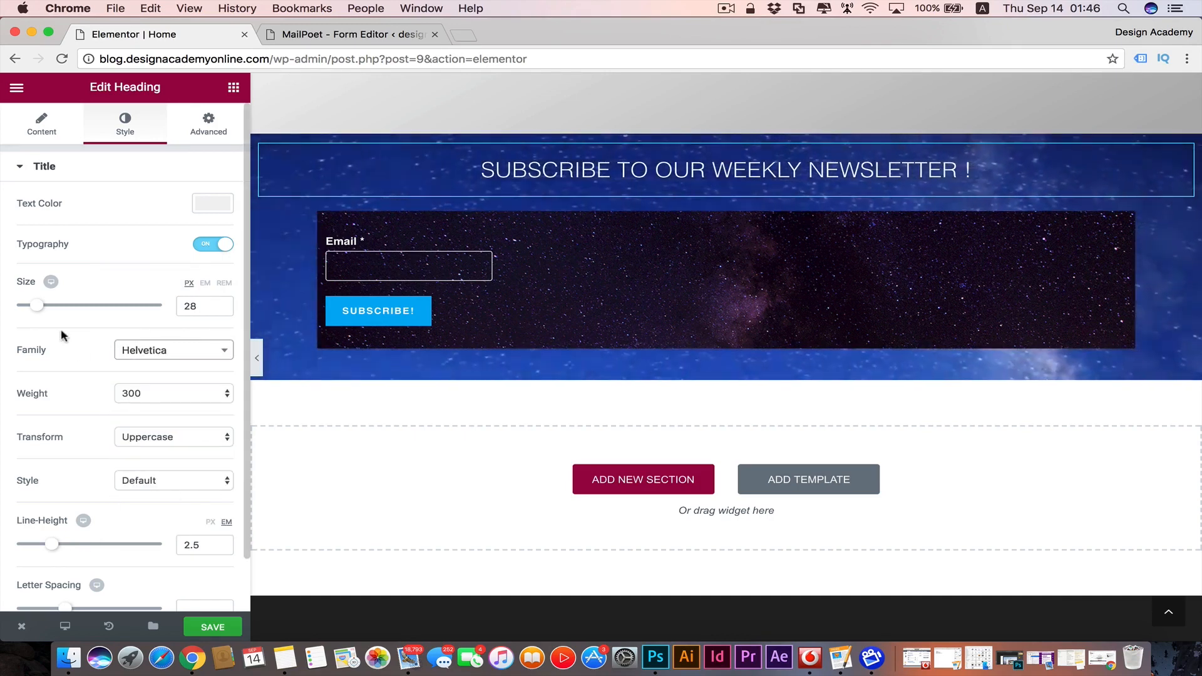
pyautogui.moveTo(32, 306); pyautogui.dragTo(42, 305)
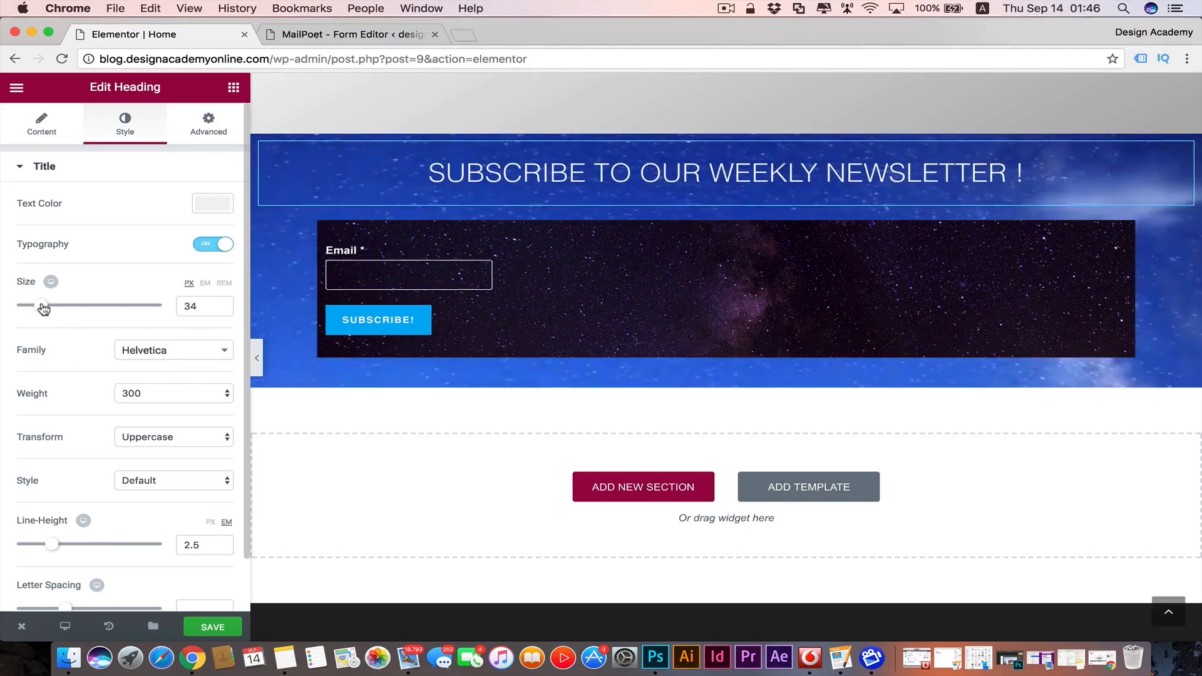
pyautogui.moveTo(44, 306); pyautogui.dragTo(40, 305)
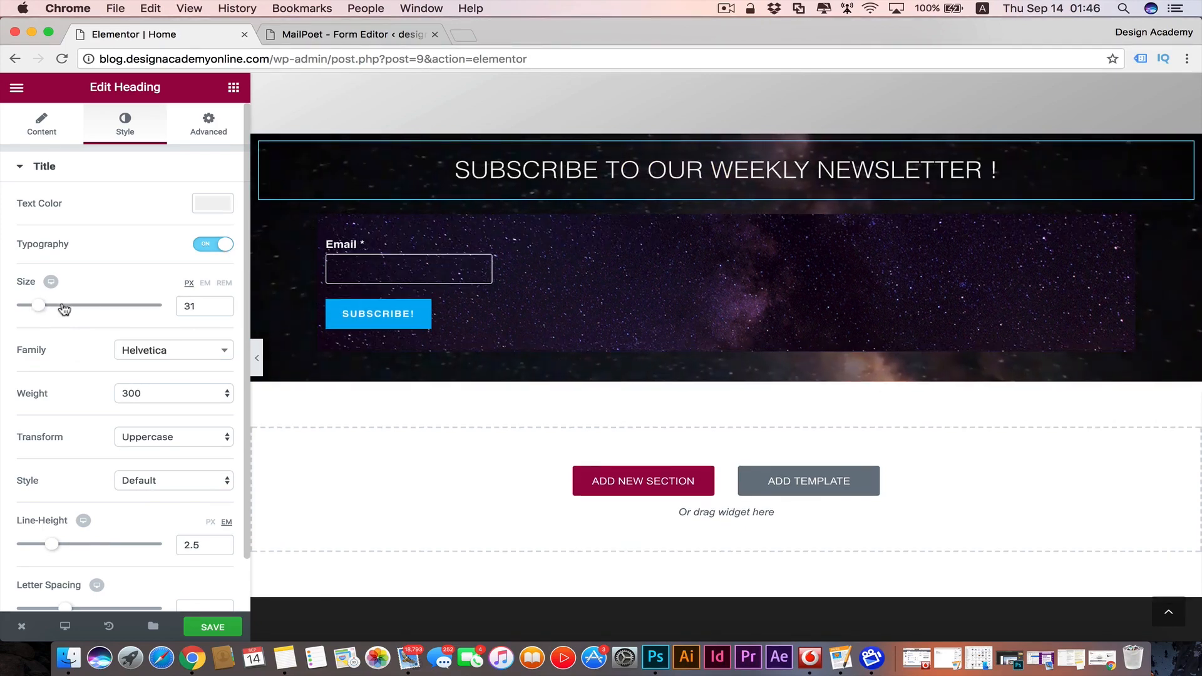